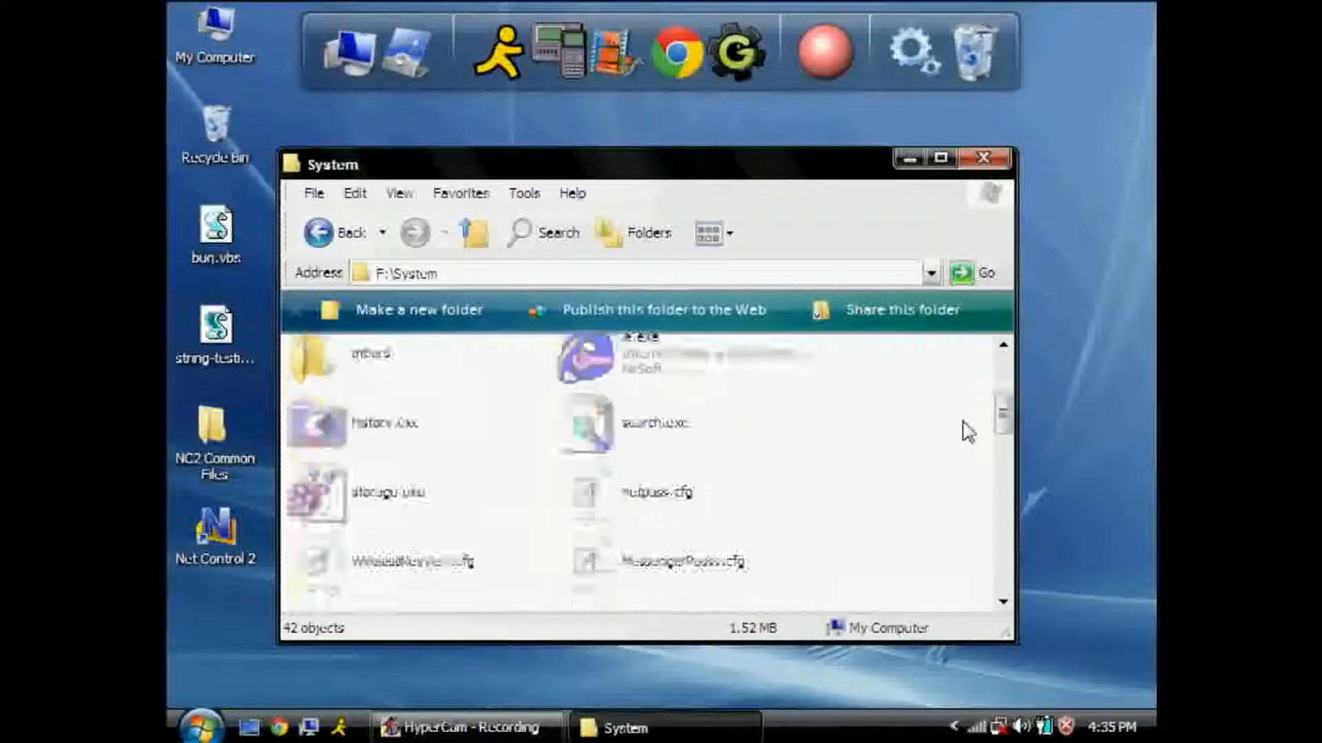
- Select the attack.vbs script file in the F:\System folder listing
click(384, 576)
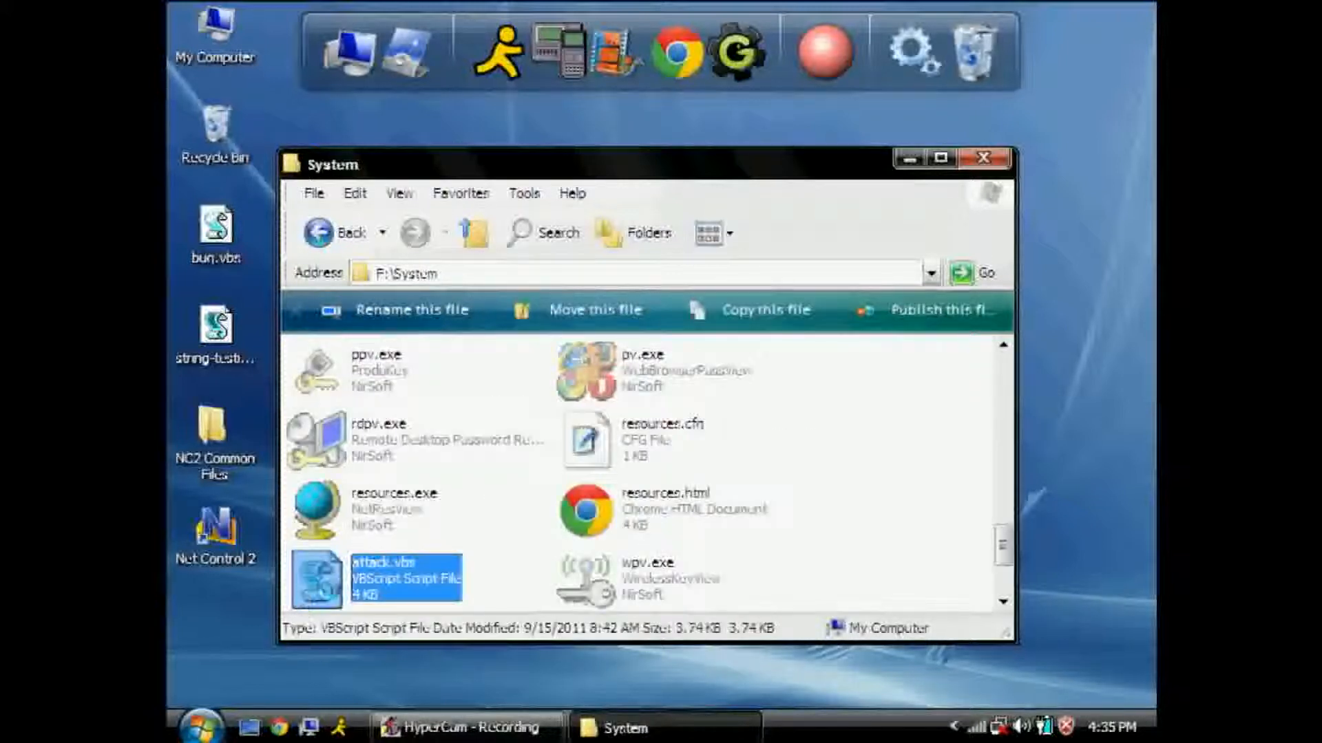
- Open attack.vbs and comment that On Error Resume Next allows command errors later and the Shell object is set
double_click(405, 577)
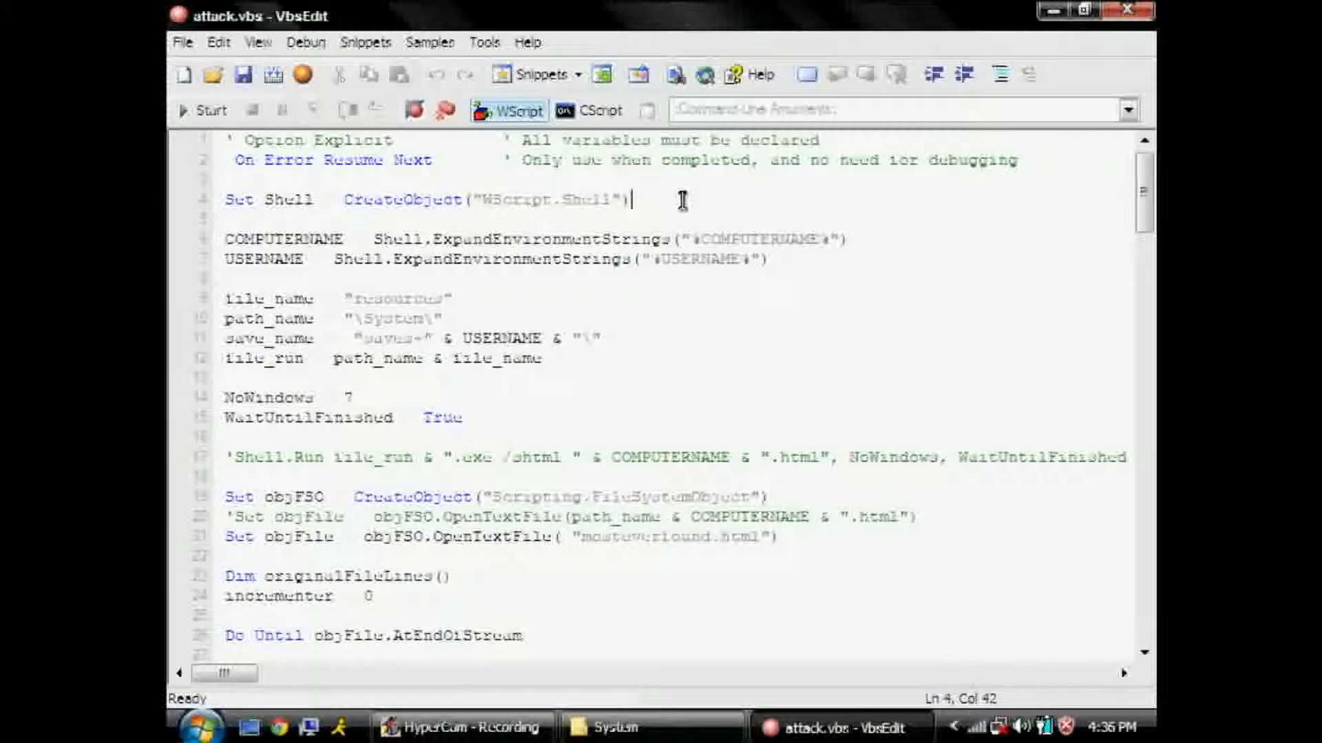
text(' Allow us to use command-line code.)
click(676, 179)
text(' ^-- This is a little redundant since I surpress)
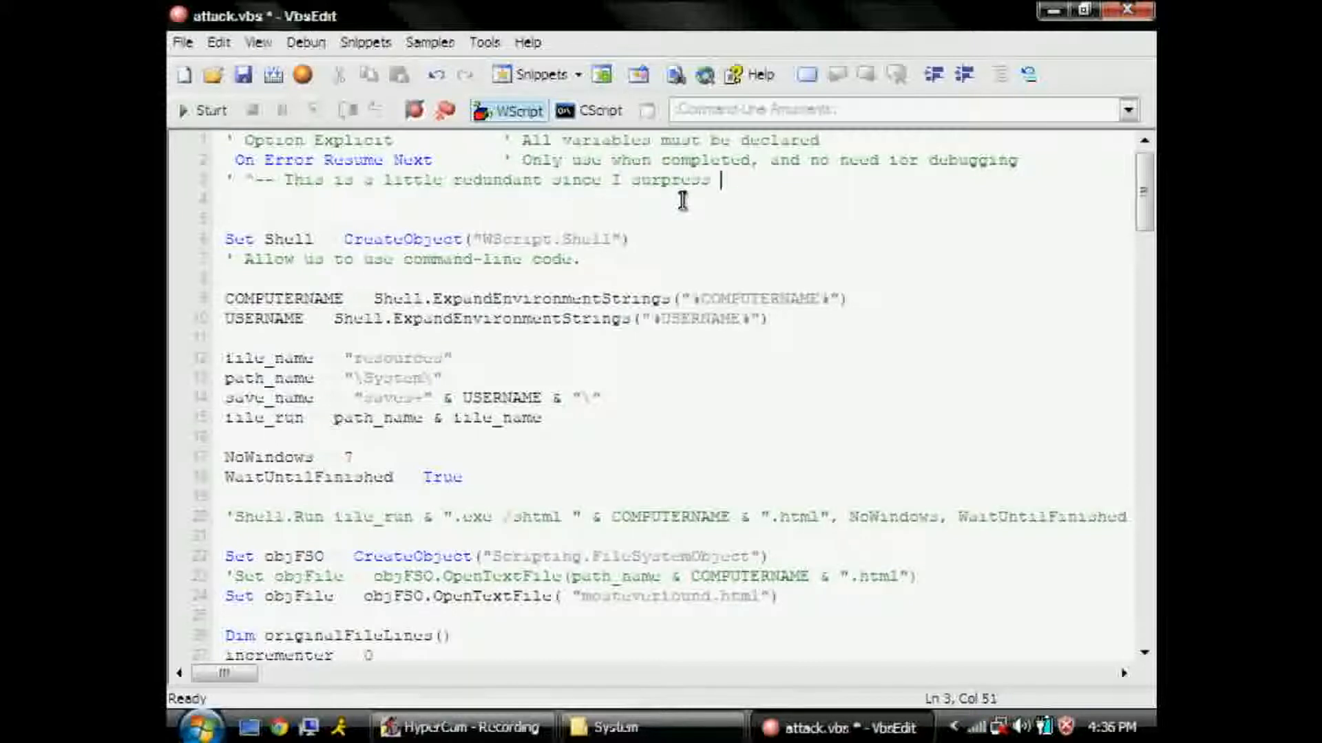
text(errors later on in the code, but I)
text(')
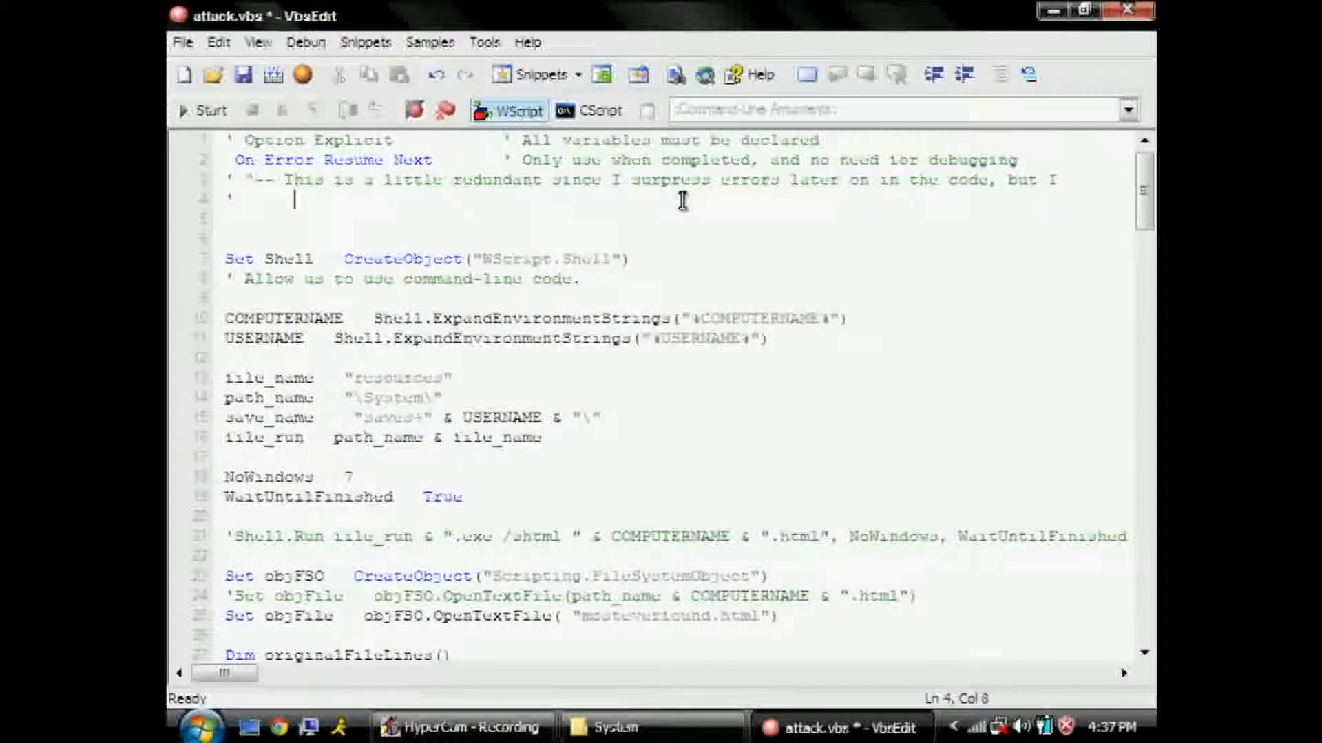
text(guess "Set")
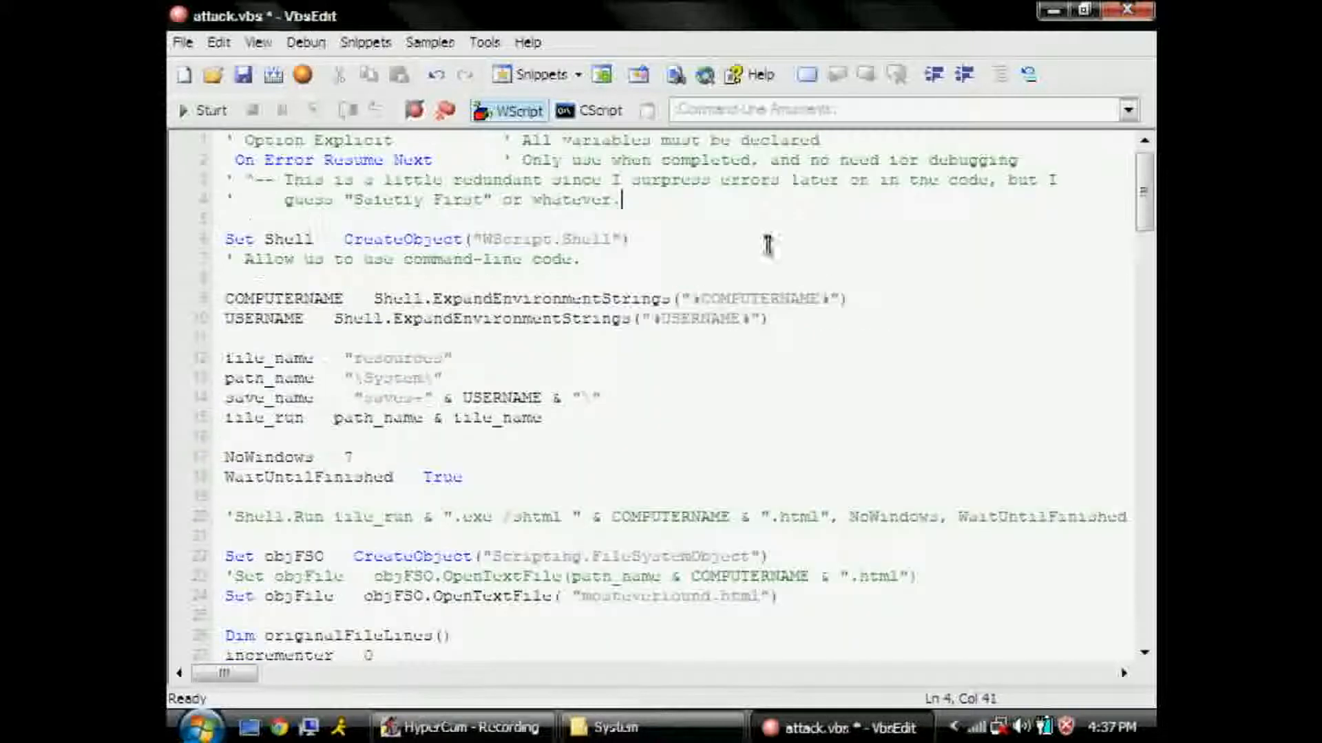
- Comment the environment lookups as snagging information, the file paths as USB directory structure, and the constants
text(' Snag information,)
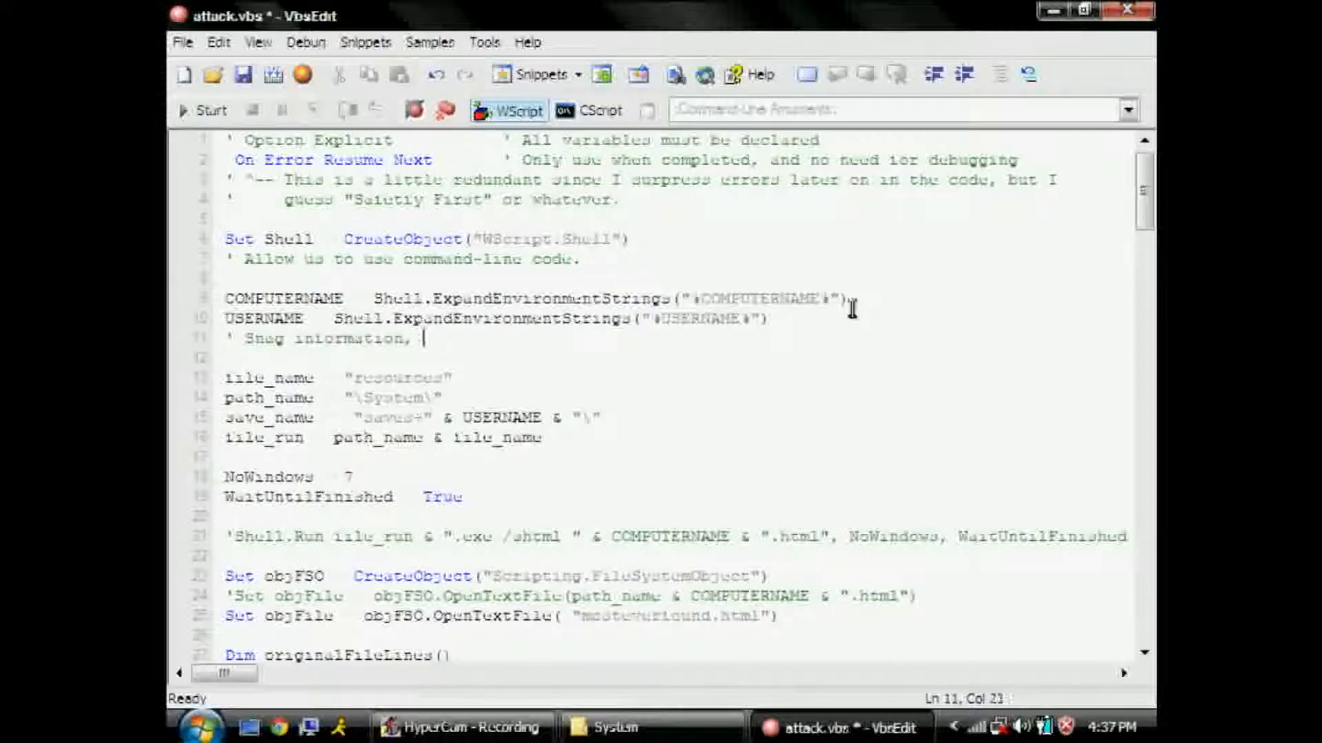
text(so we can properly docu)
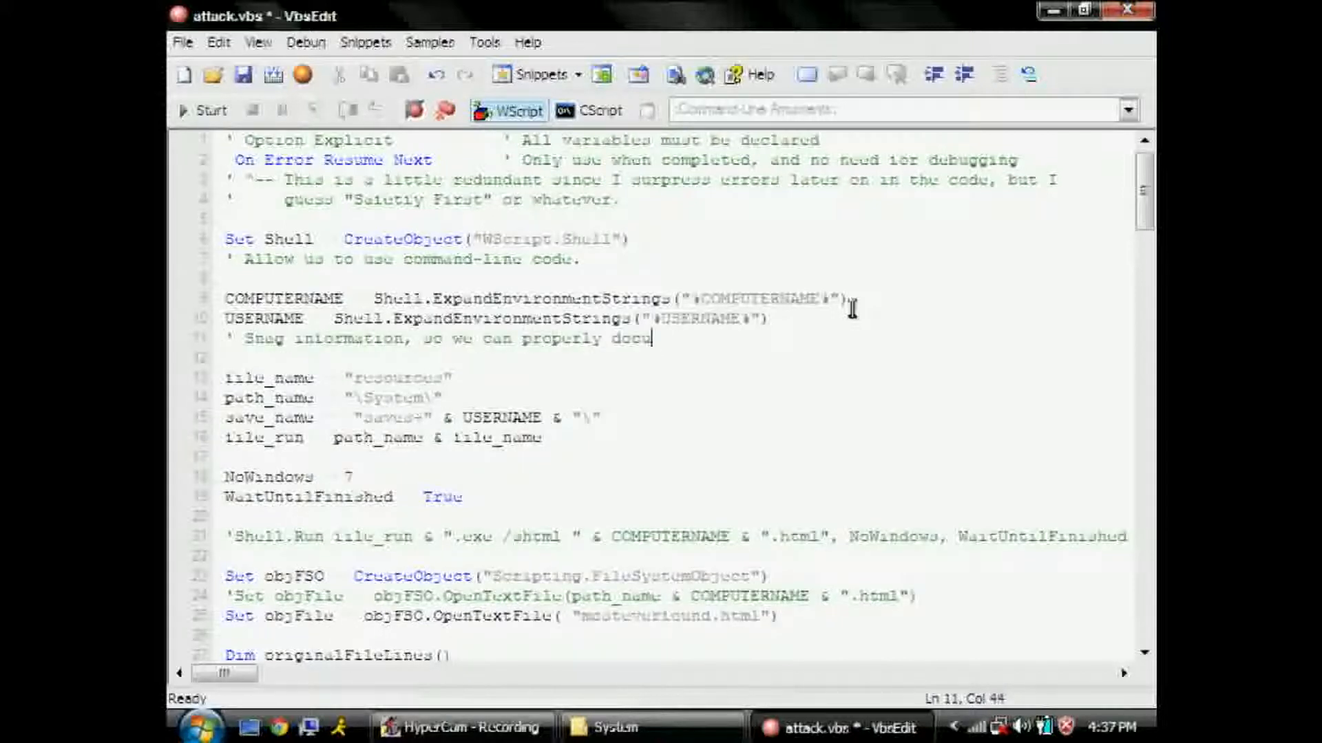
text(ment what we save.)
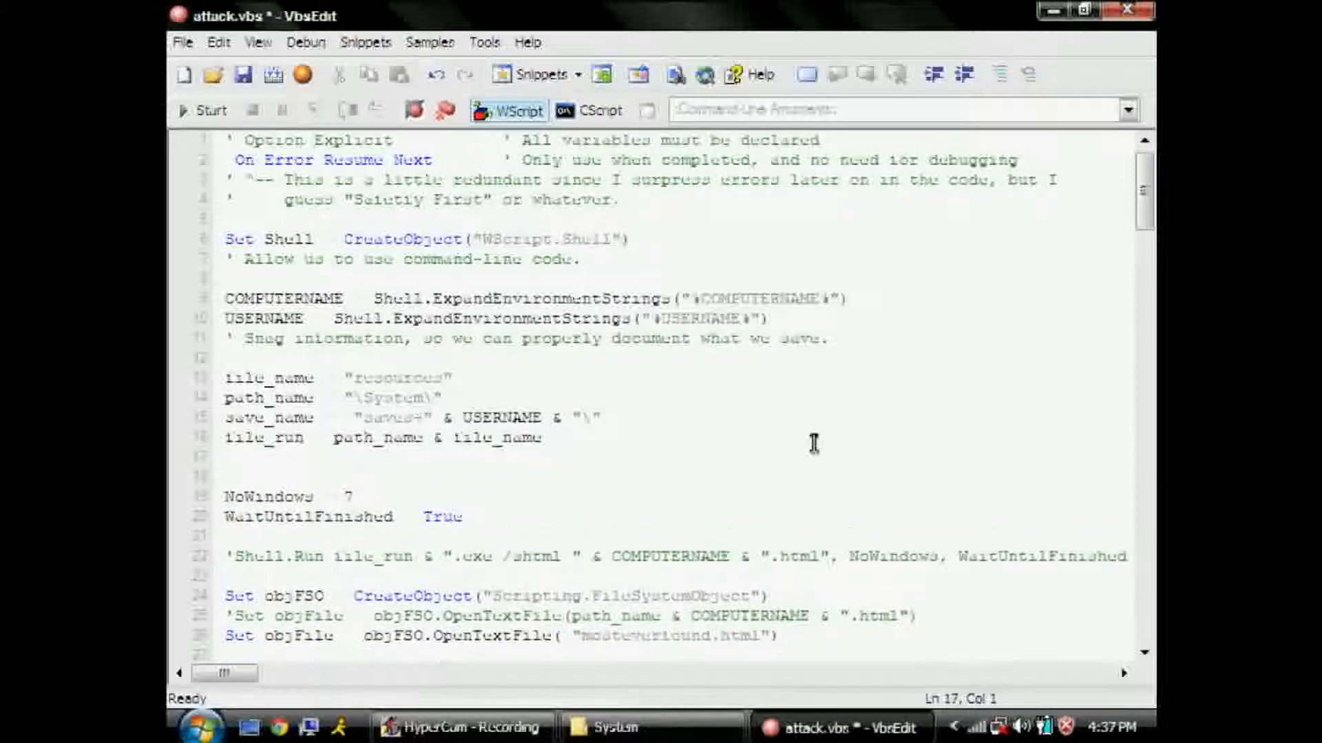
text(' File structure stuff, we use "\" as the root di)
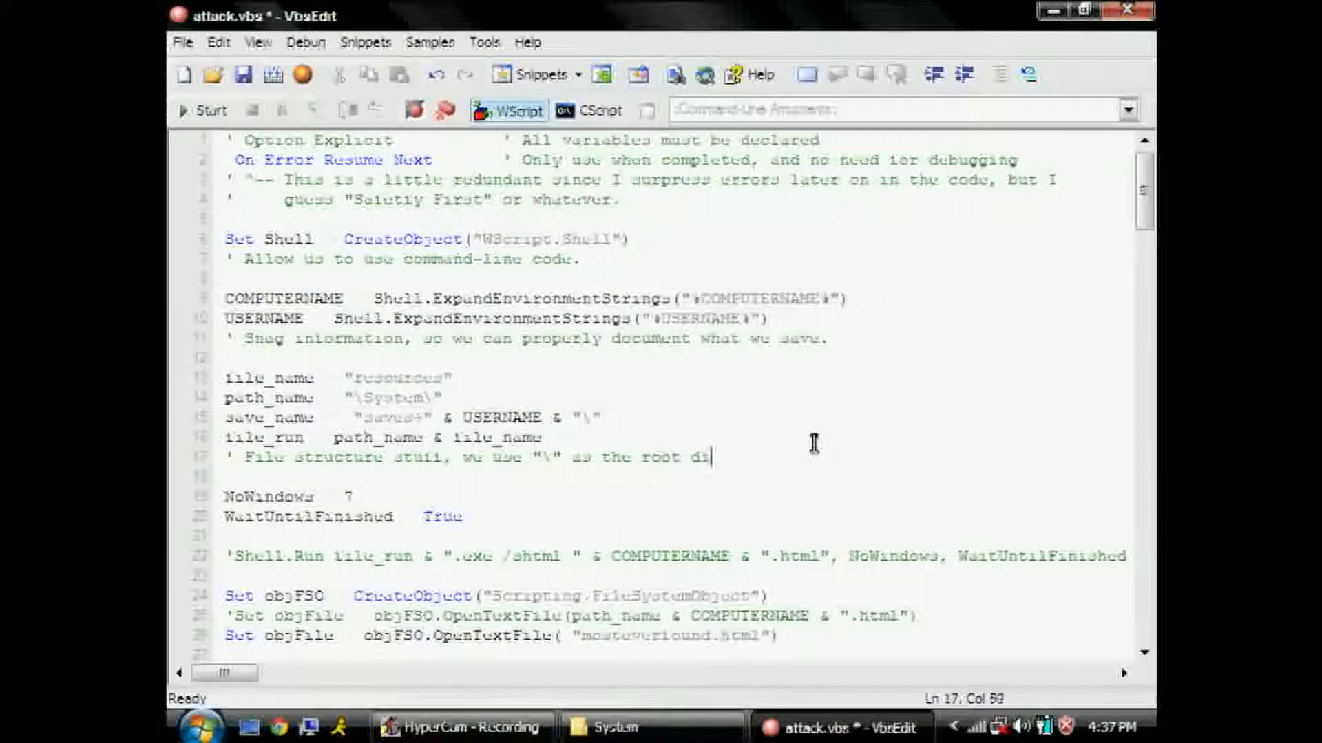
text(rectory since we are working on a USB)
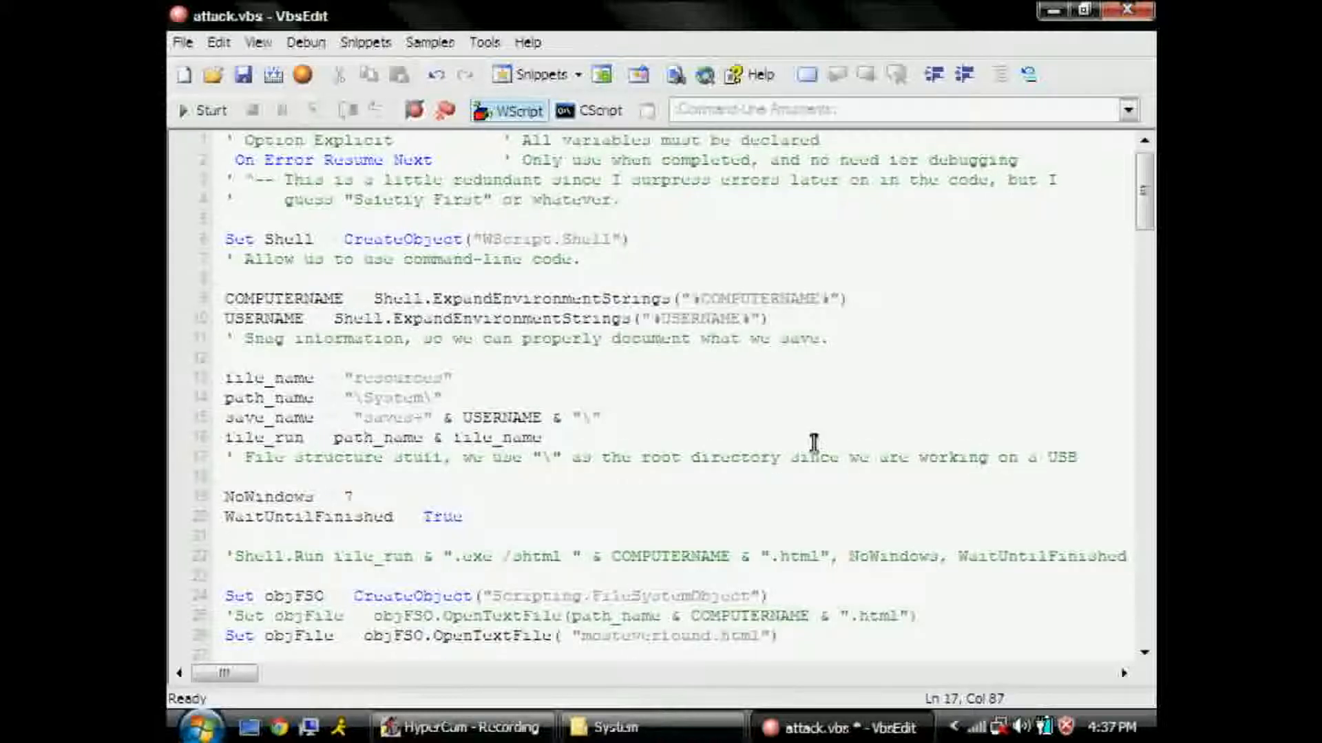
text(' Setting se)
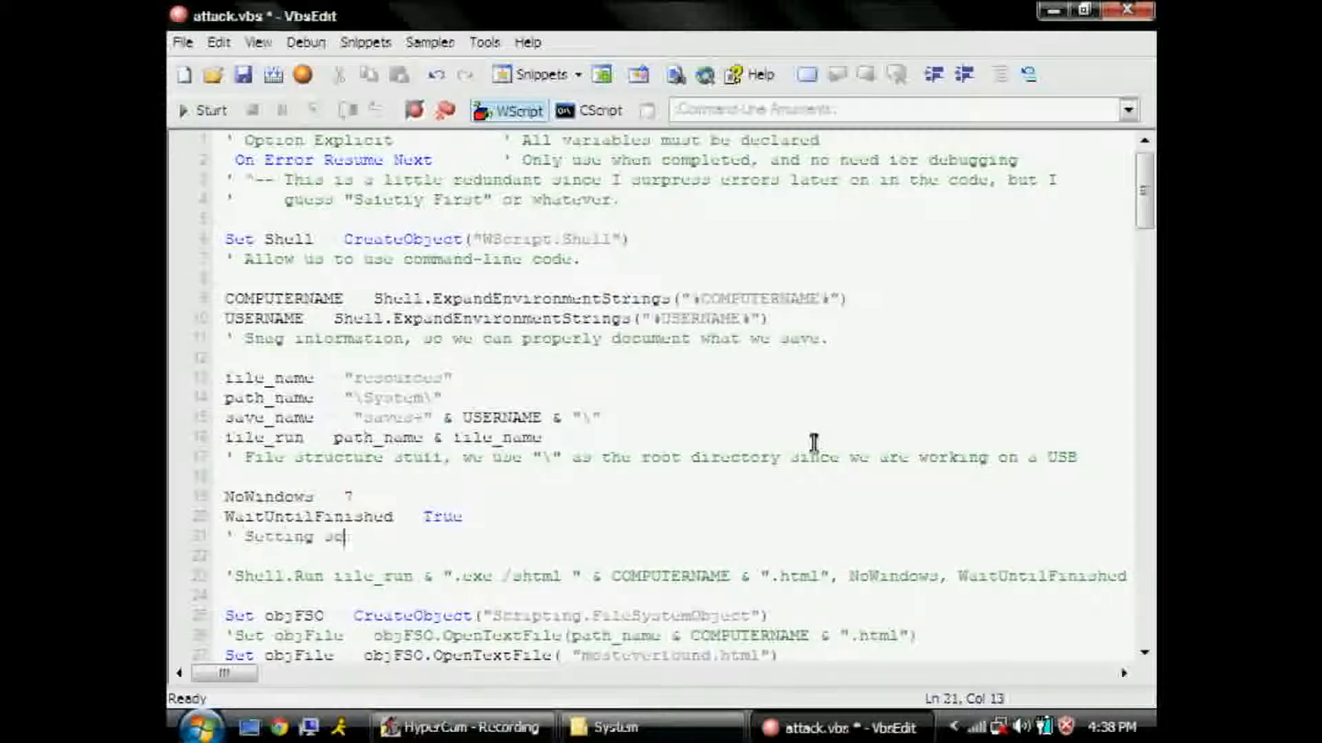
text(me constants for other upcoming functions. . .)
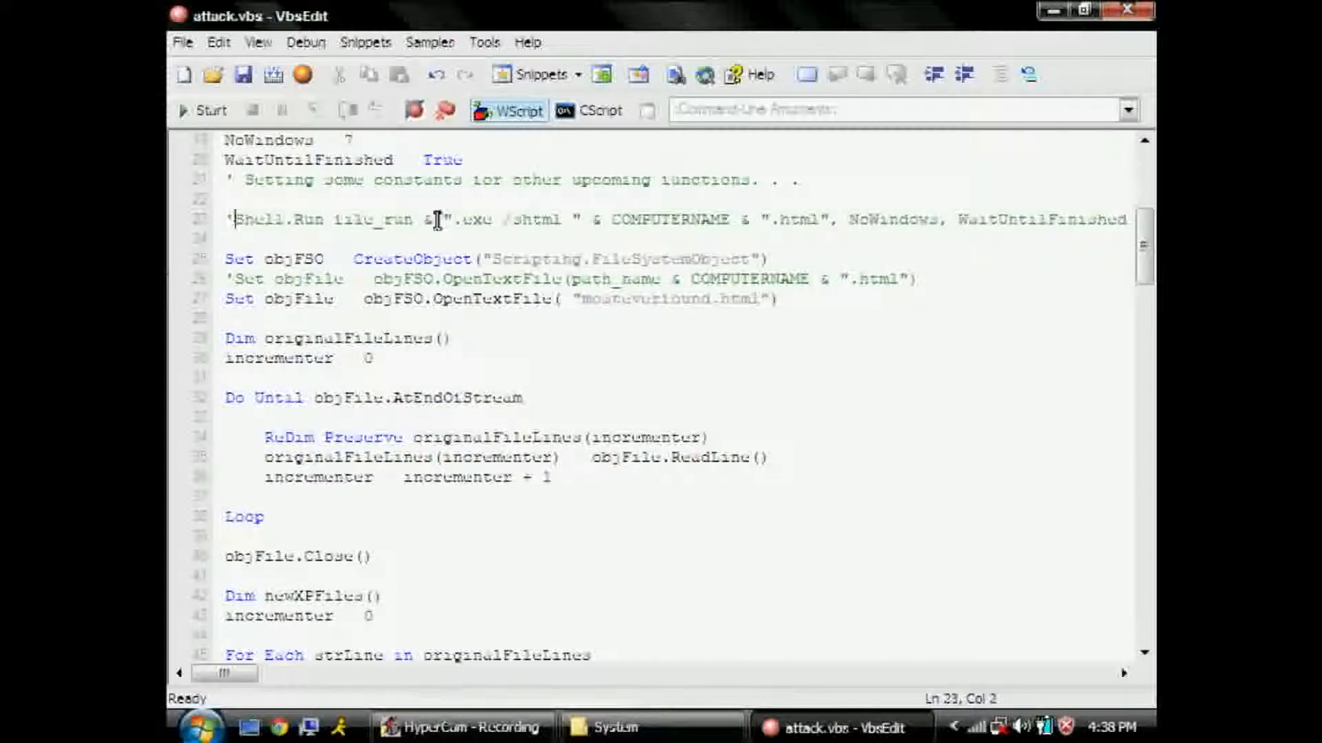
- Re-enable the Shell.Run line and comment that the .cfg timeout value should be pretty high to get everything
text(' That was com)
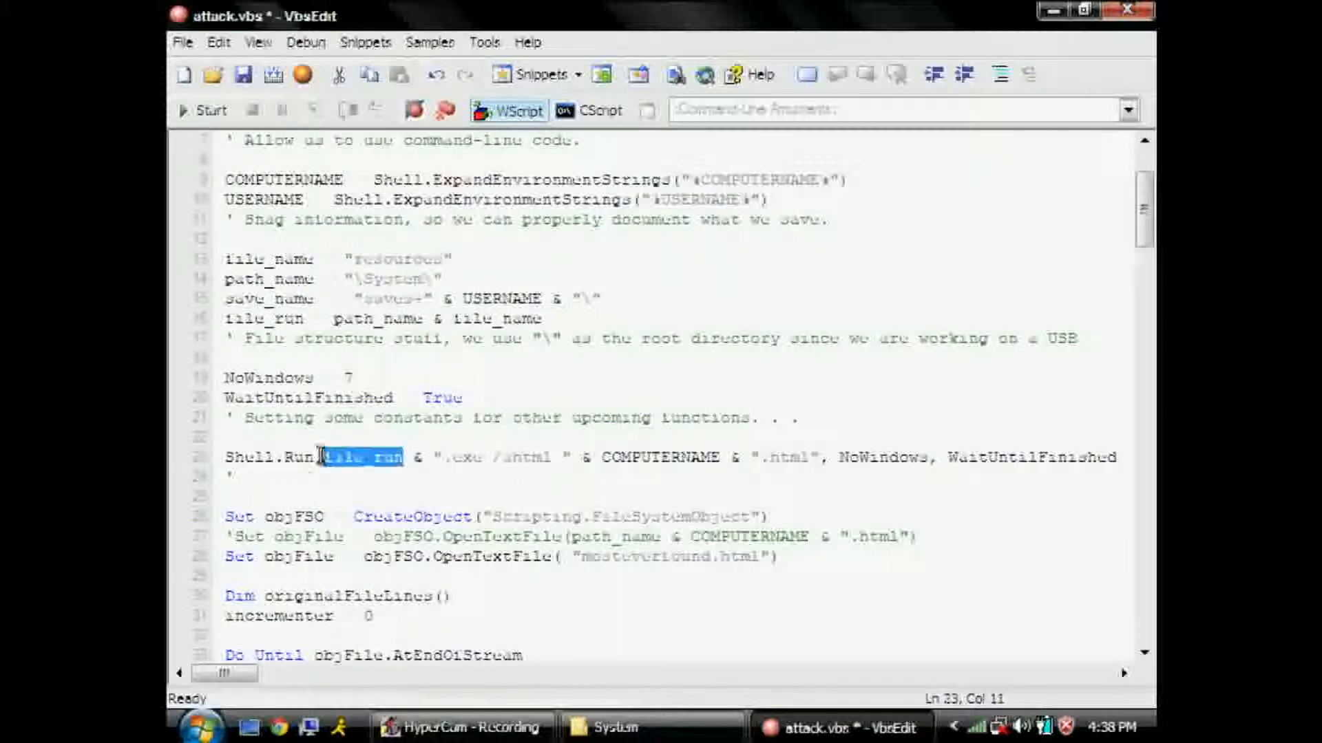
double_click(269, 280)
text( Gather and save the availresources.)
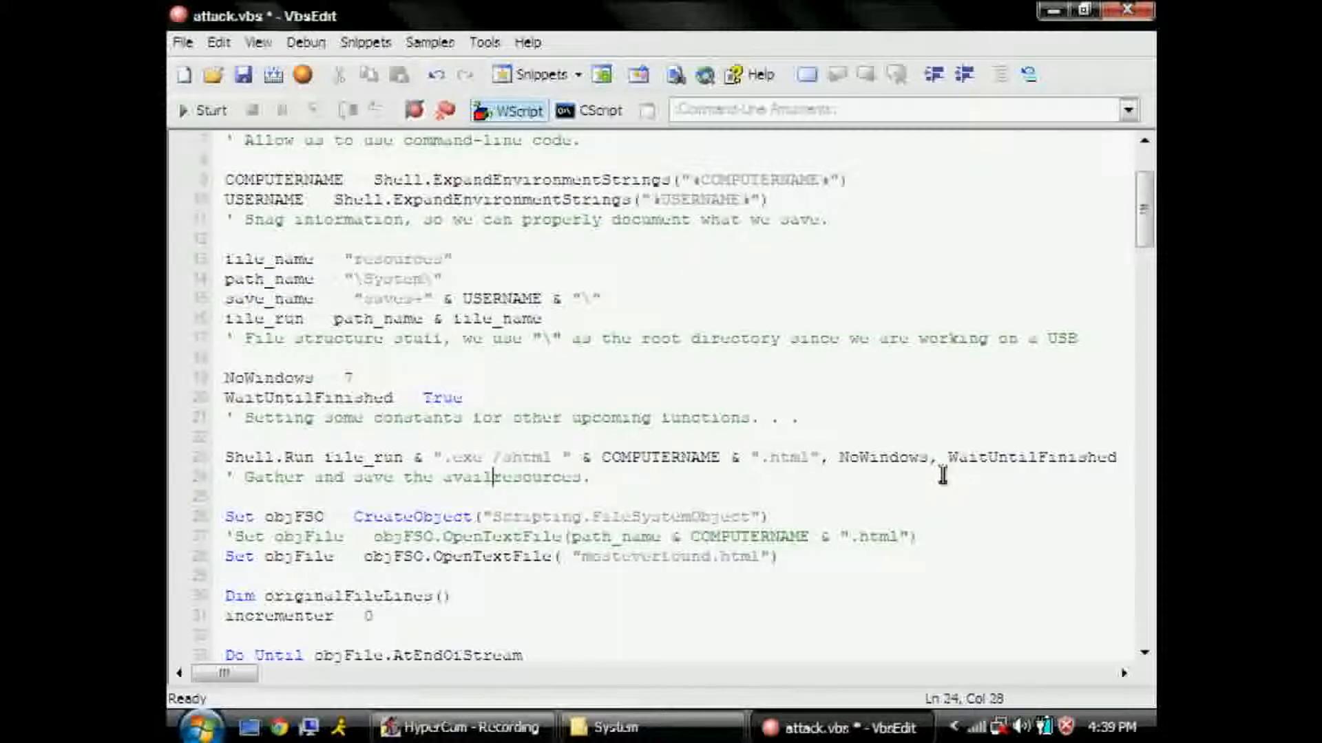
text(Make sure the ti)
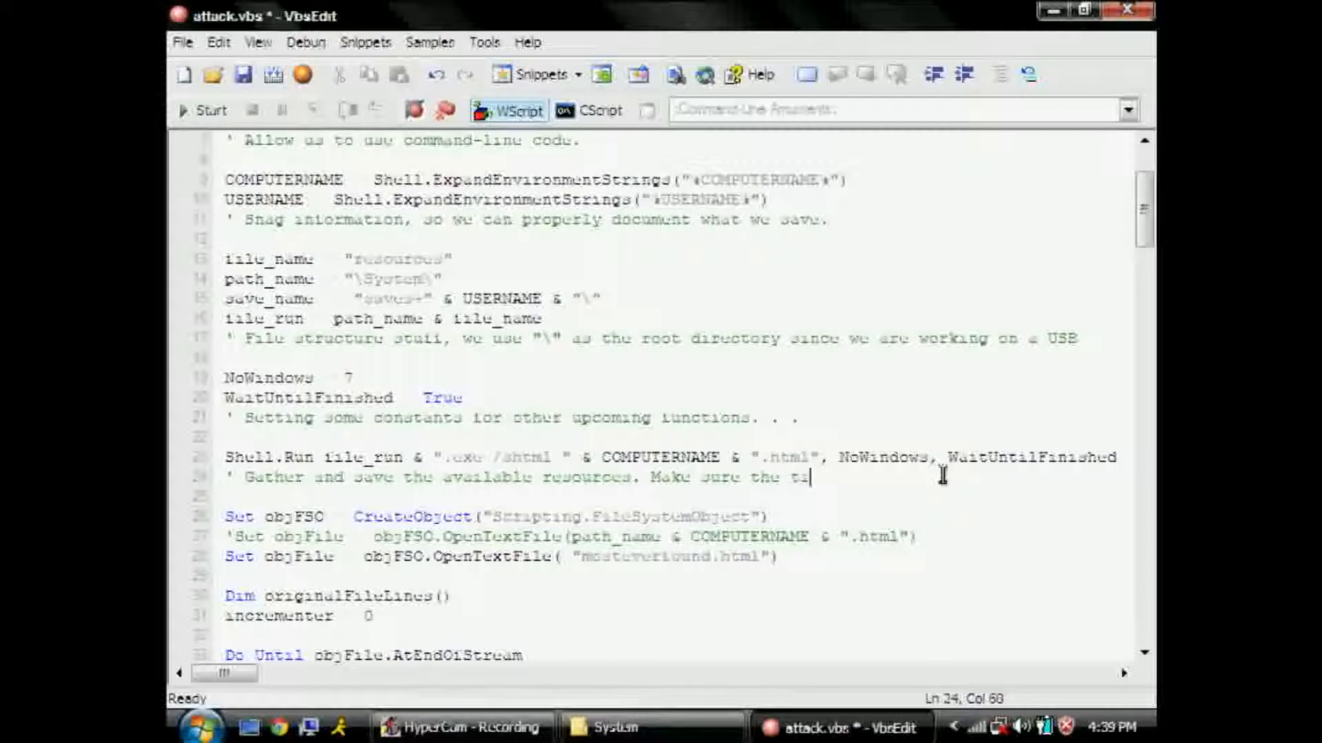
text(timeout value is .cfg file)
text(' #)
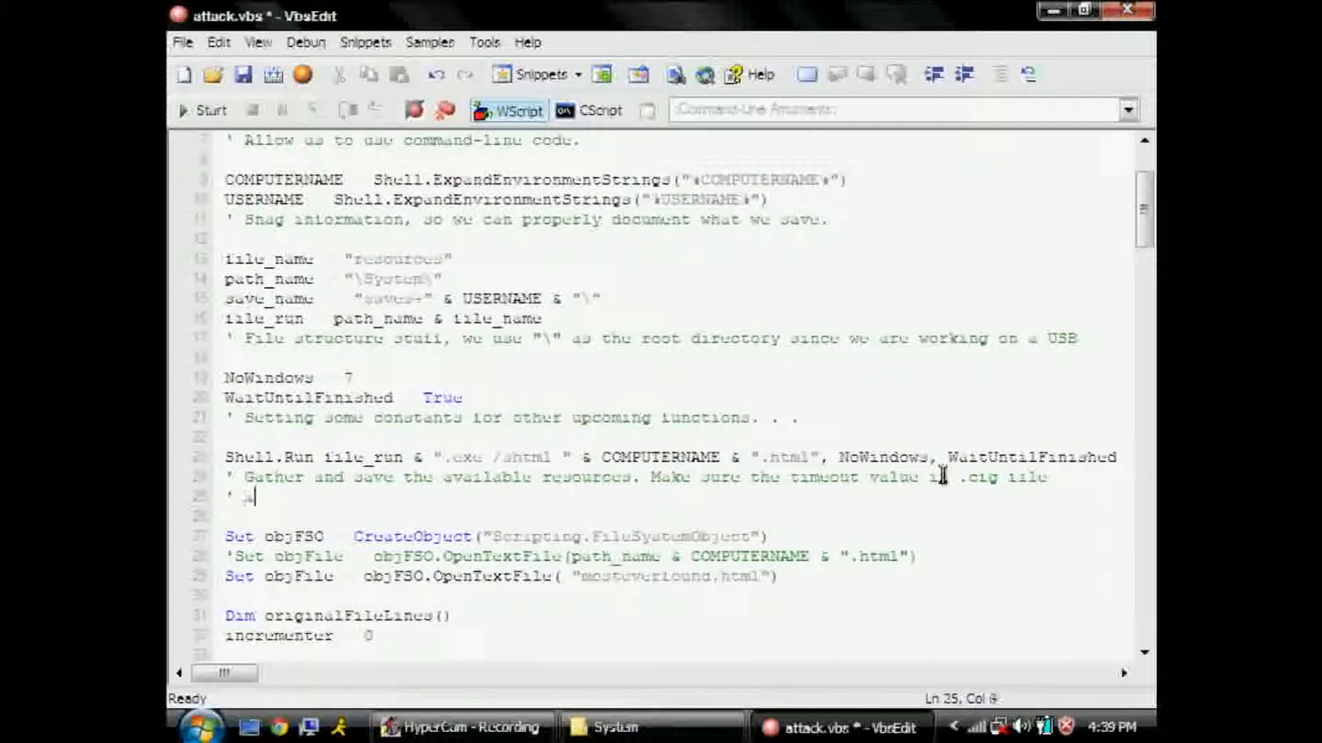
text(is pretty high, so you get everything)
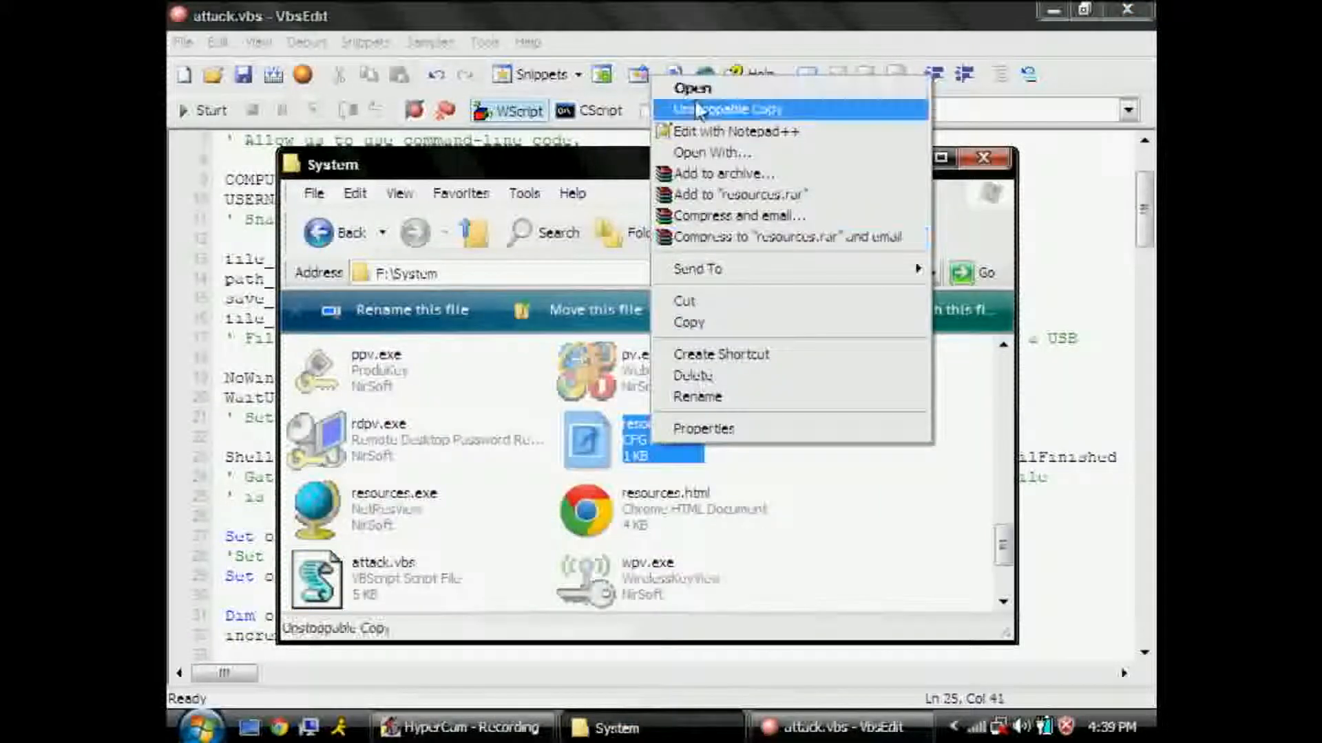
- Edit resources.cfg in Notepad++ and note that ShareTimeout 10000 is about 10 seconds
click(736, 130)
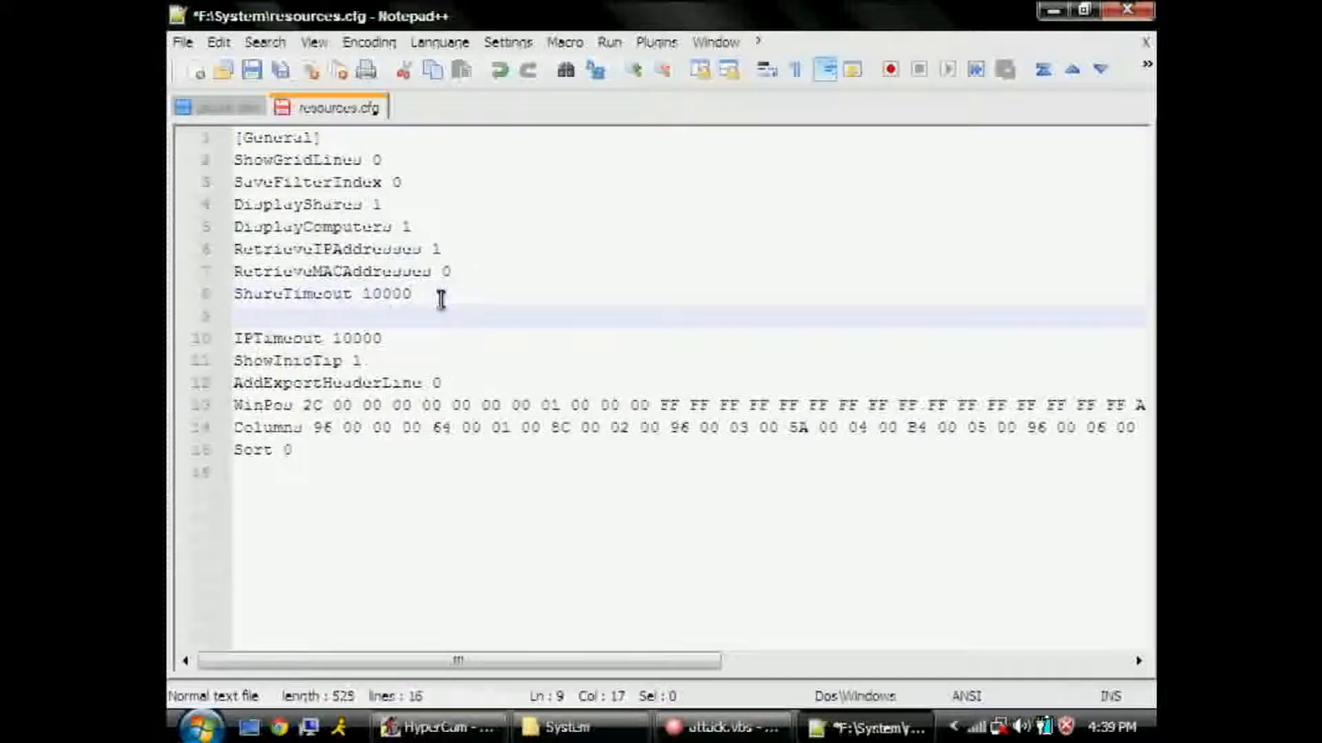
text("" -- About)
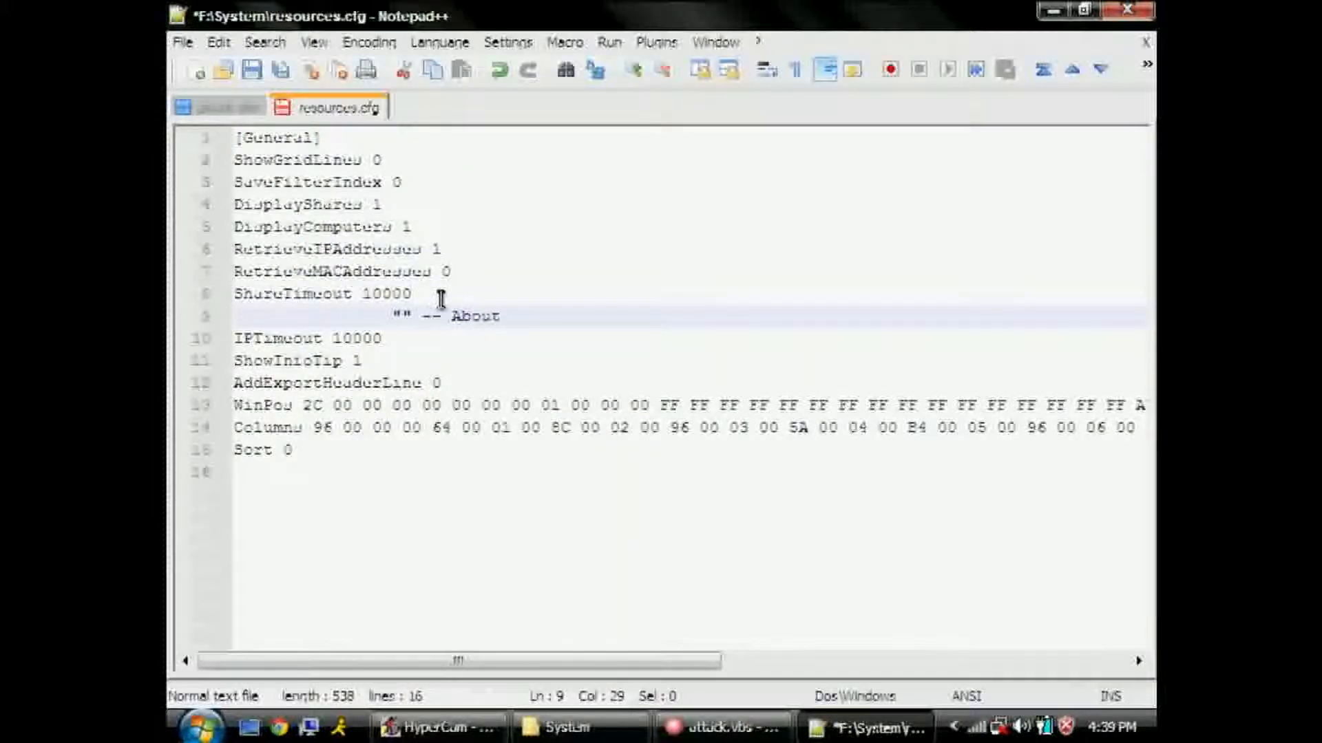
text(10 seconds.)
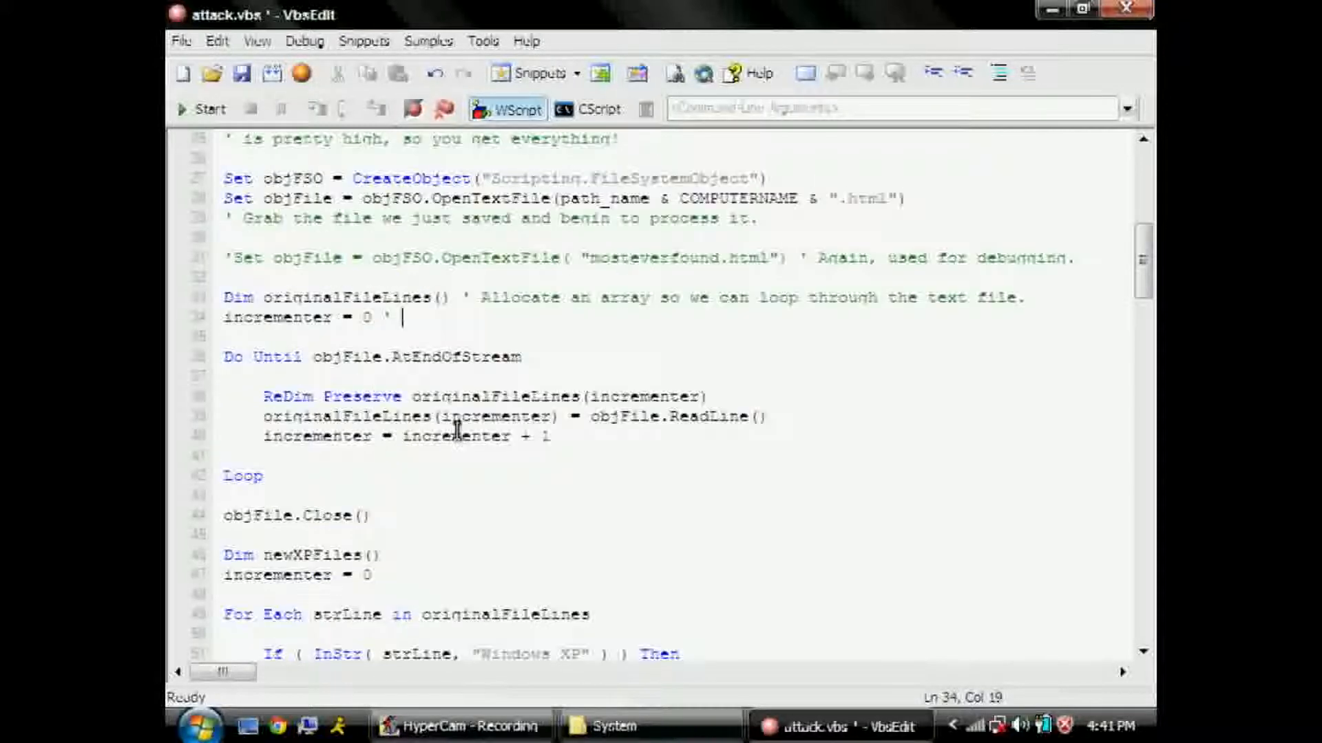
- Comment the ReadLine statement as grabbing each line ('Safety First, lolol') and the second array as one for preservation
text(' ReDim Preserve lets us append onto arrays without overwriting other values.)
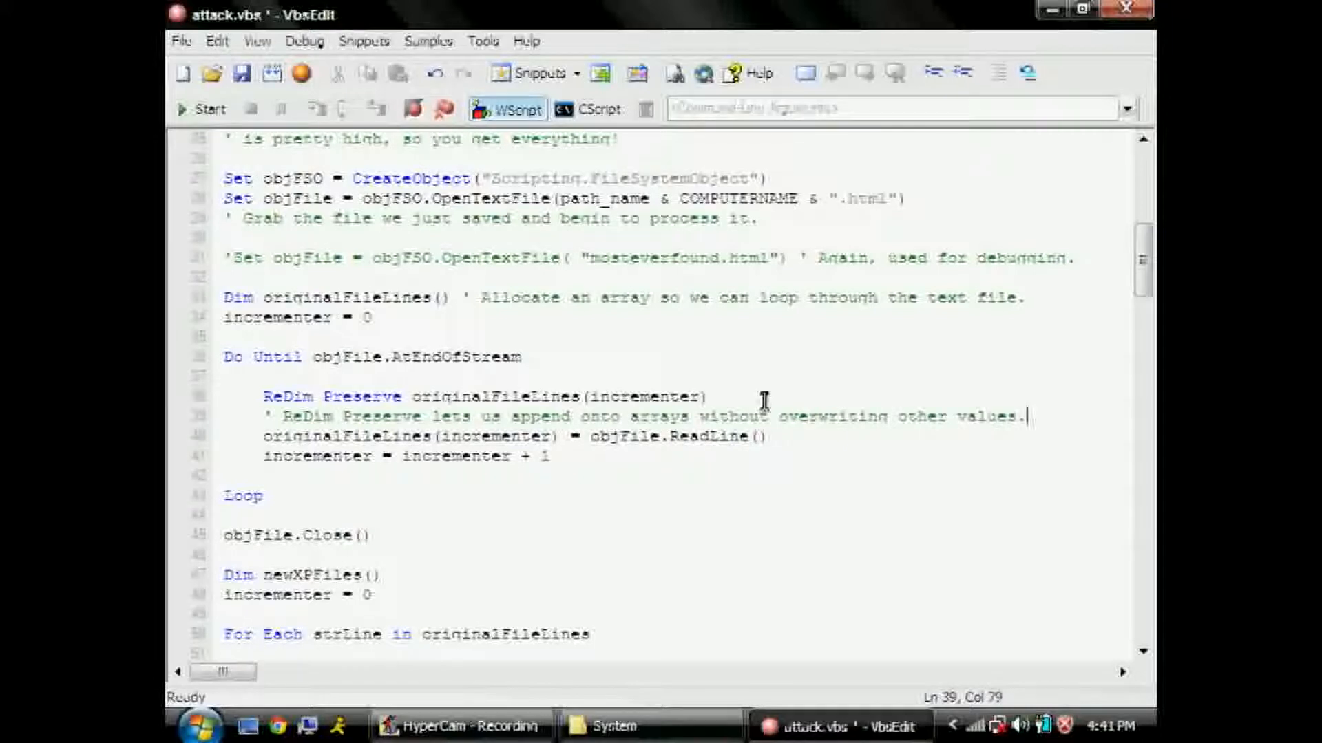
key(enter)
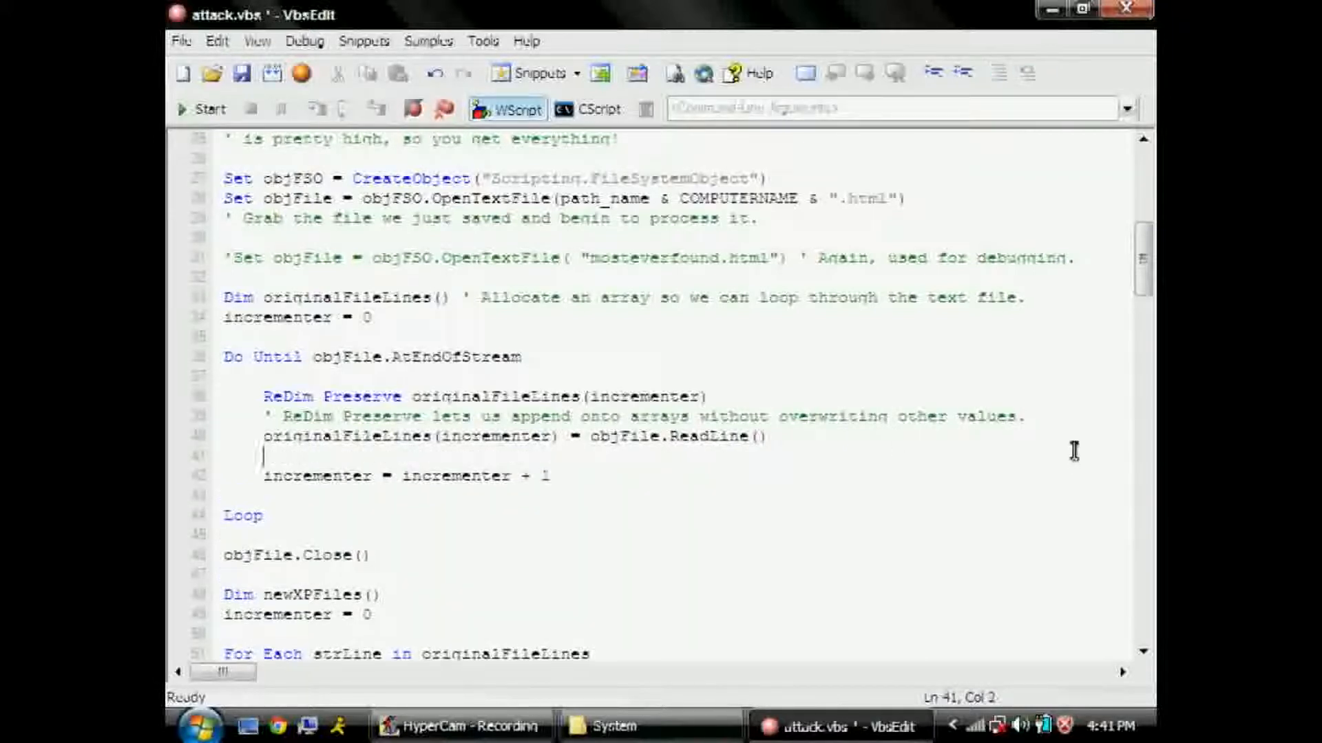
text(' Grab each line, or)
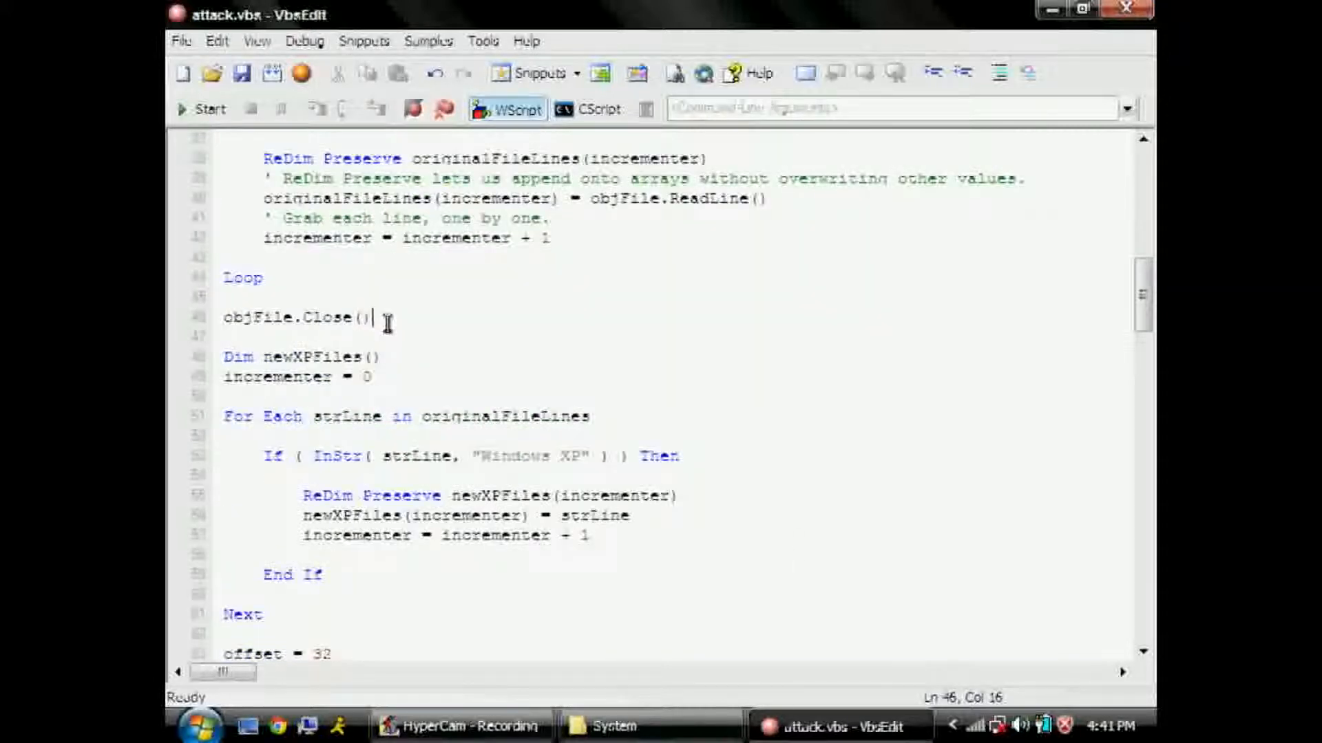
text("Safety First, lolol")
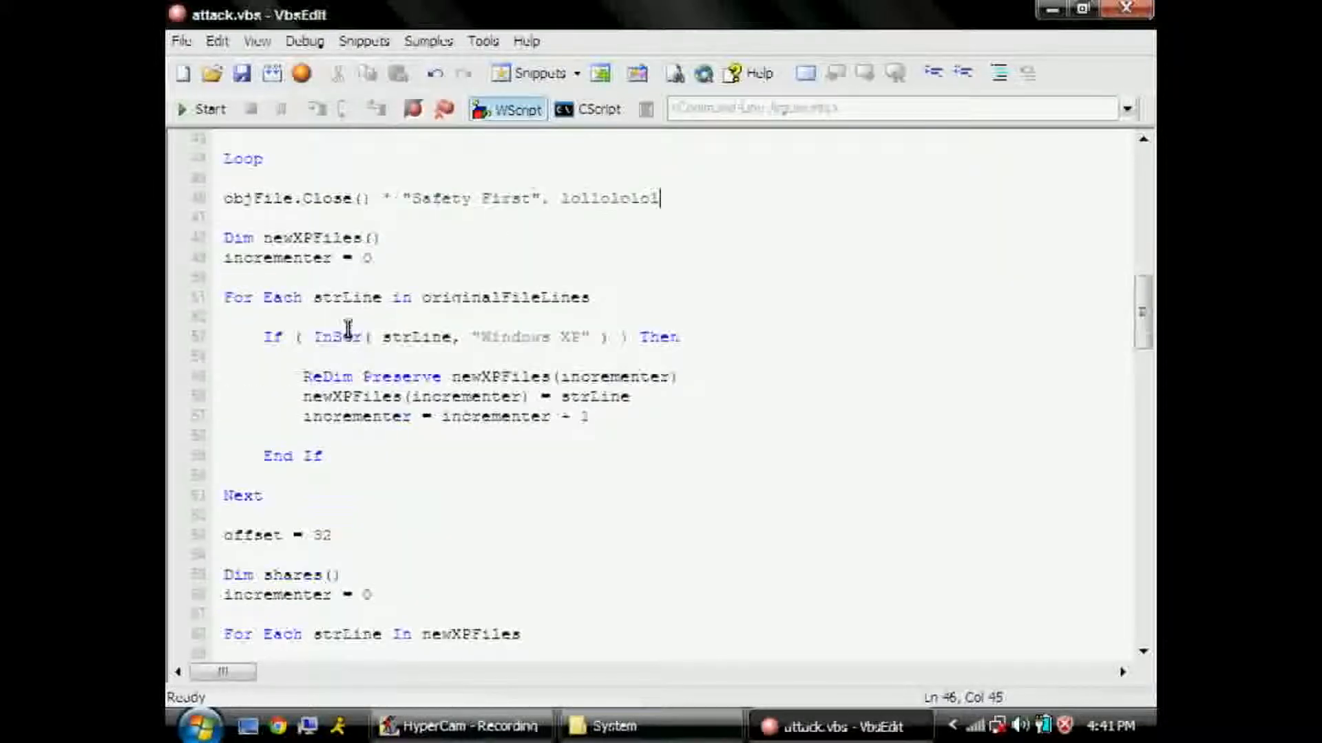
text(' Another array)
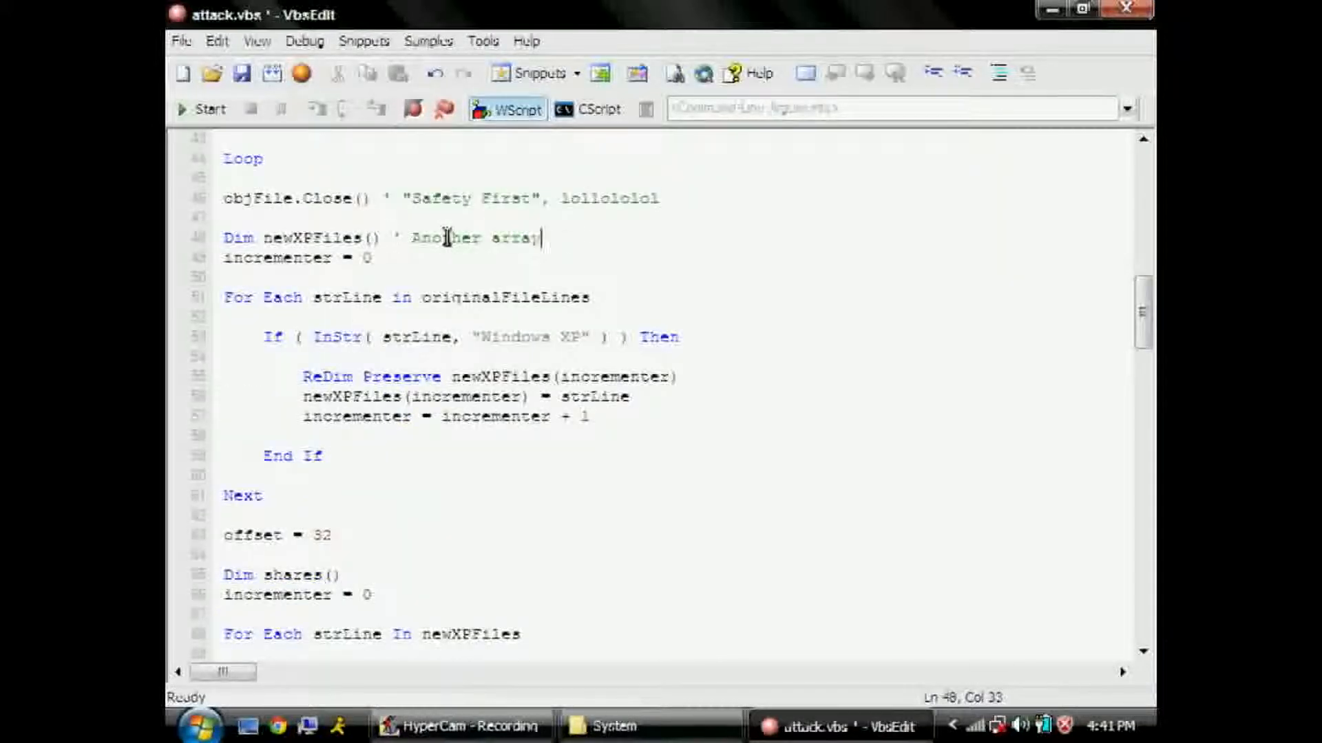
text(for preservation)
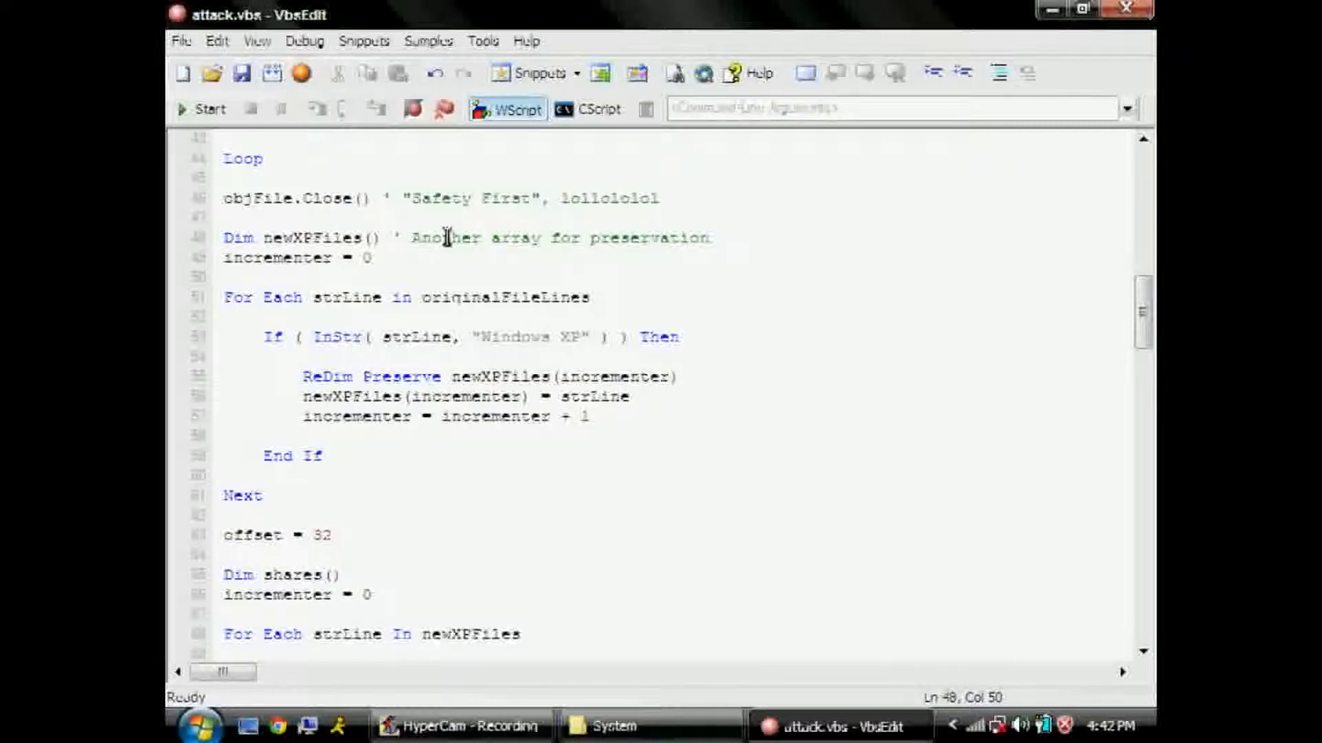
- Comment the Windows XP loop to note them as described above and offset = 32 as the offset used to chop the string
click(684, 338)
text( ' If it finds WinXP computers. . .)
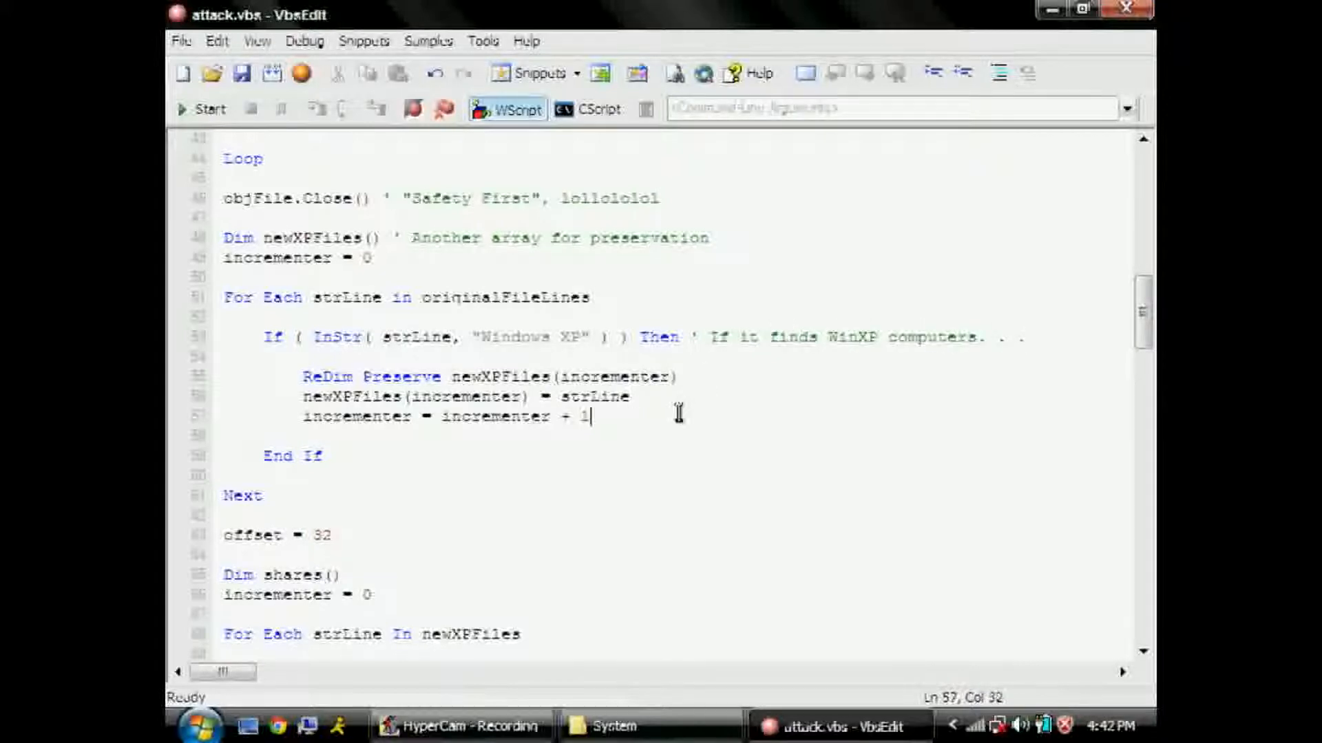
text(' Take note of them the)
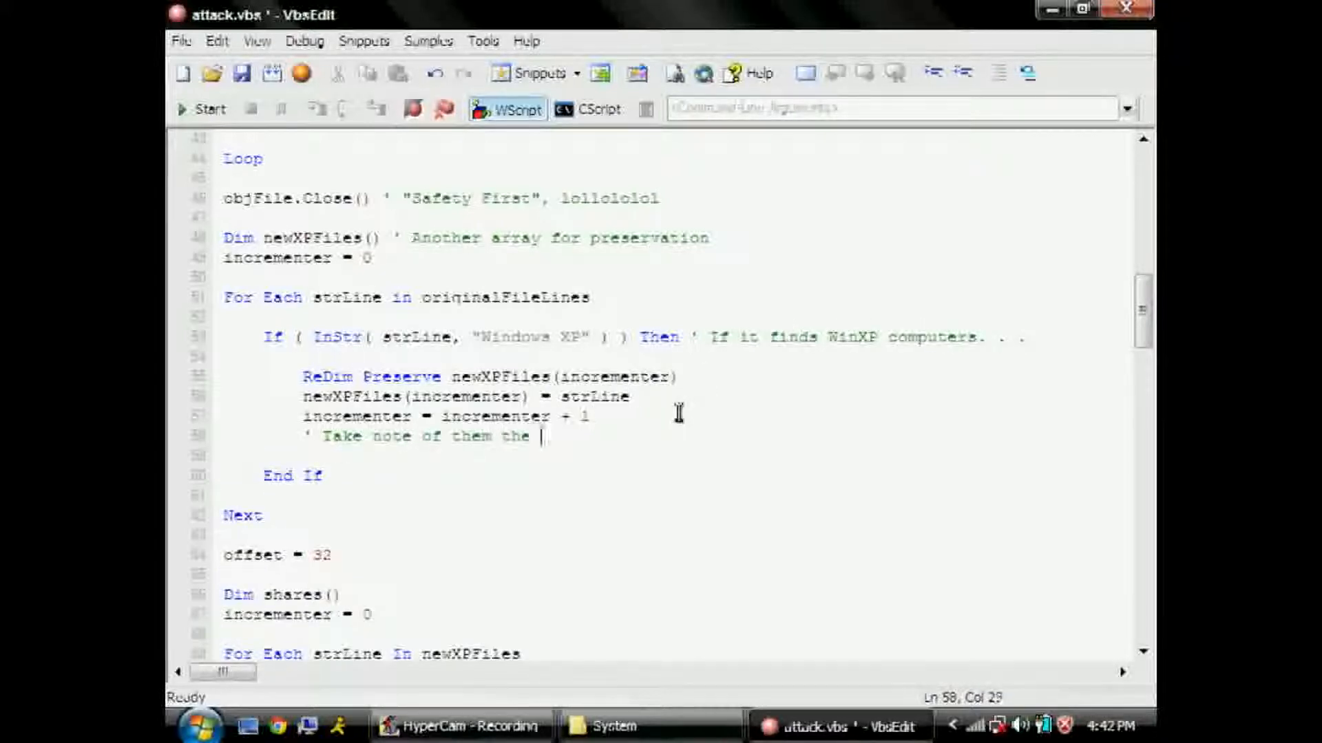
text(same way described above.)
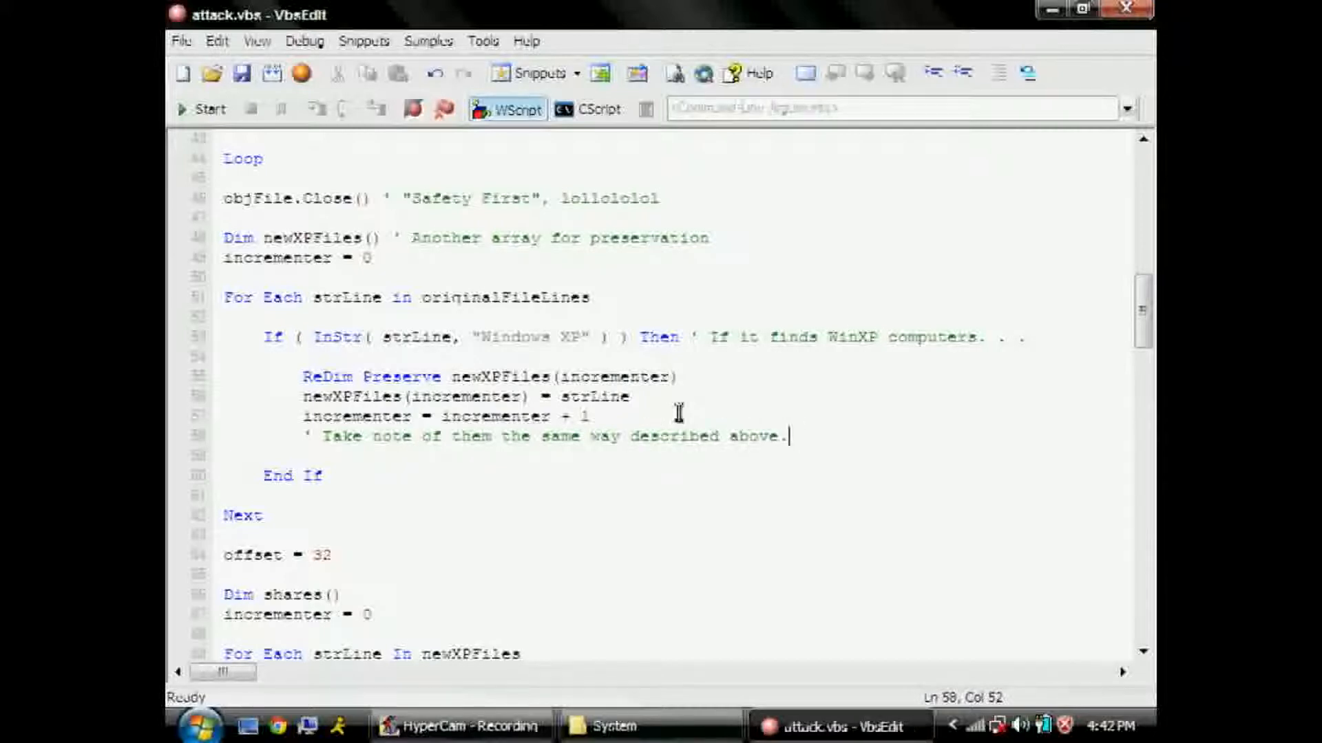
text(' This is the)
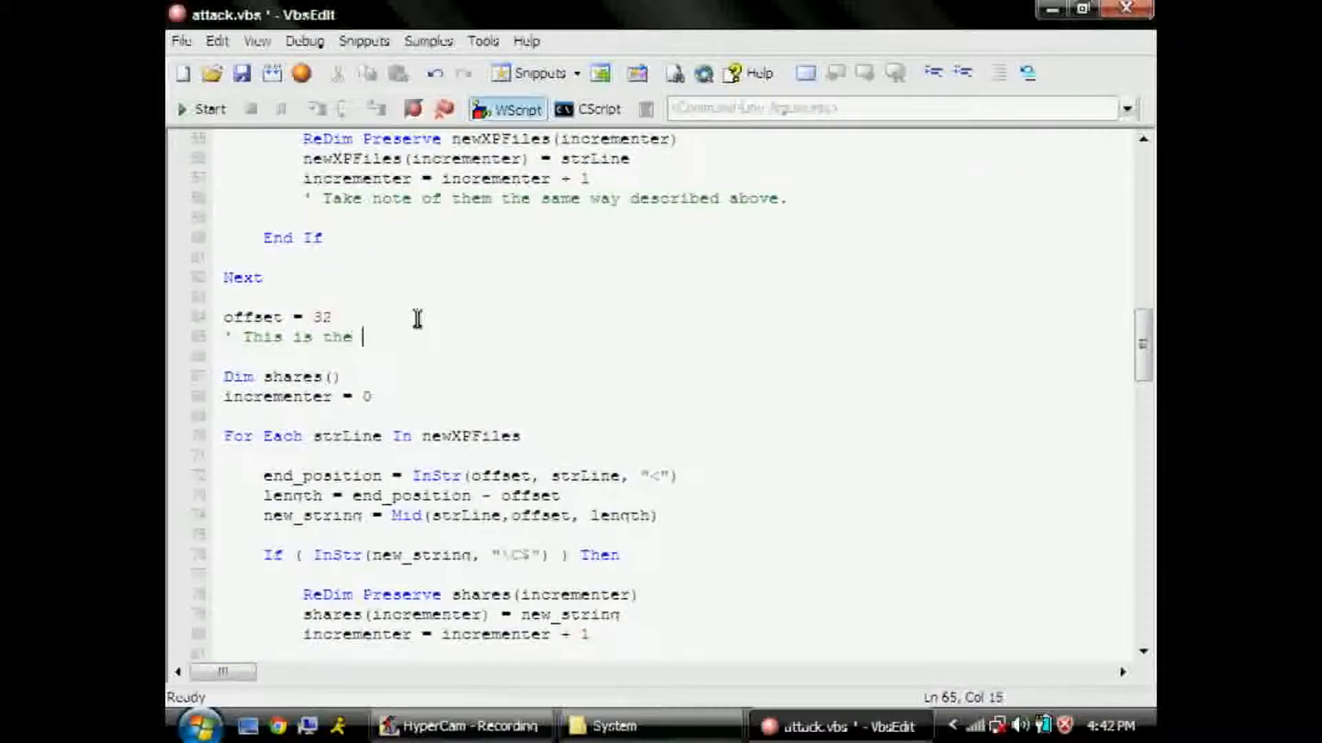
text(offset used to chop the string up, this will gather network)
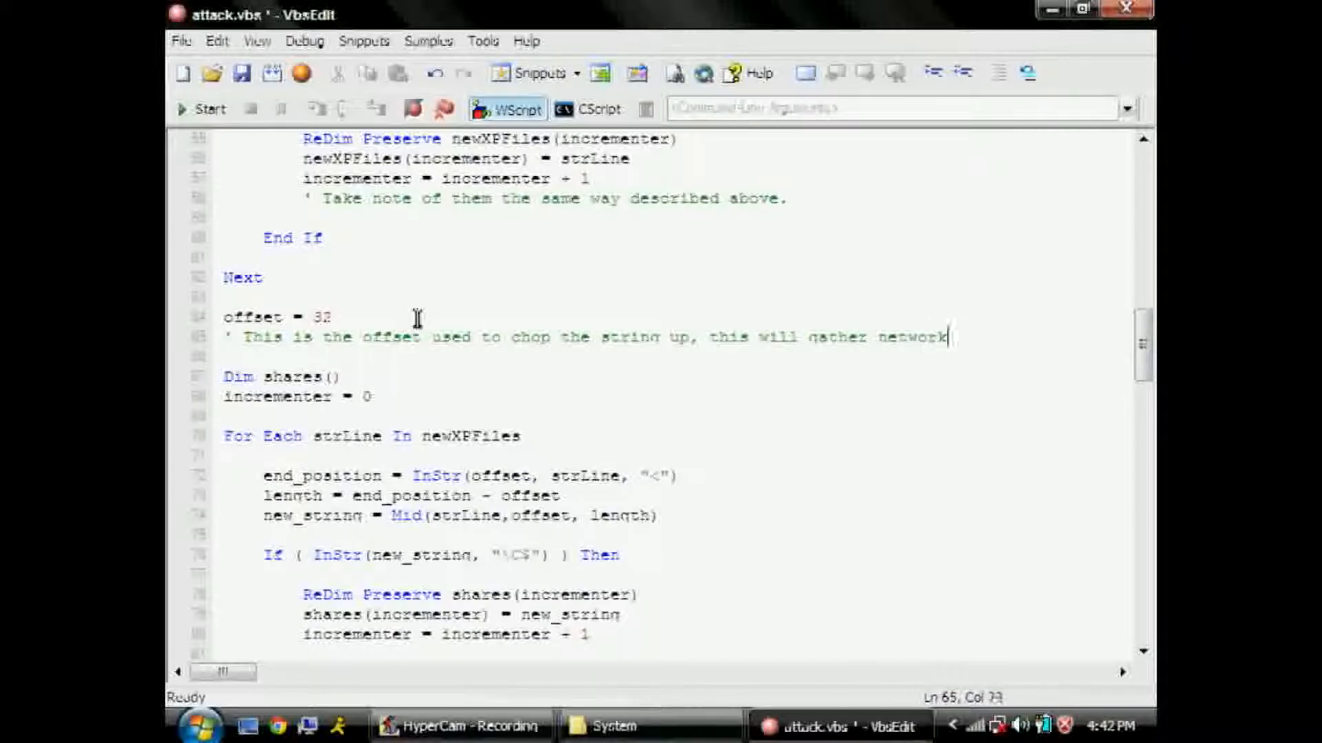
- Edit resources.html in Notepad++ and note that the scroll bar below shows the column for each address
right_click(691, 513)
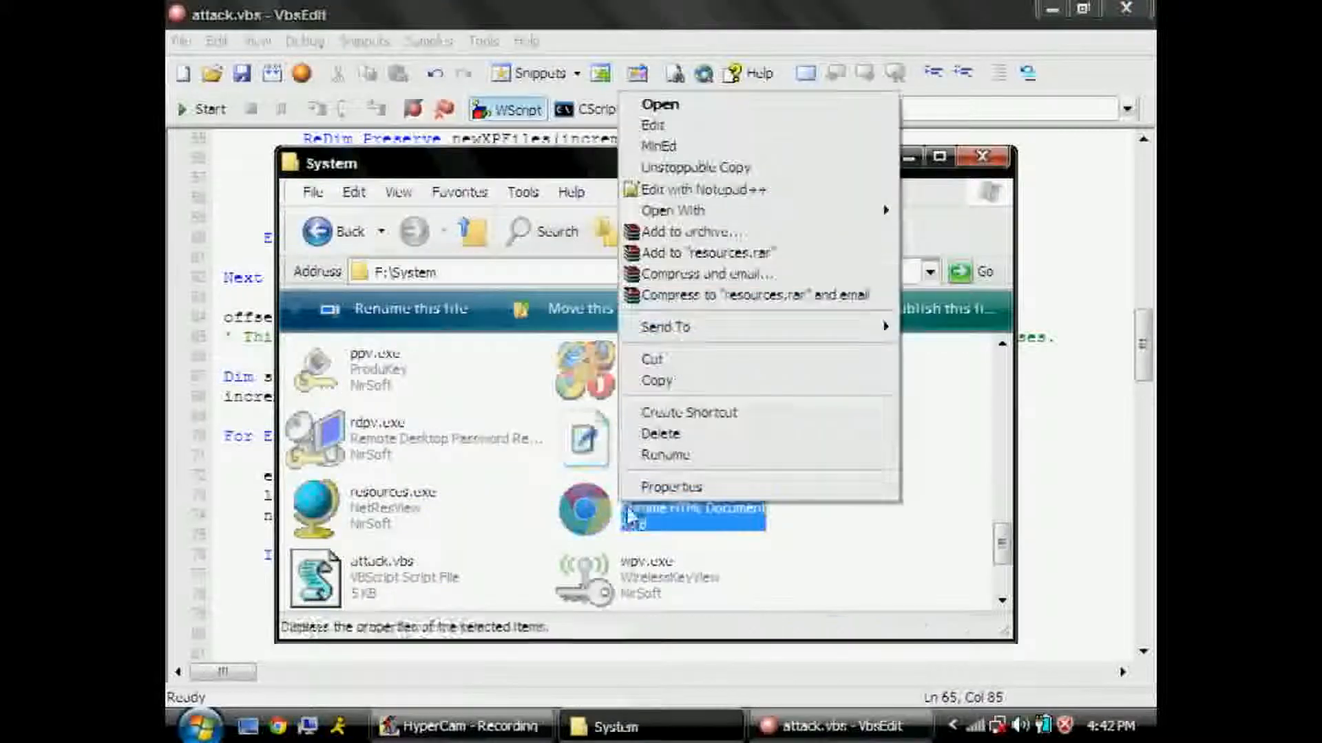
click(652, 125)
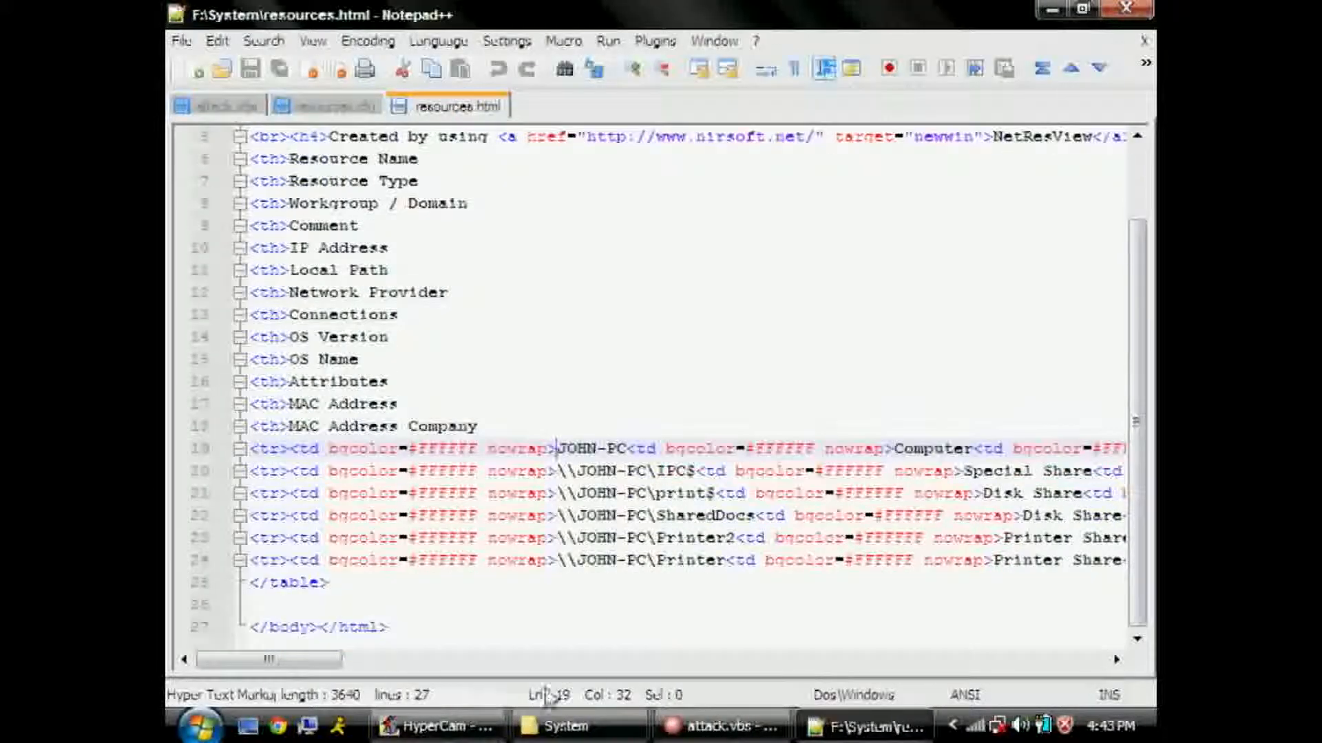
text(See the sc)
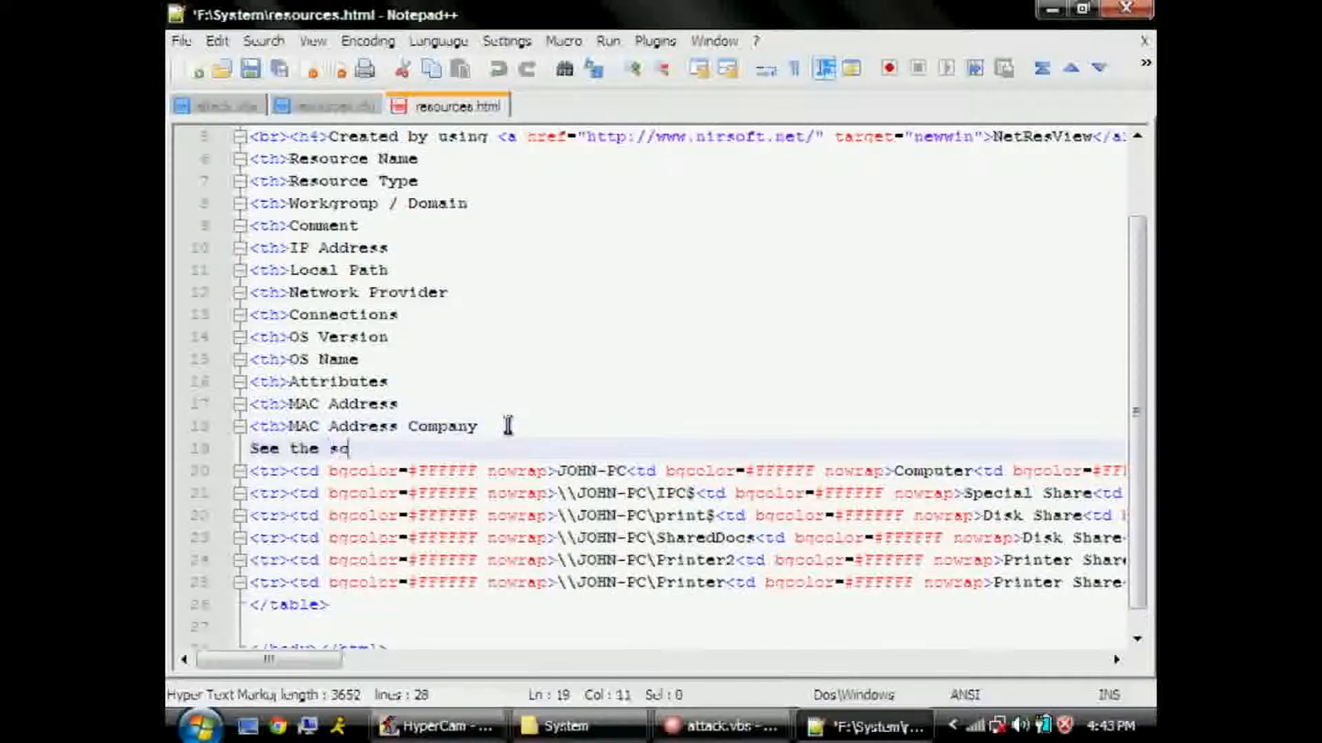
text(roll bar below? That will show the column for)
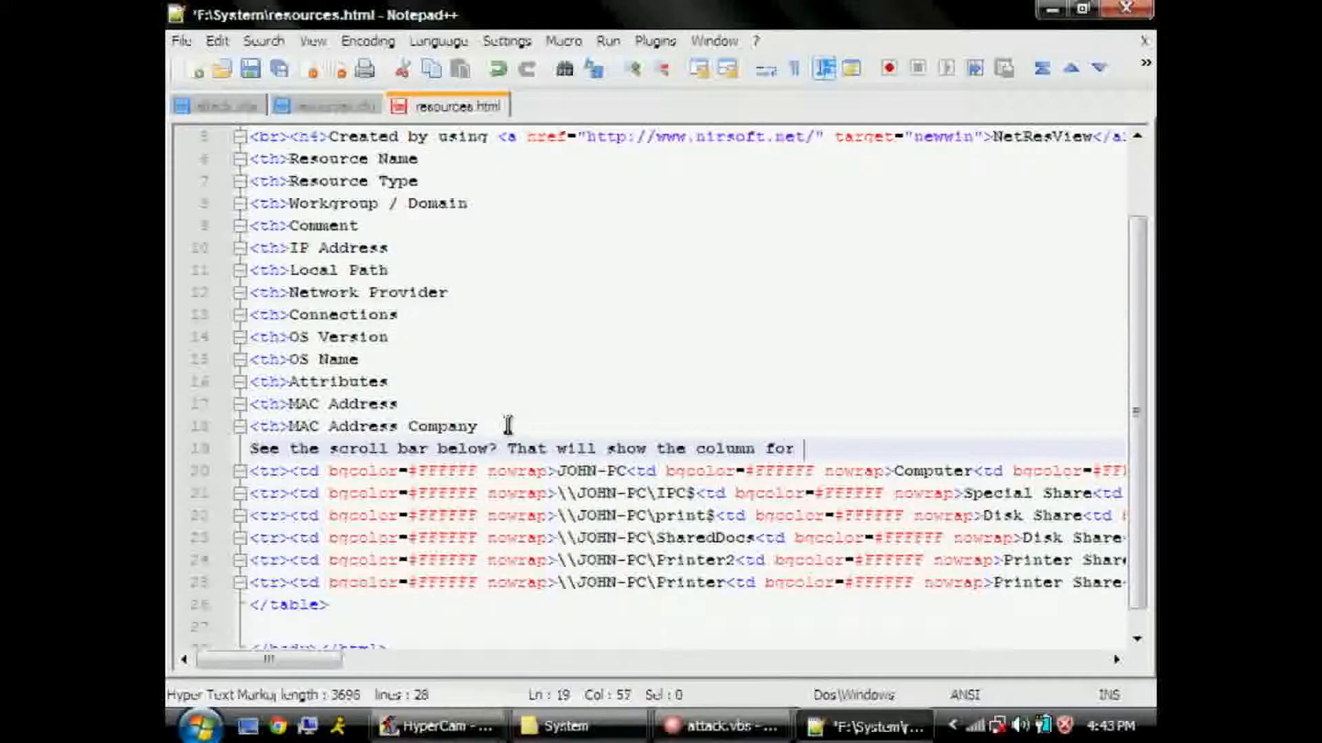
text(each address.)
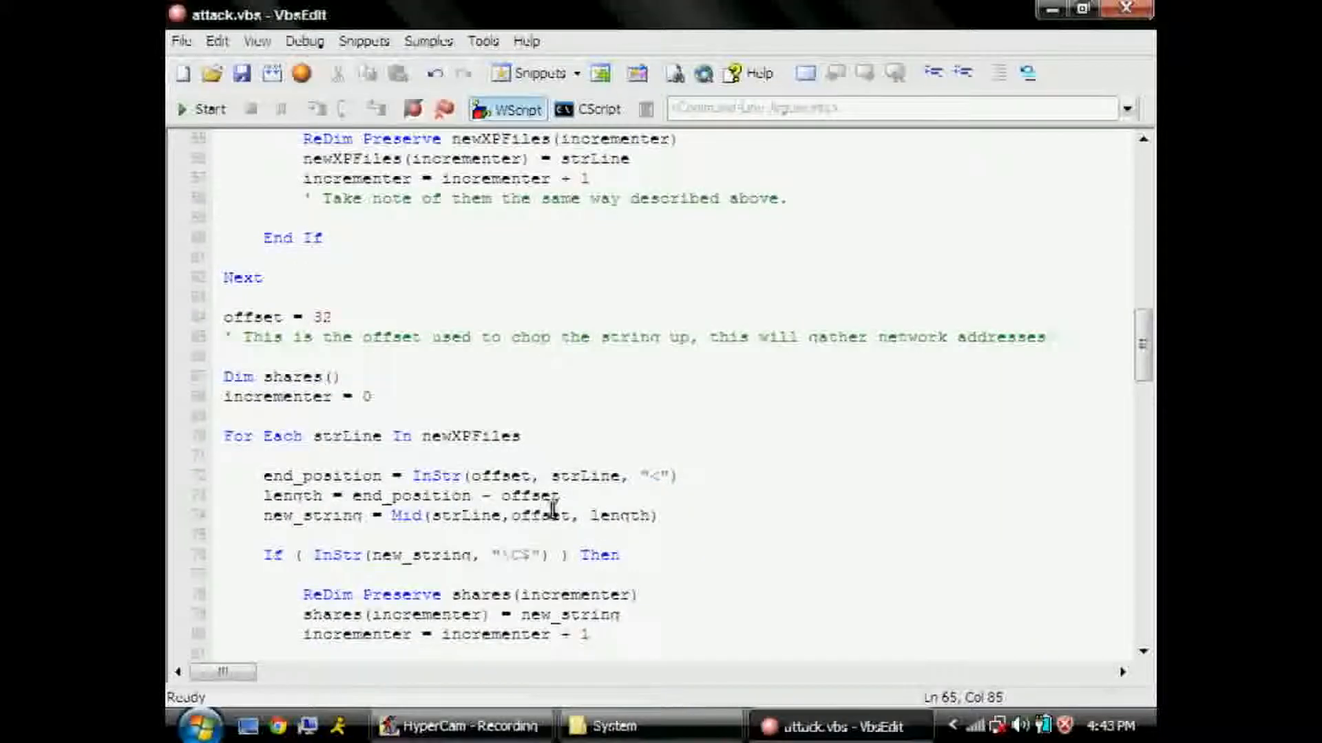
- Comment the Dim shares and InStr lines: you know the drill, it looks for another HTML element
text(')
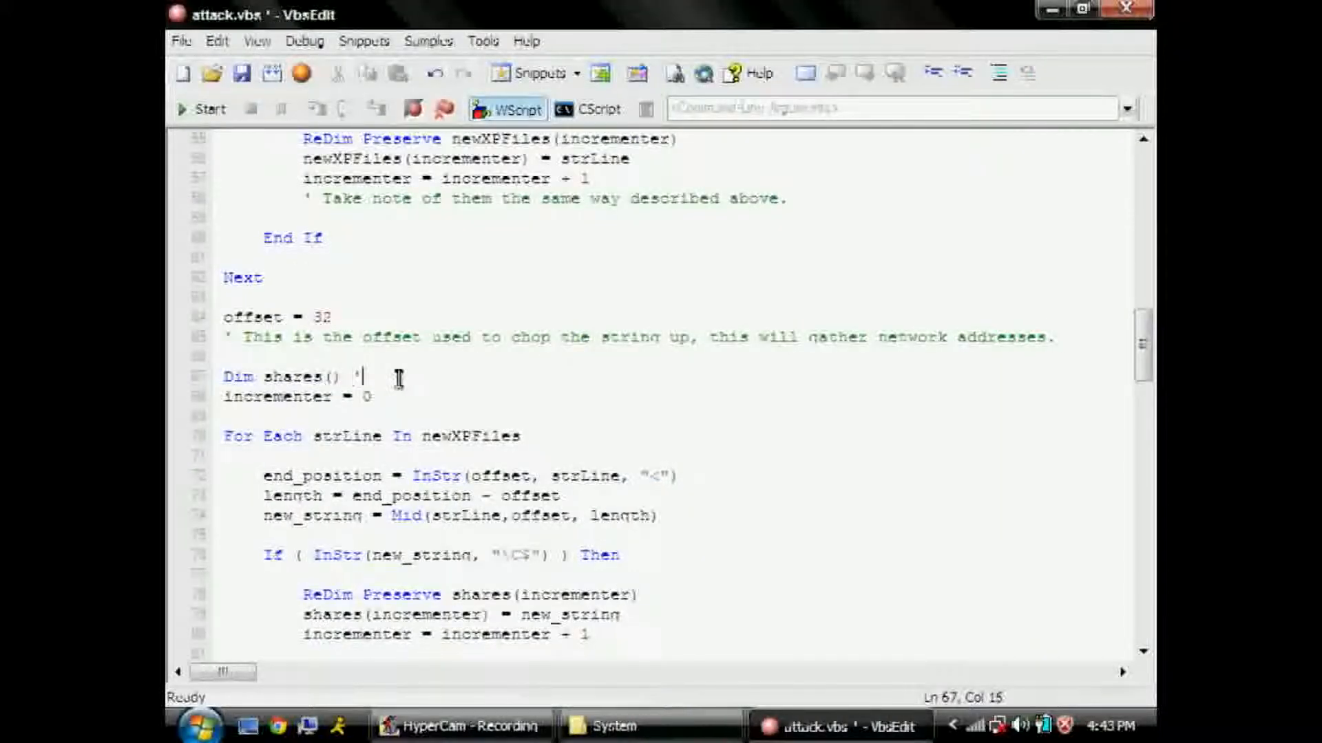
text(You know the drill by now.)
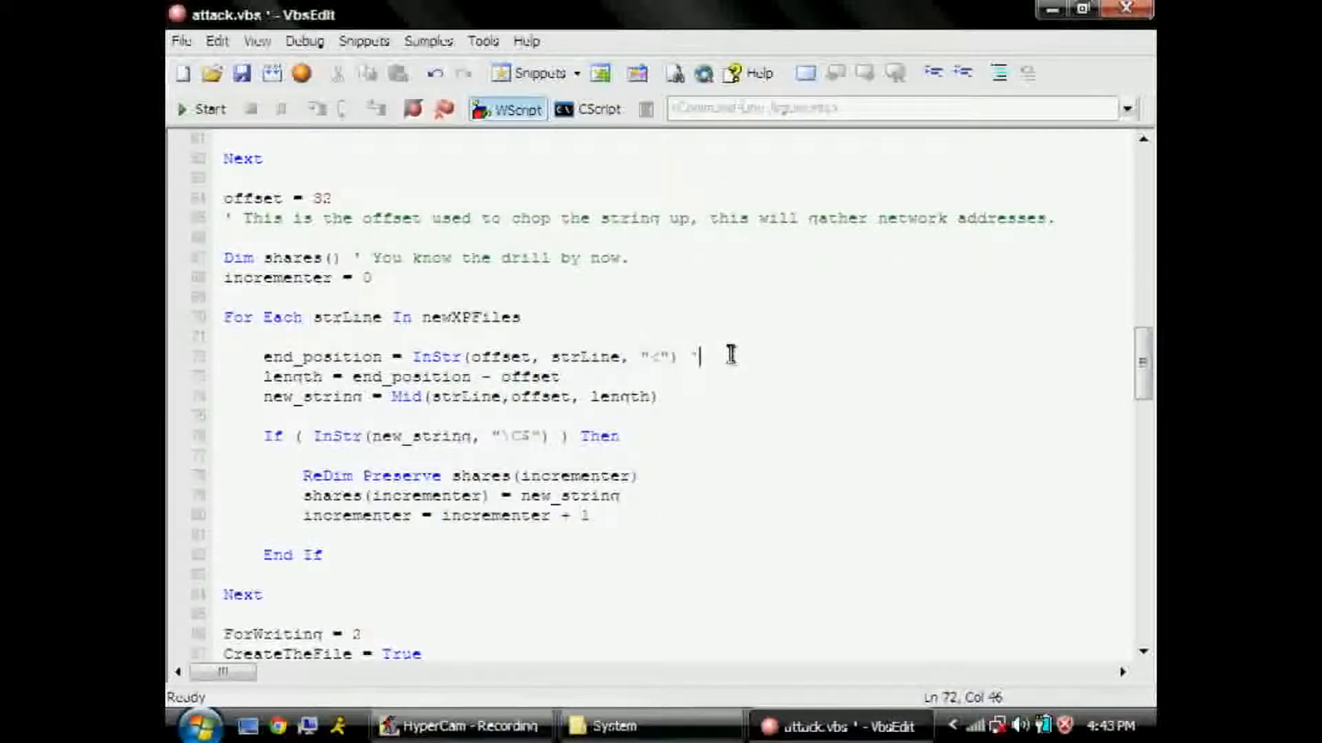
text(It looks for another)
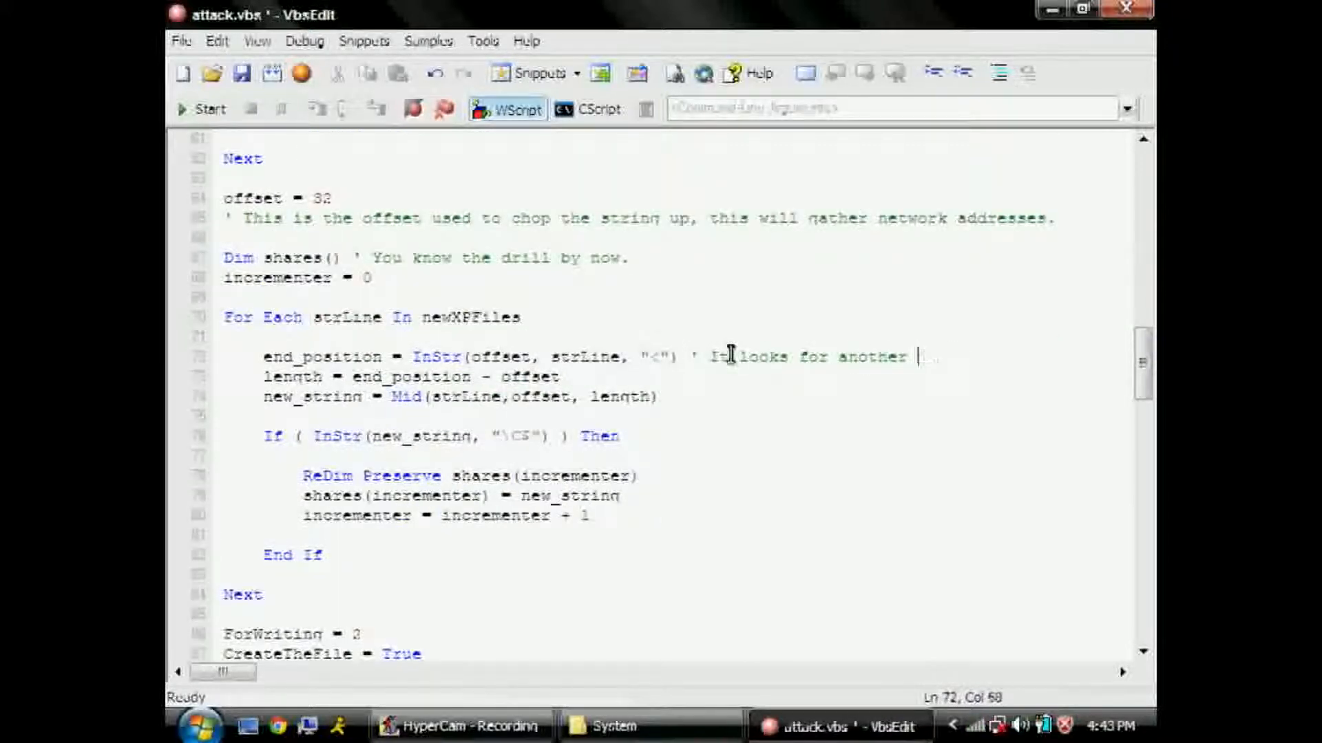
text(HTML element)
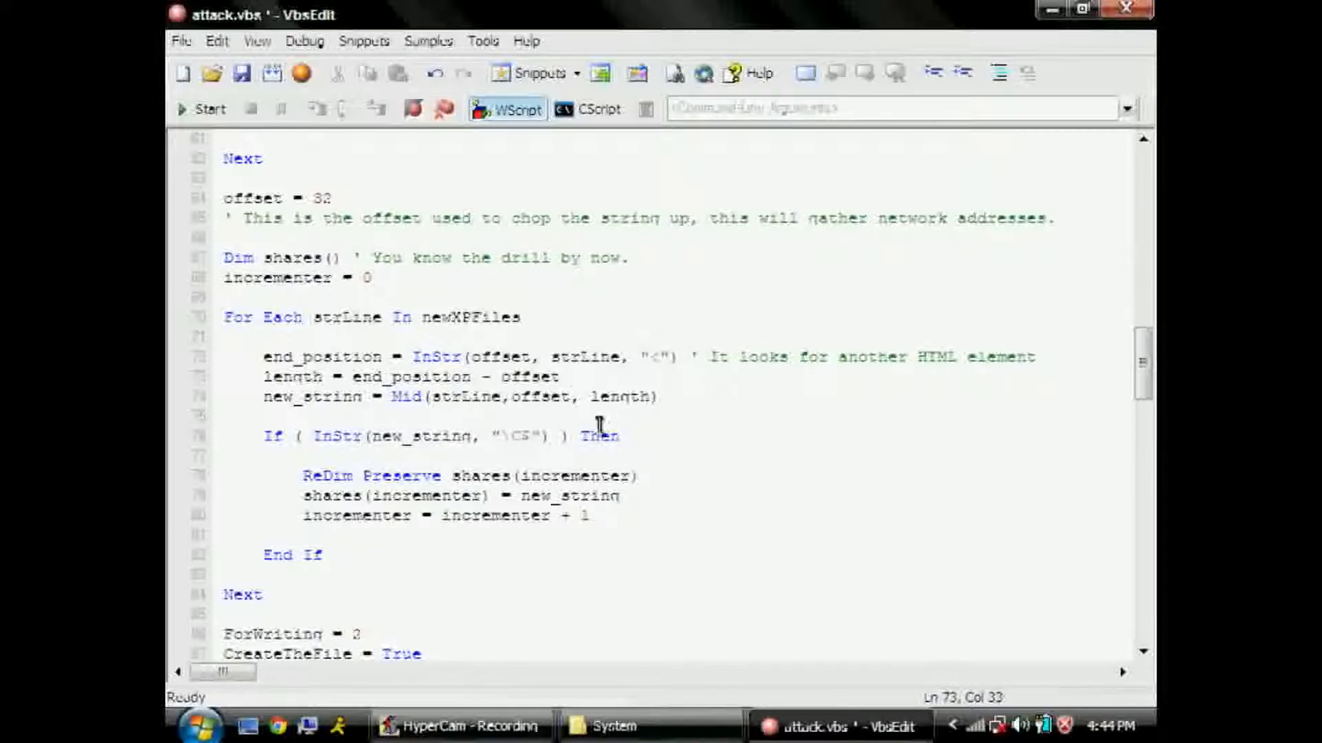
- Comment the Mid and If lines as grabbing and storing what it finds and keeping hard drive shares for later use
text(' Grab what it finds, and)
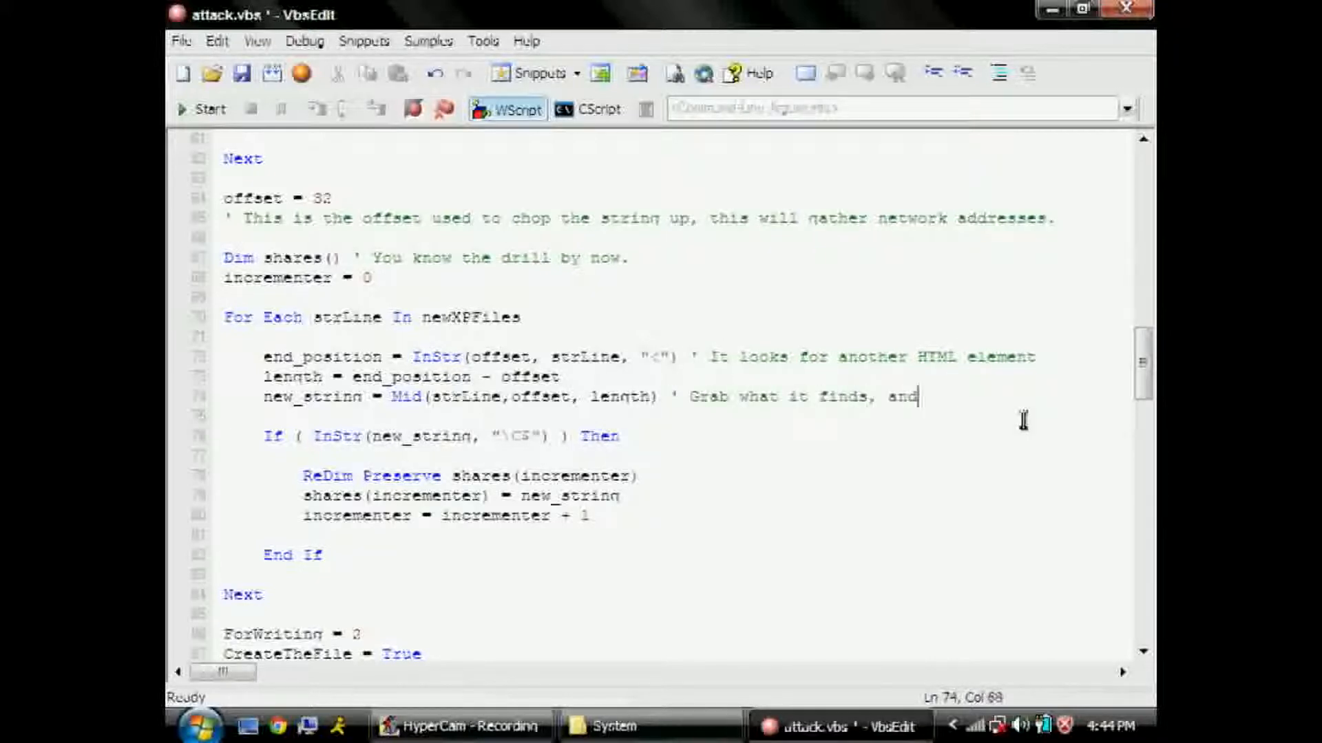
text(store it.)
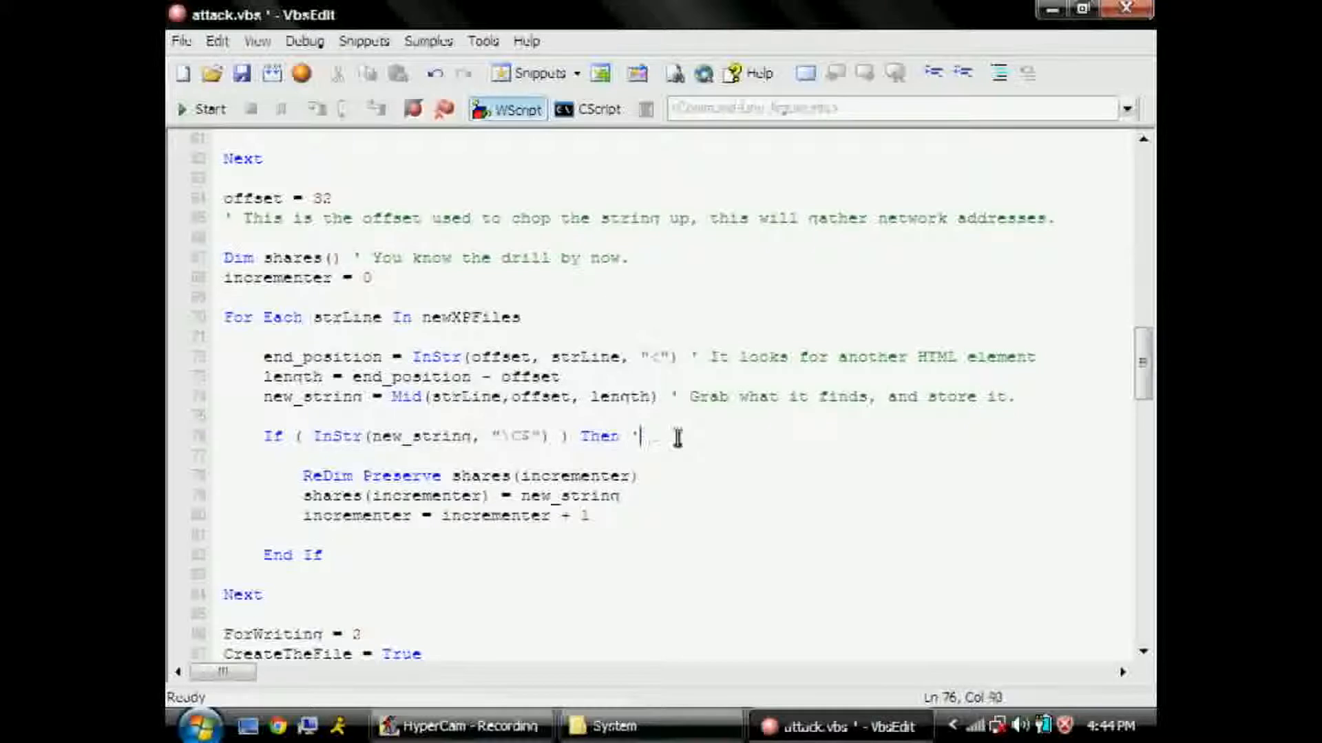
text(If it is a hai)
click(679, 534)
text(' Keep that Windows XP file system share alooc)
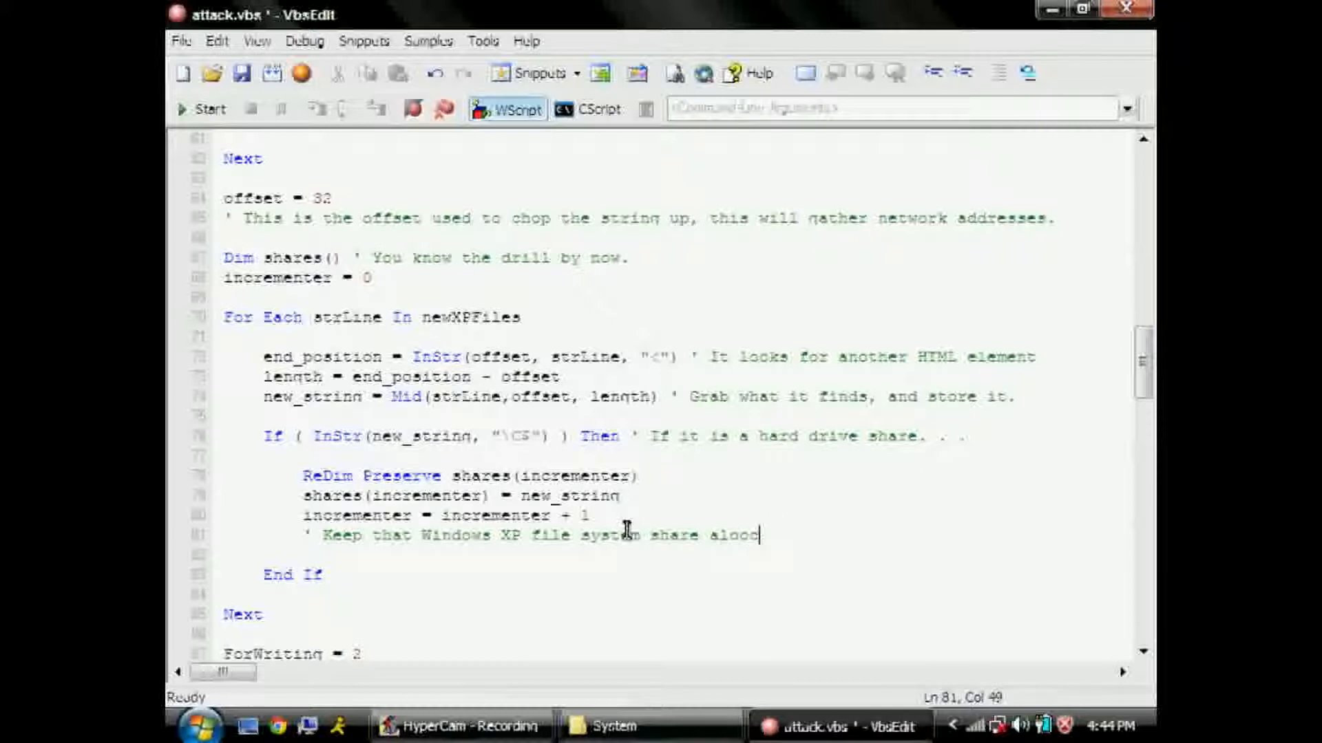
text(ated, so we can use it la)
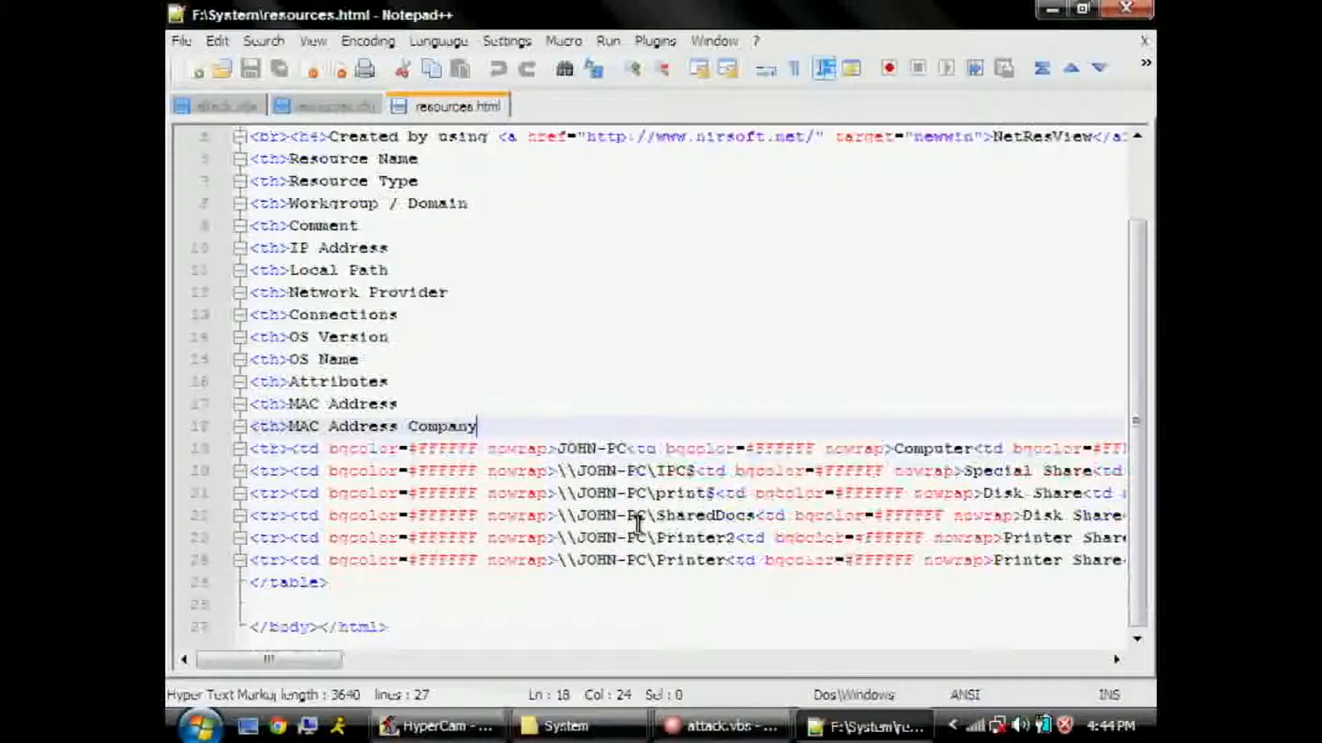
- Note in resources.html that there is no hard drive share here but the next HTML element's start is visible, scrolling the row into view
text(There is no hard dr)
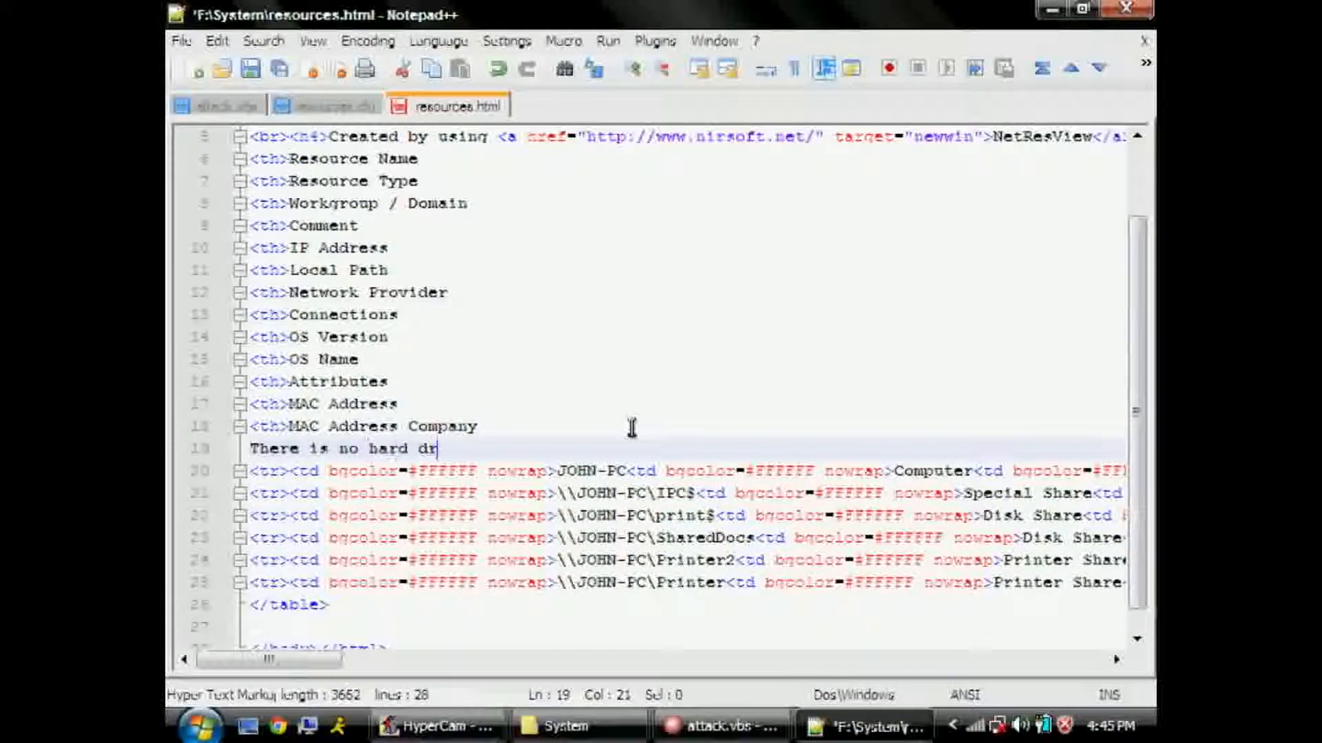
text(ive share in here, but you can see where)
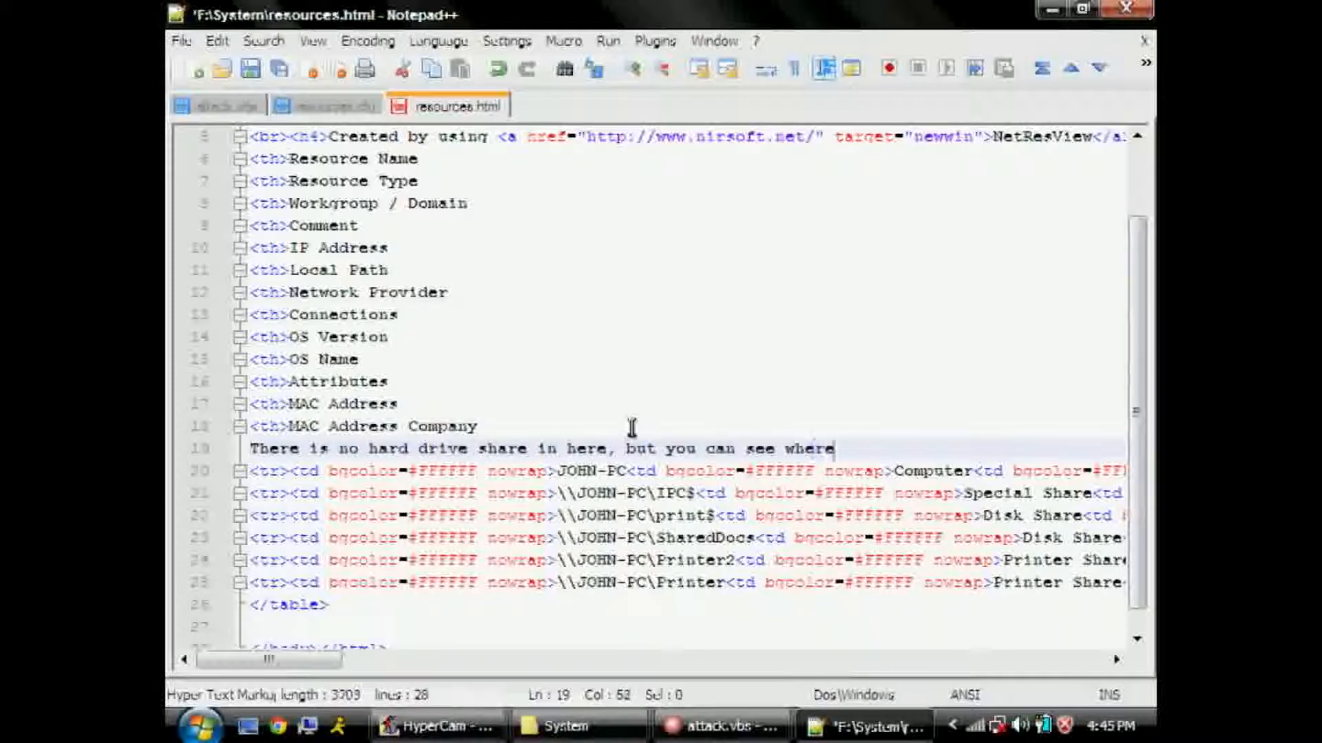
text(the next HTML element starts)
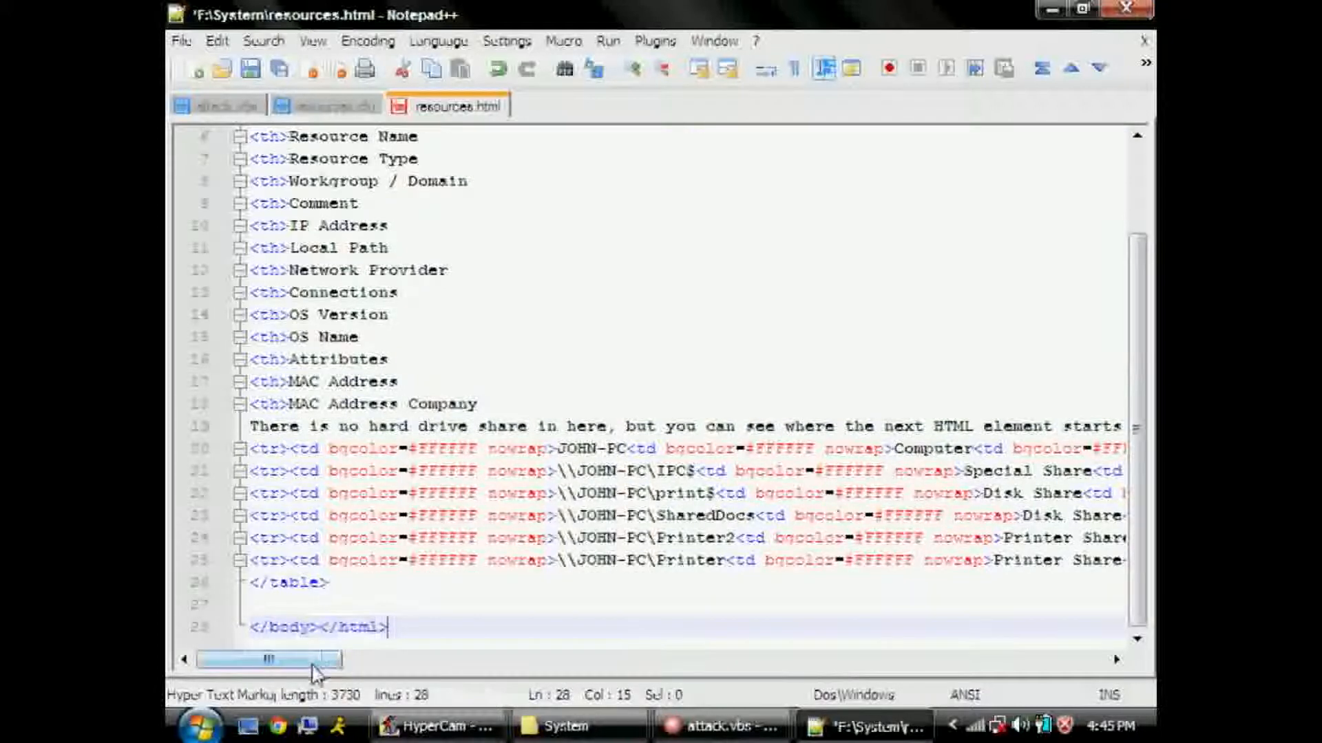
drag(270, 660, 830, 659)
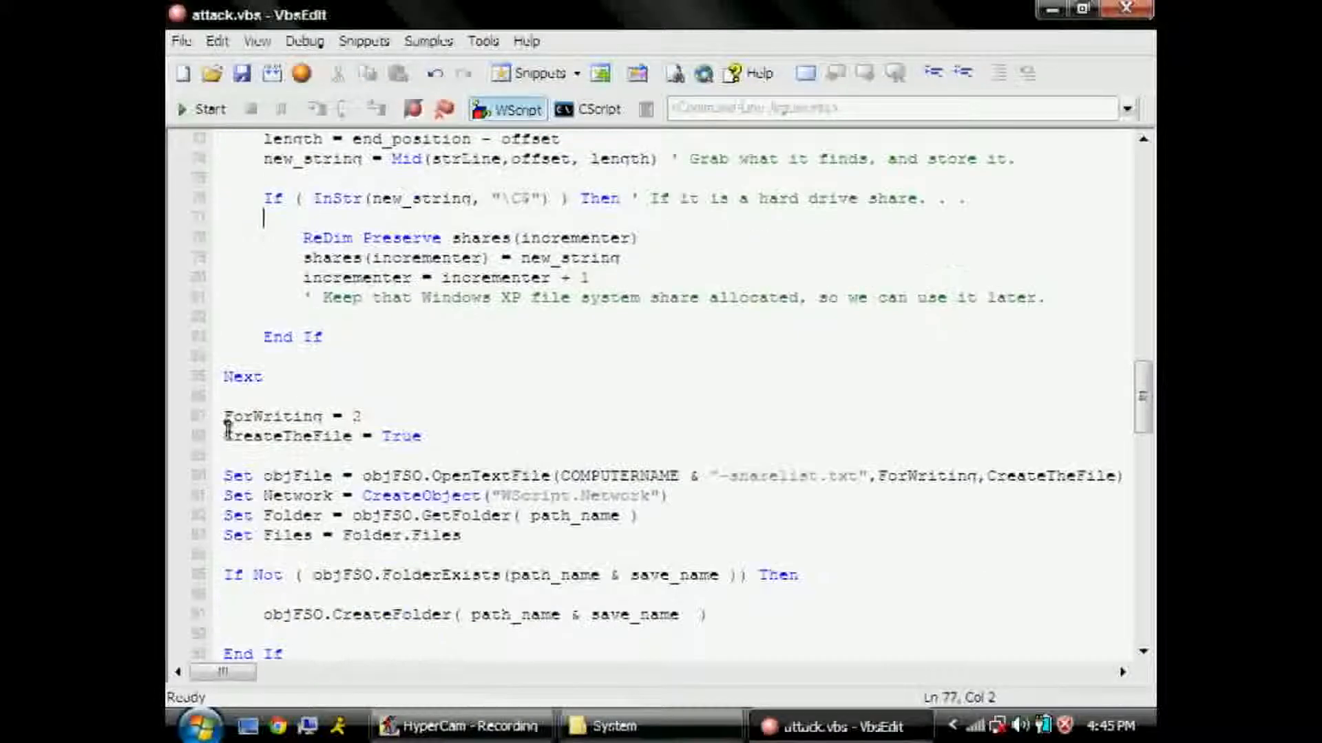
- Comment that some more function constants are set so we can understand what it's really doing
text(' Set som)
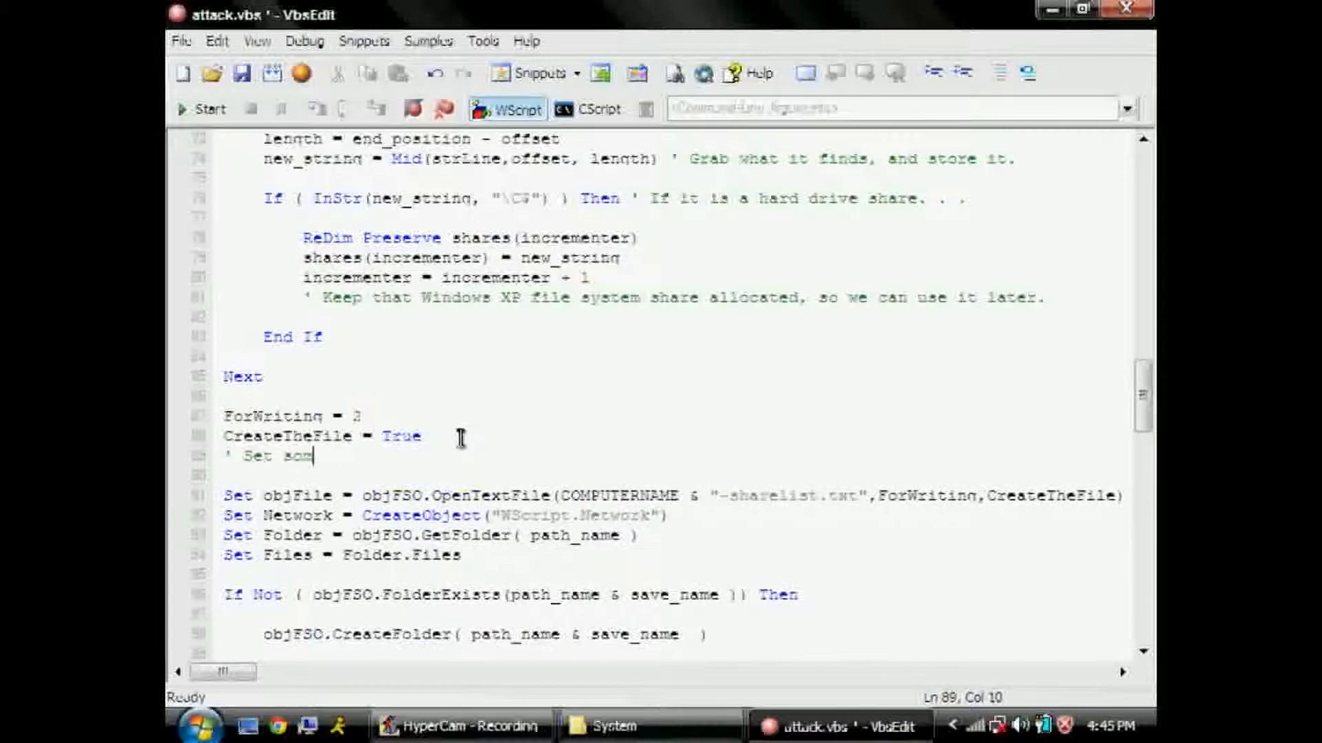
text(ome more function constants, so we can u)
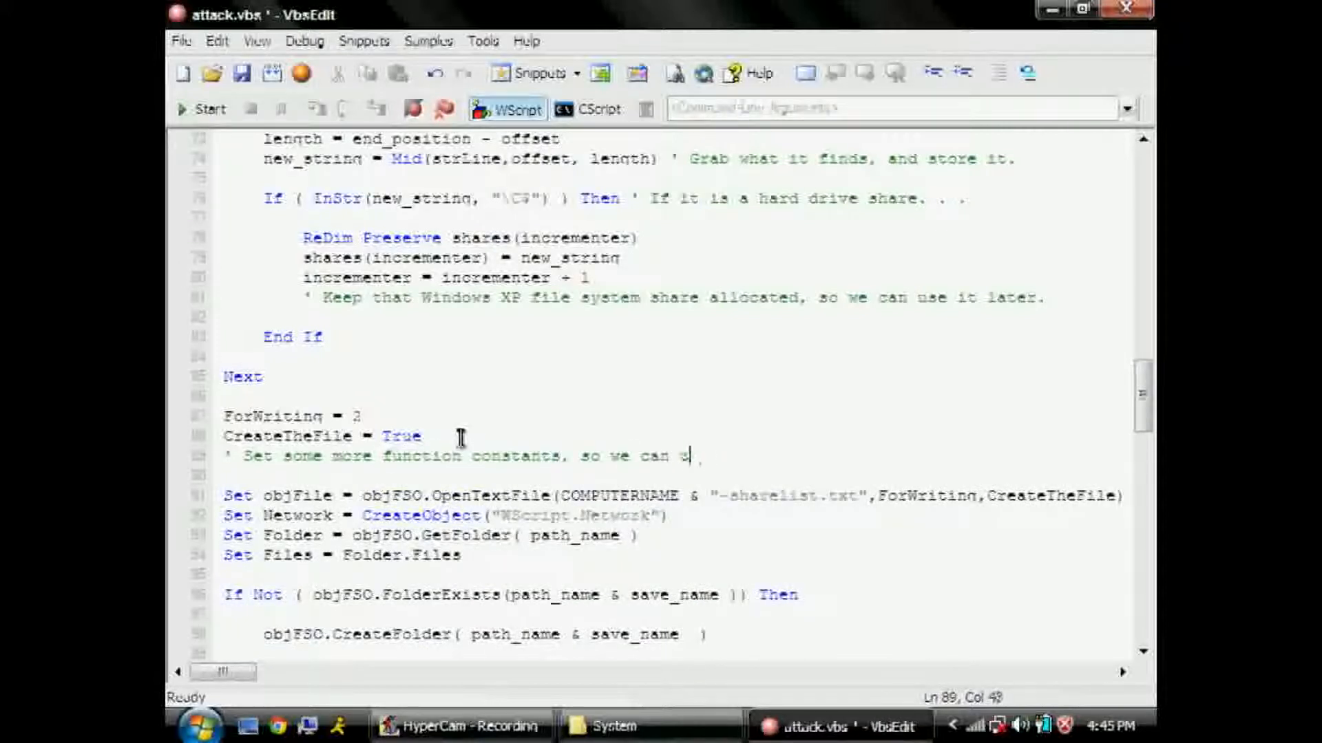
text(understand what it's really doing. . .)
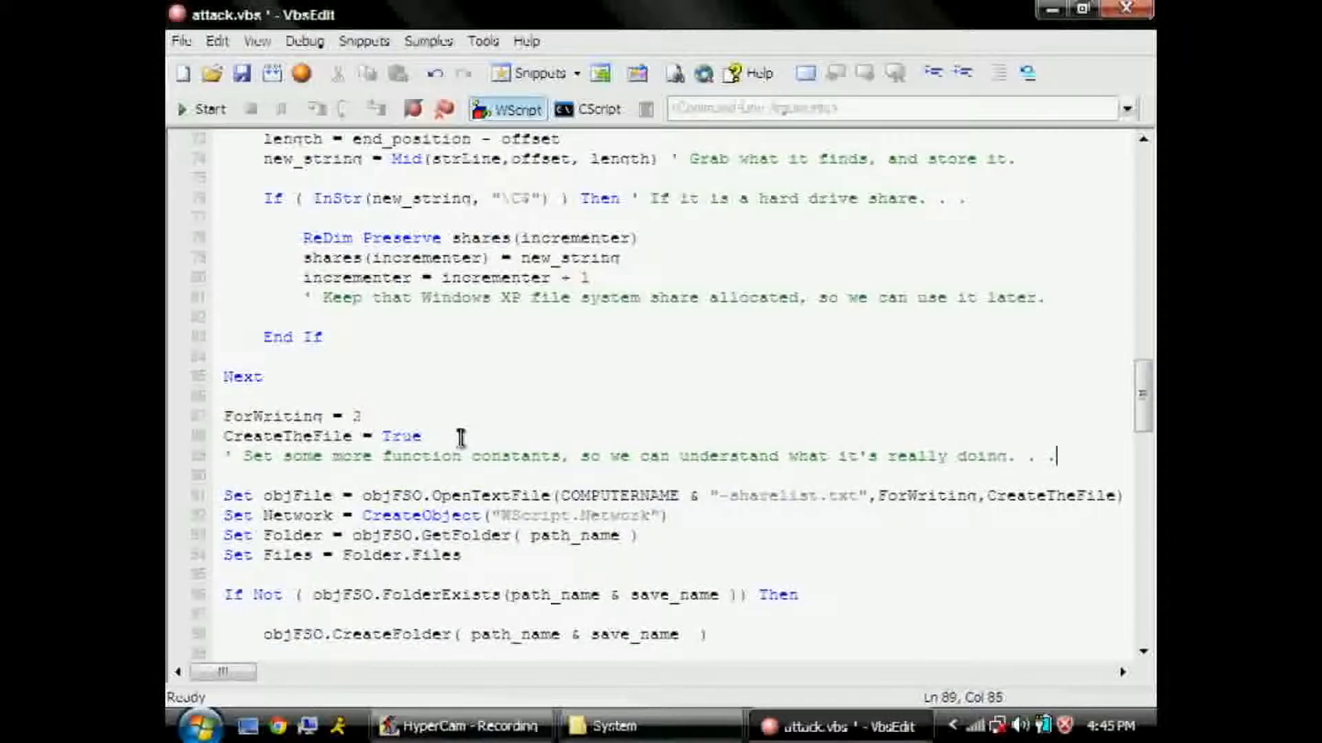
scroll(down, 3)
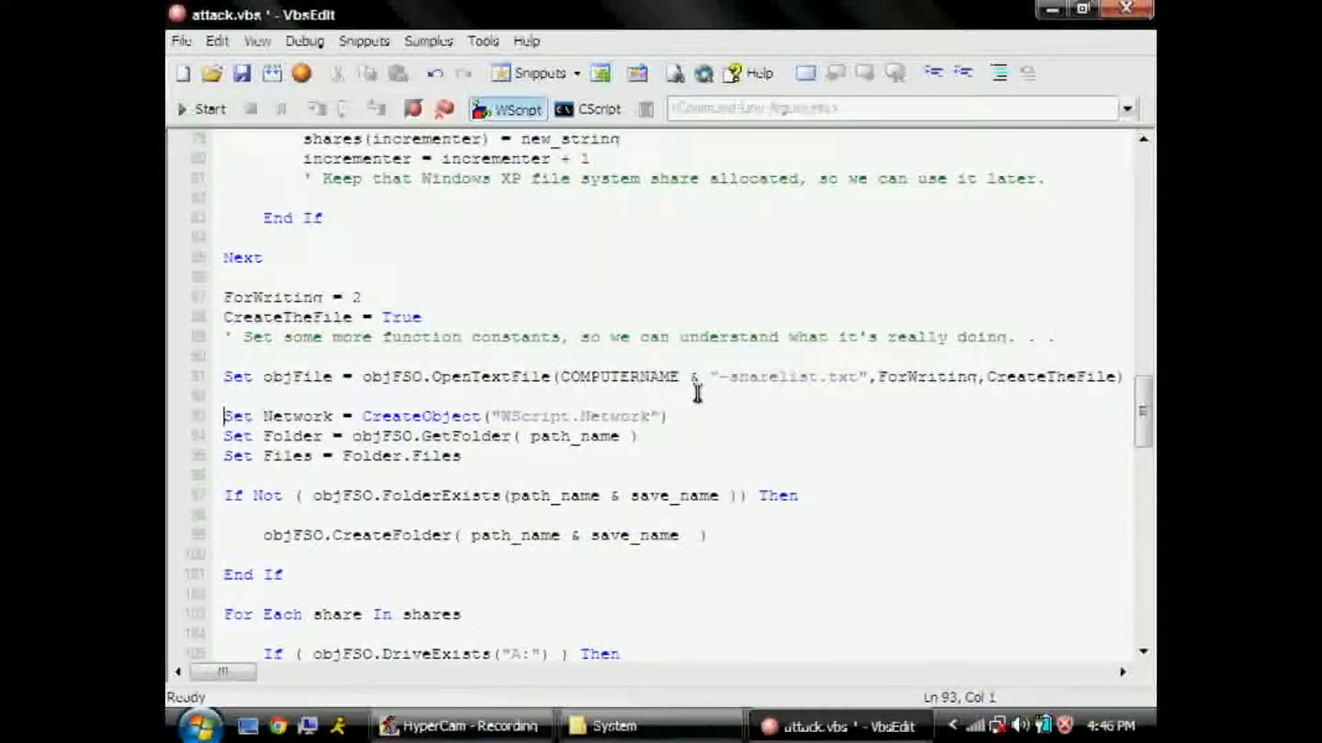
- Comment the OpenTextFile line as a log file where each share can be looked at and the network object as latching onto the network
text(' Begin to create a sort o)
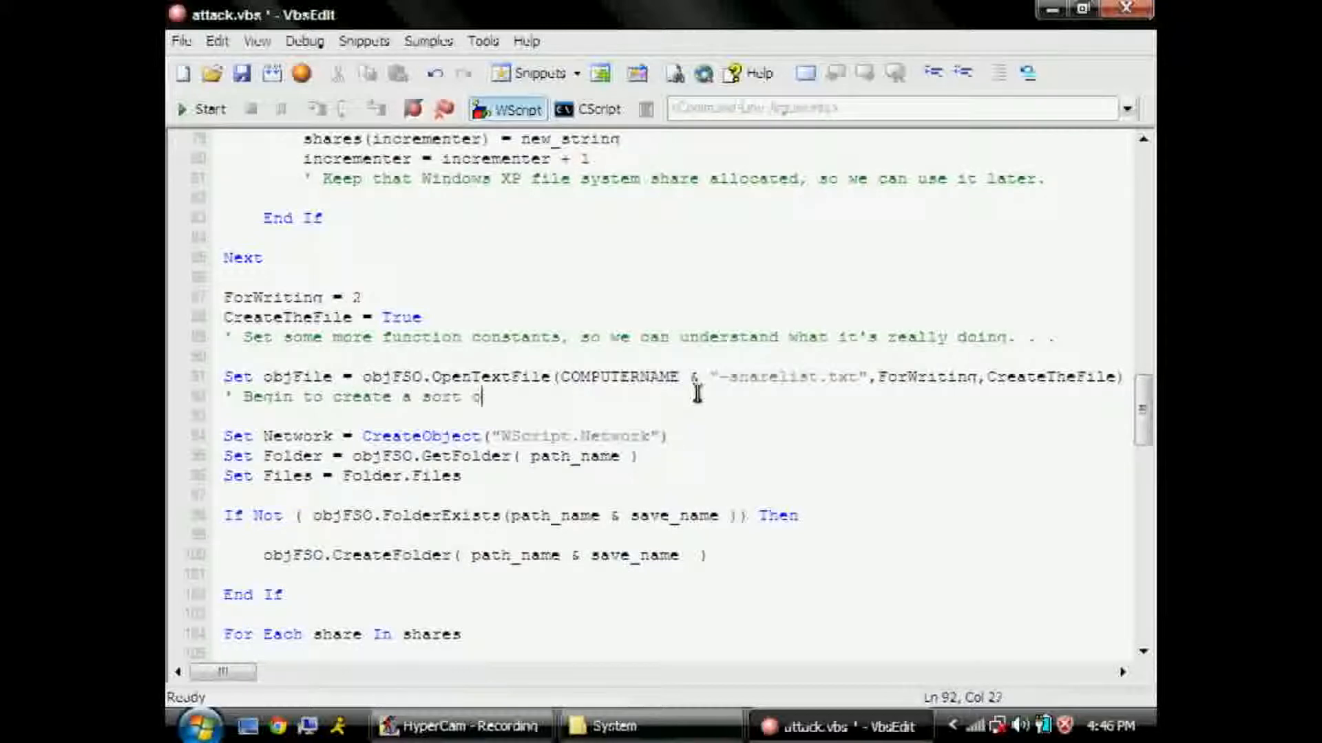
text(f 'lon' file, where each)
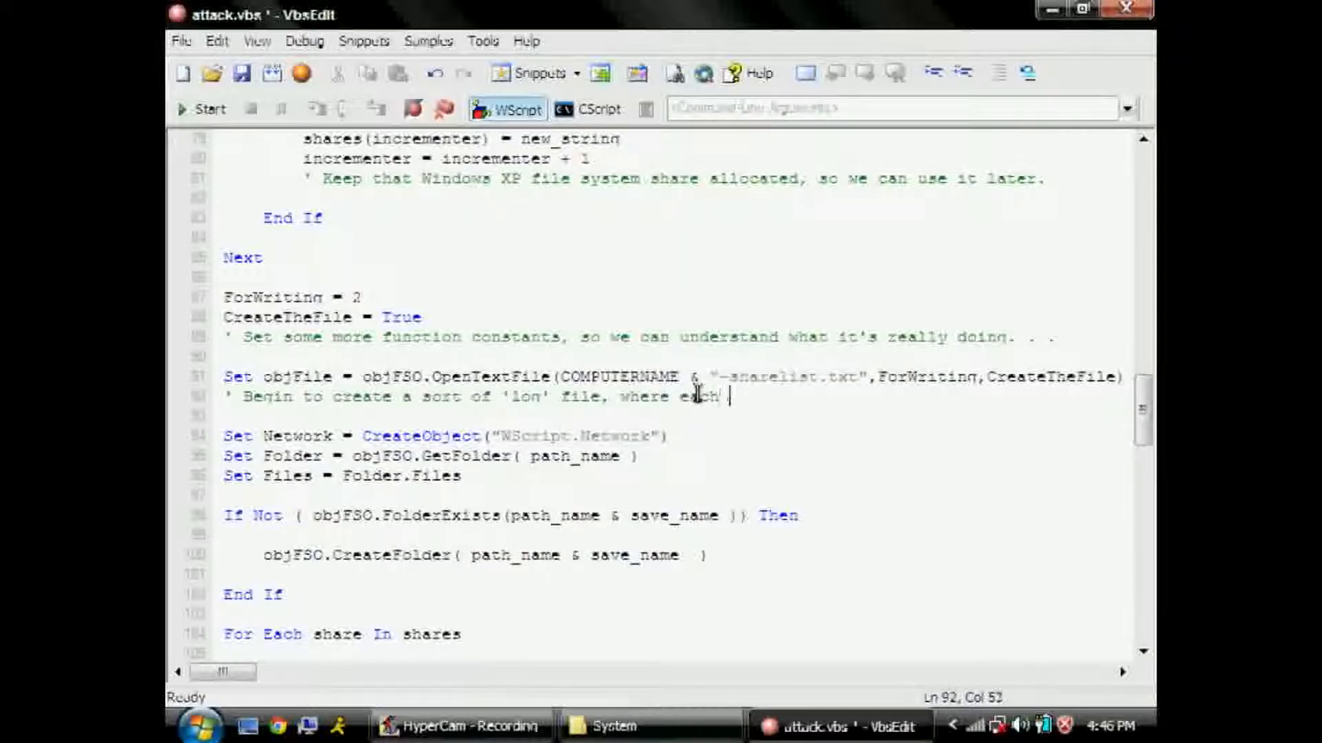
text(share can be looked at.)
text(' L)
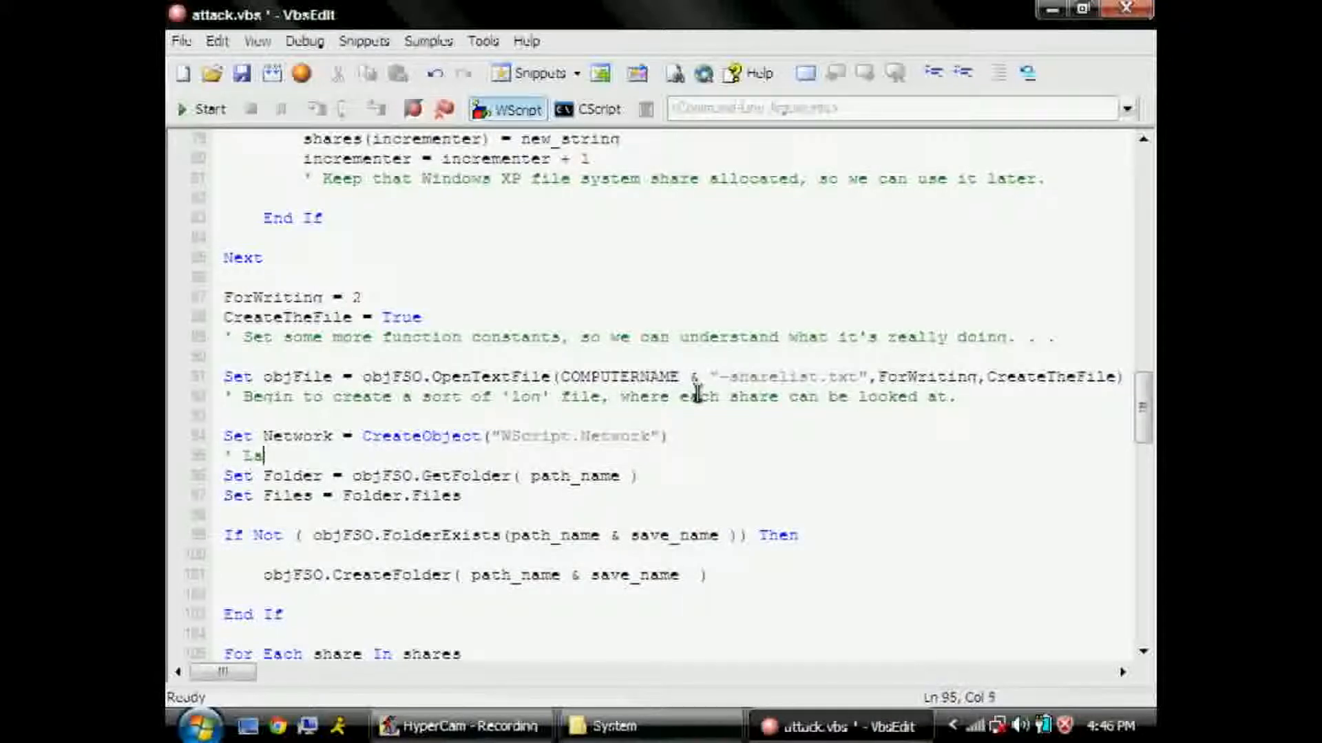
text(atch onto the network, s)
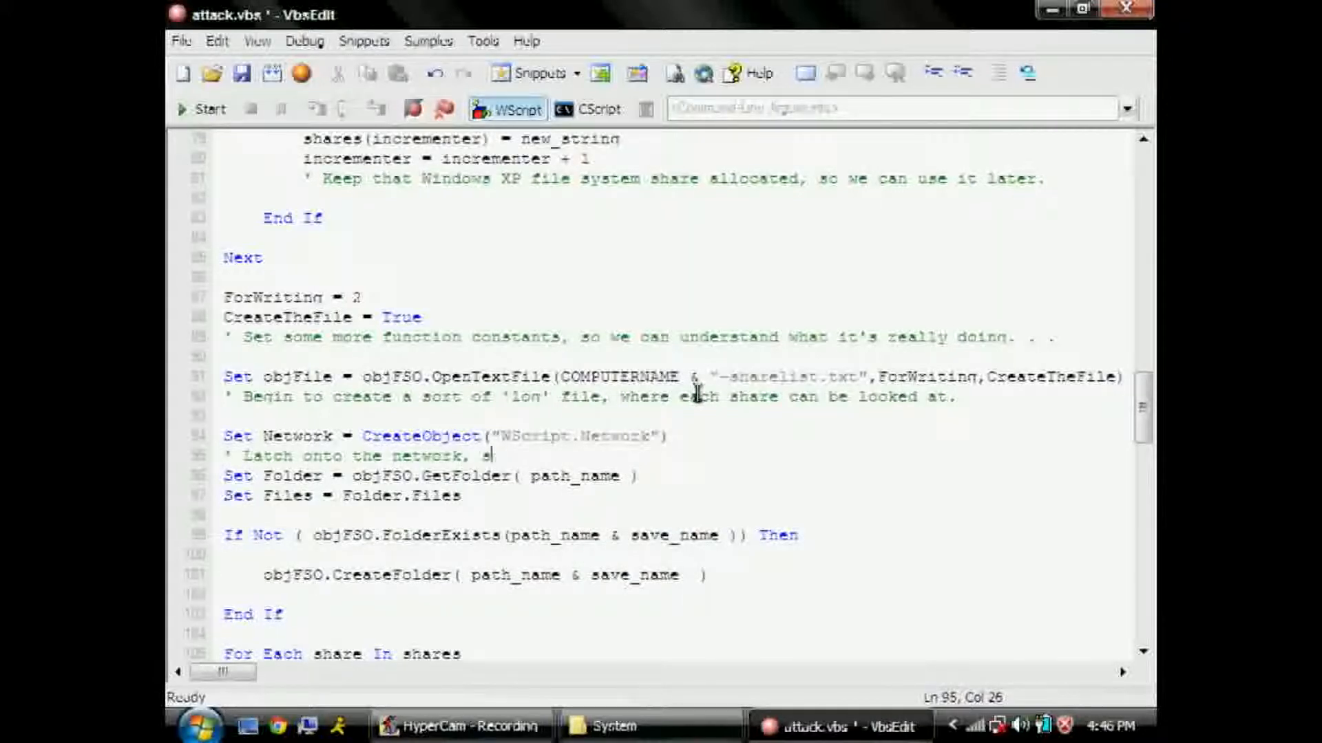
text(we can branch off to the found shares.)
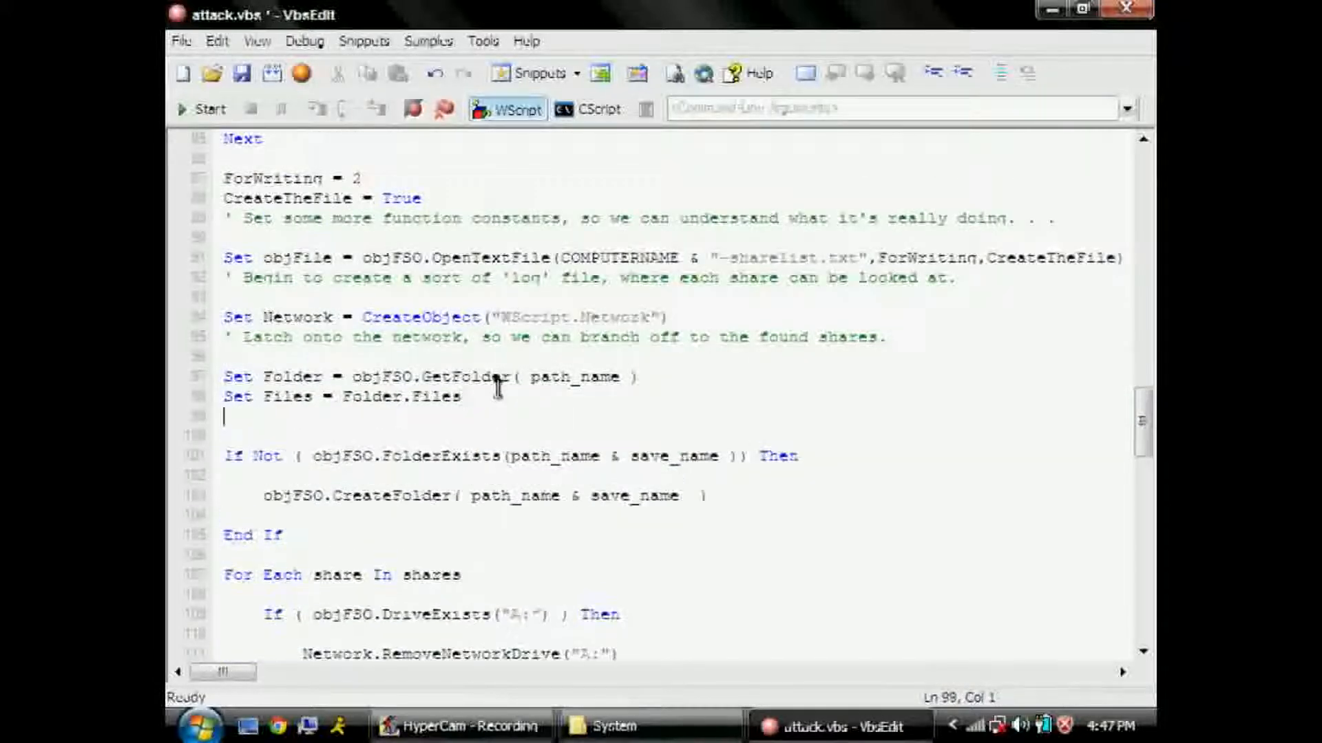
- Comment Folder.Files as creating an array with all the files in the local current directory
text(' Create an array with all the files we want to foc)
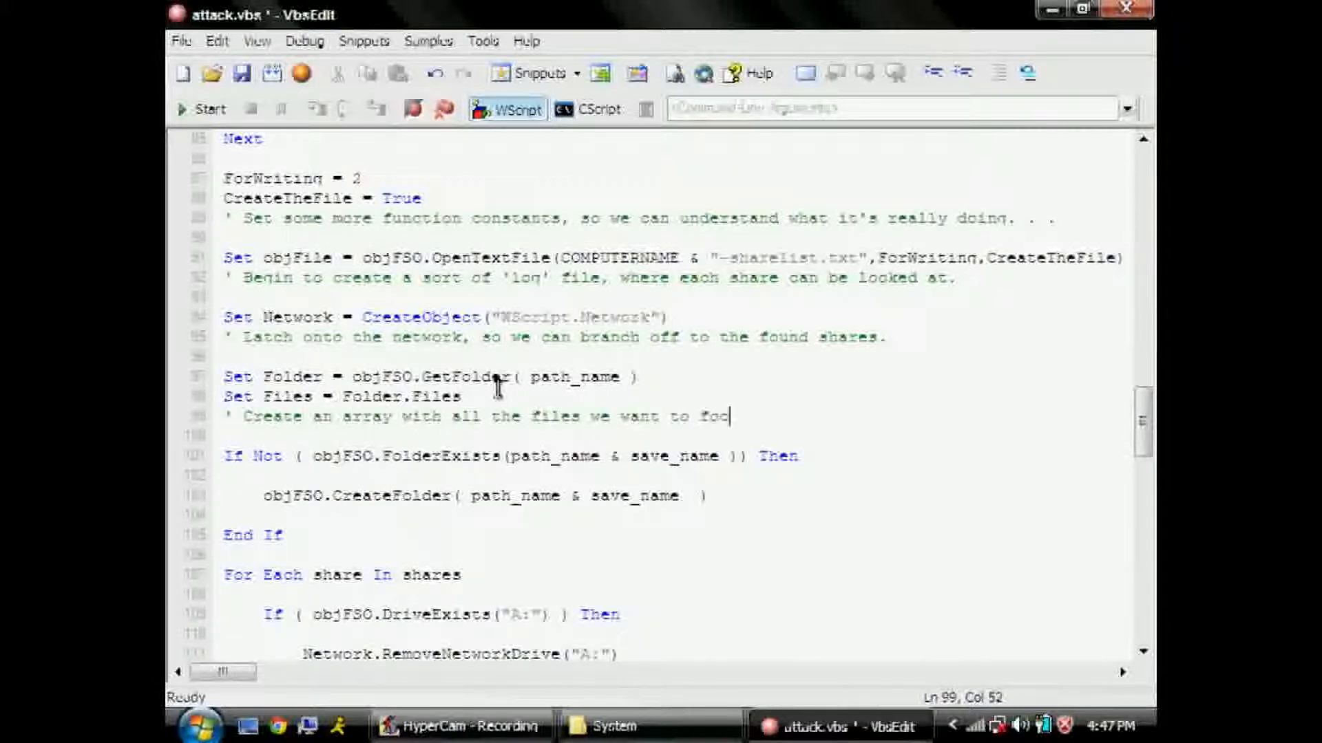
text(us on, here in the local d)
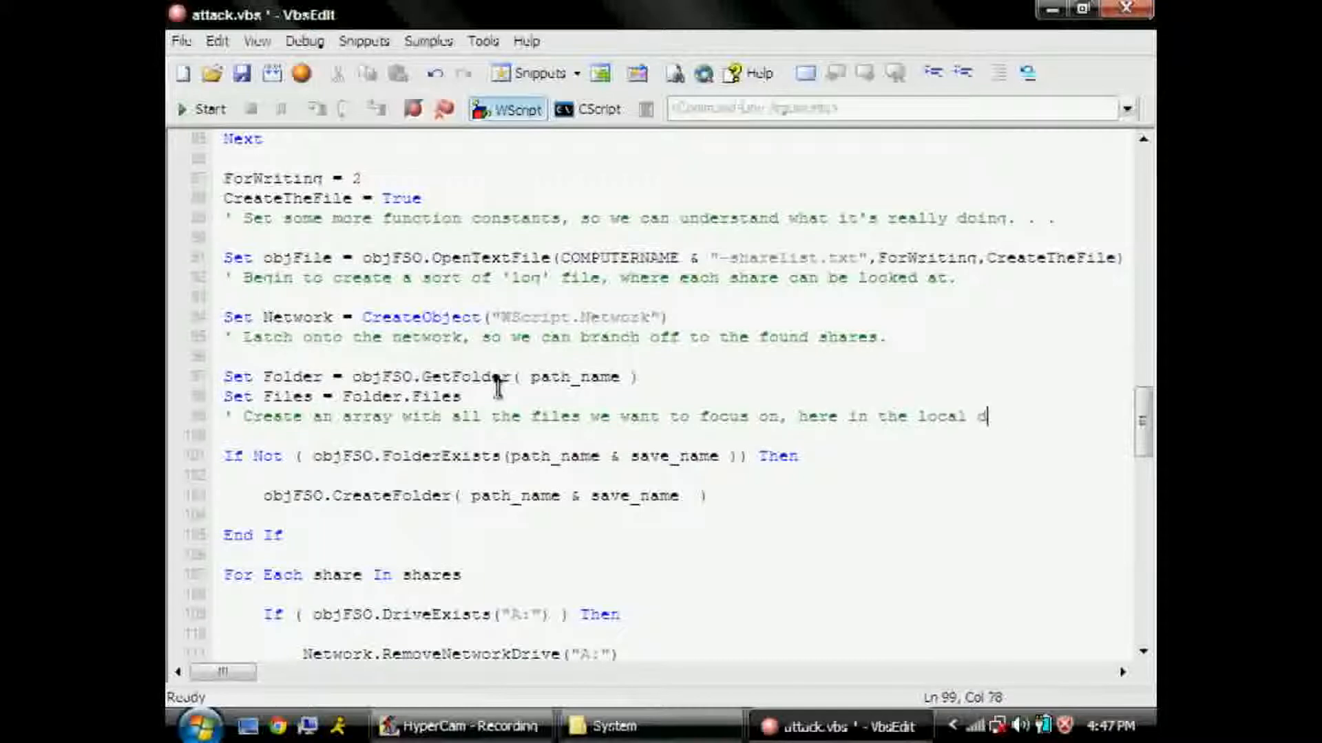
text(current directory.)
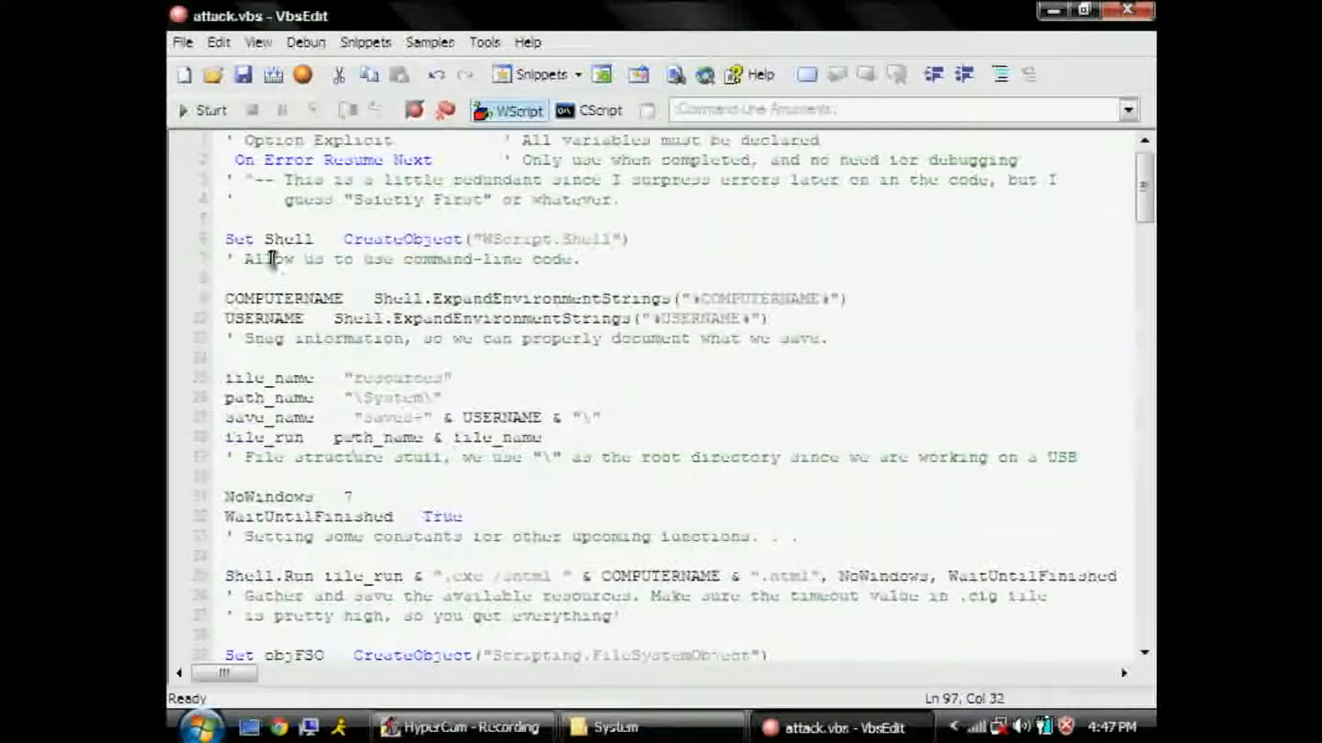
- Comment CreateFolder as creating a save folder if one doesn't exist and the For Each as beginning the loop
click(611, 727)
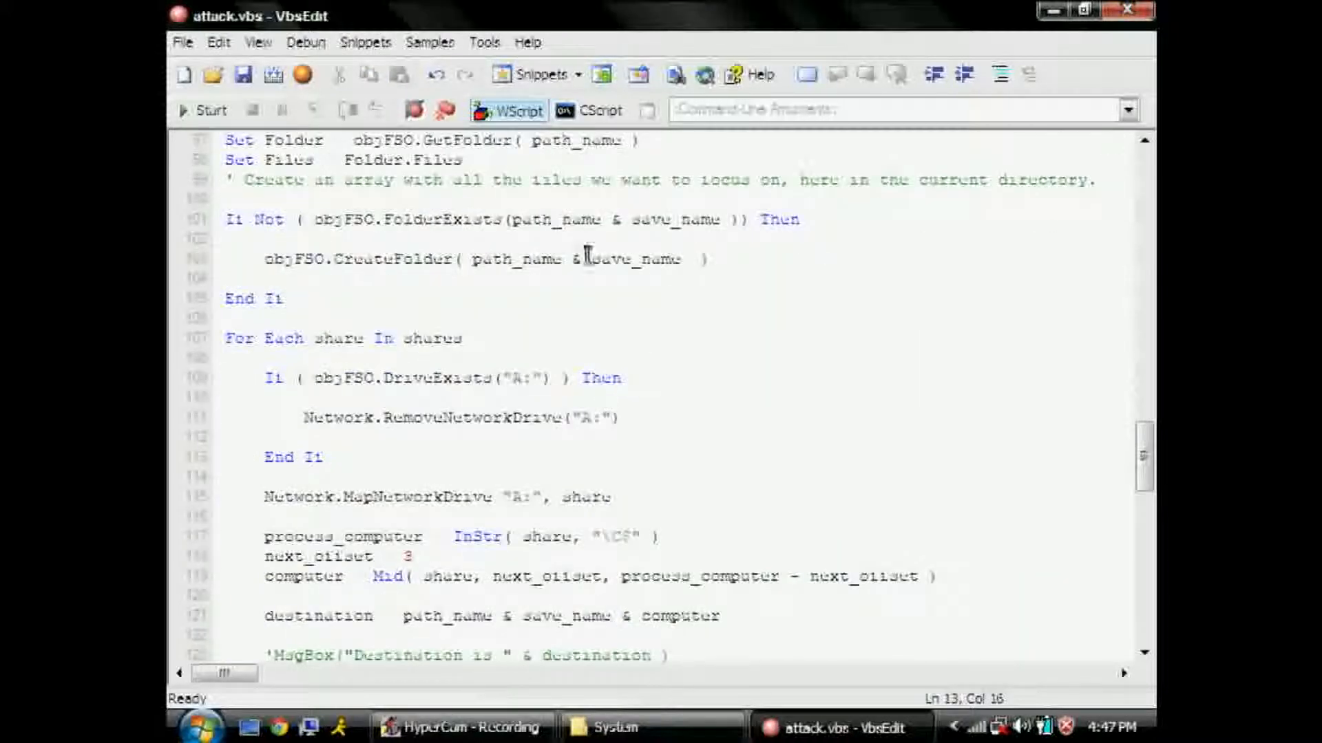
text(' Create a save folder)
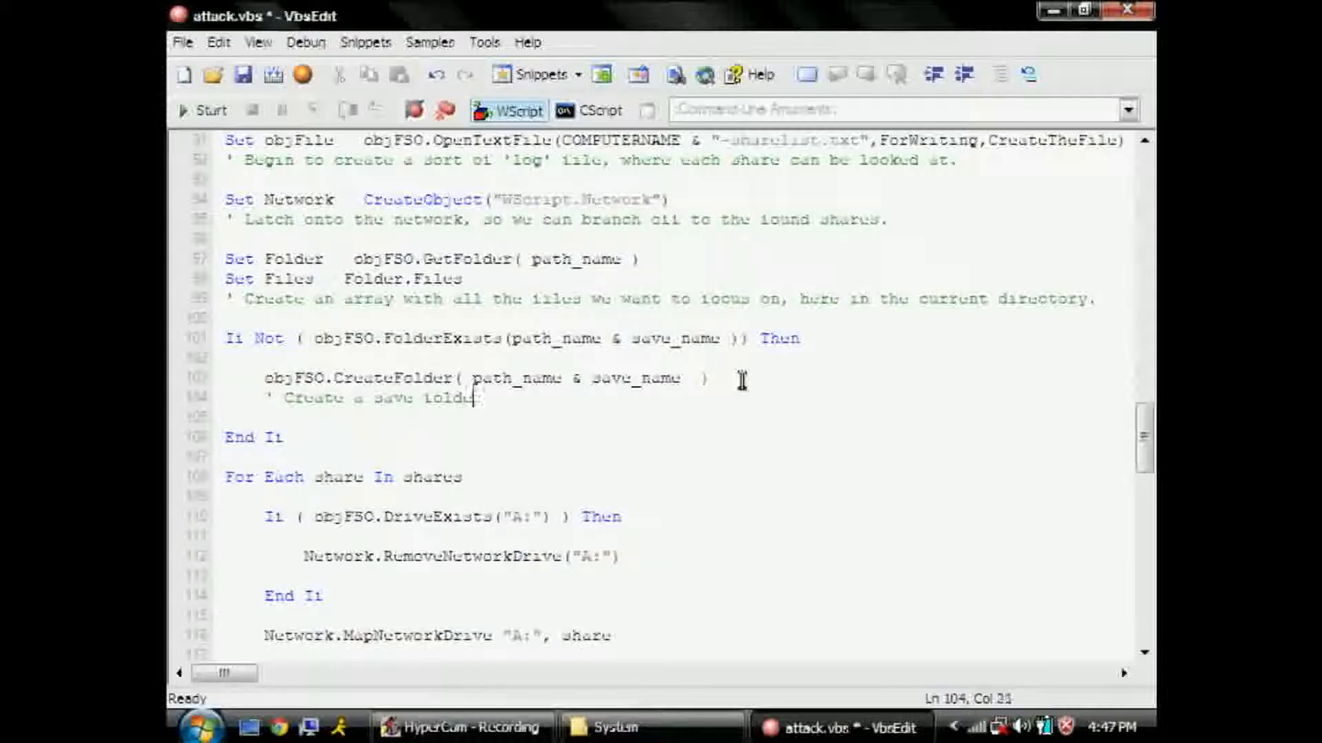
text(if one doesn't already exist.)
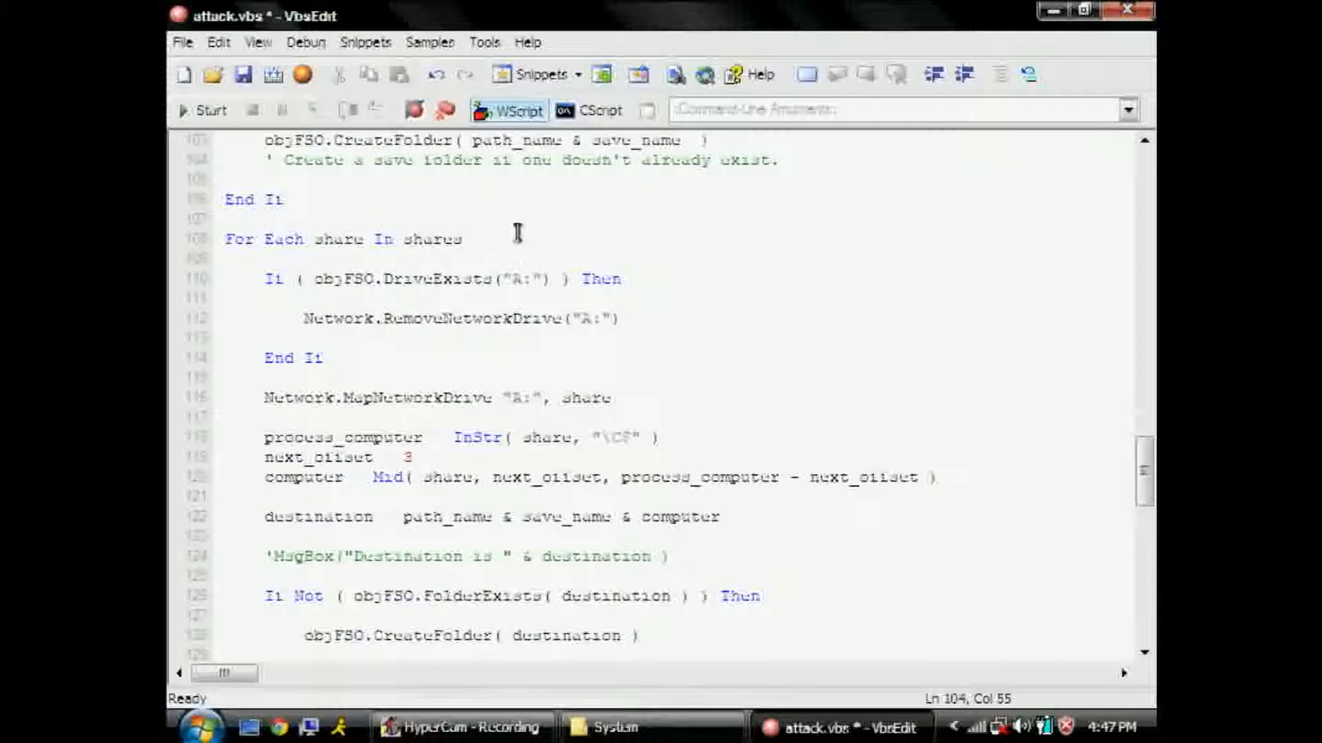
text(' Begin to loop. .)
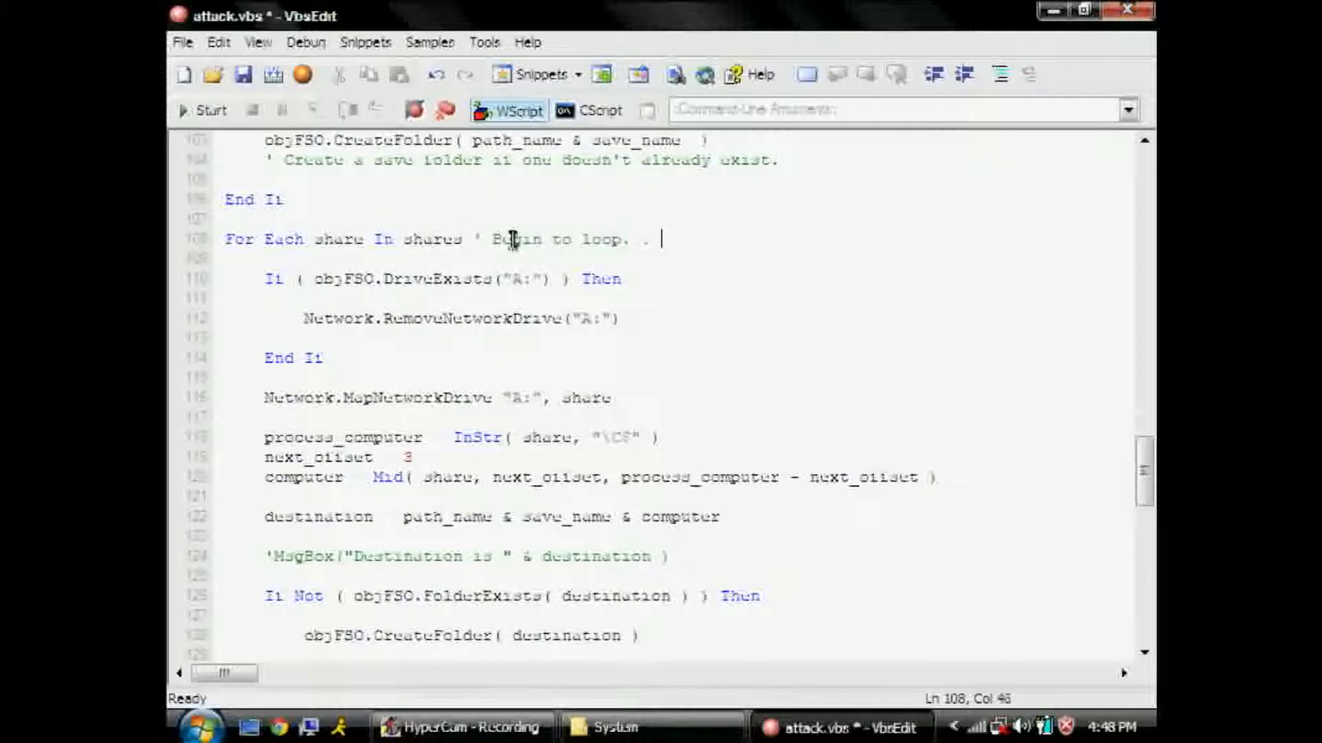
- Comment that A: is the mapped drive so it is removed if it exists, then mapped, with a debugging note
click(668, 296)
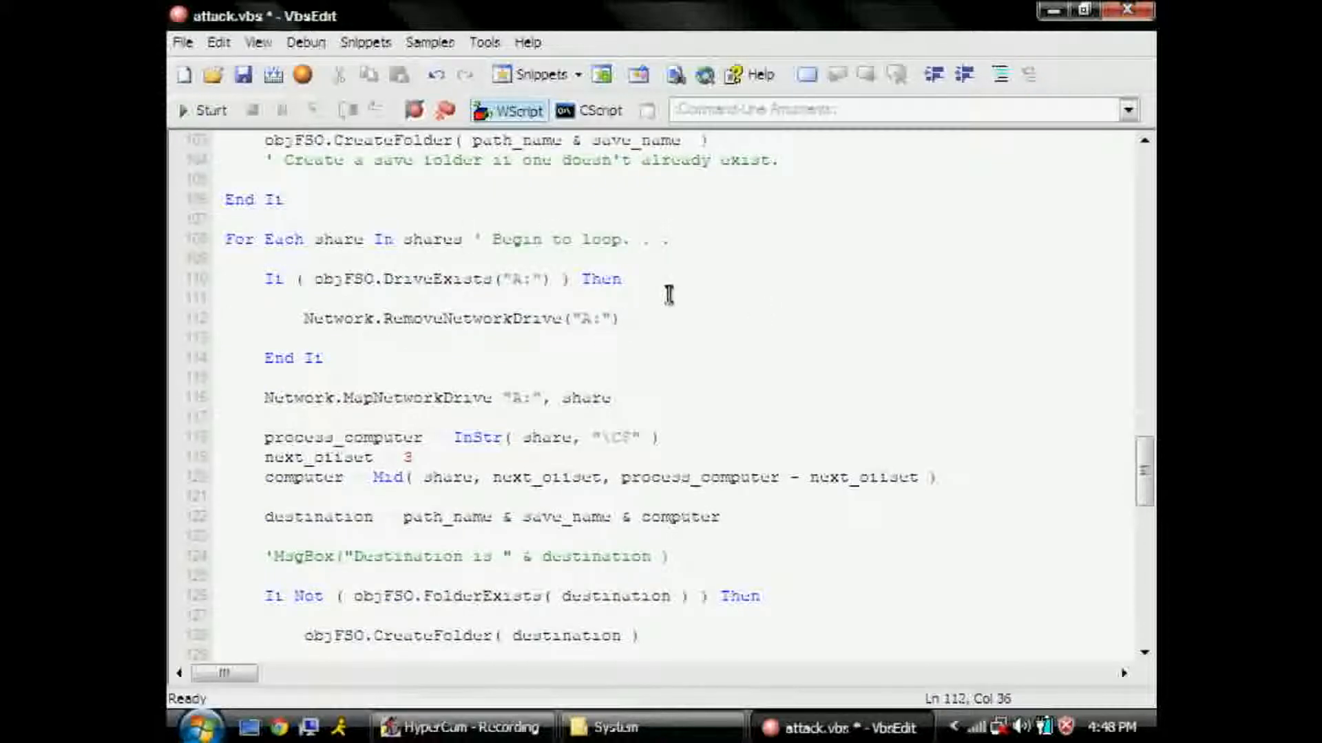
text(' We'll use A:)
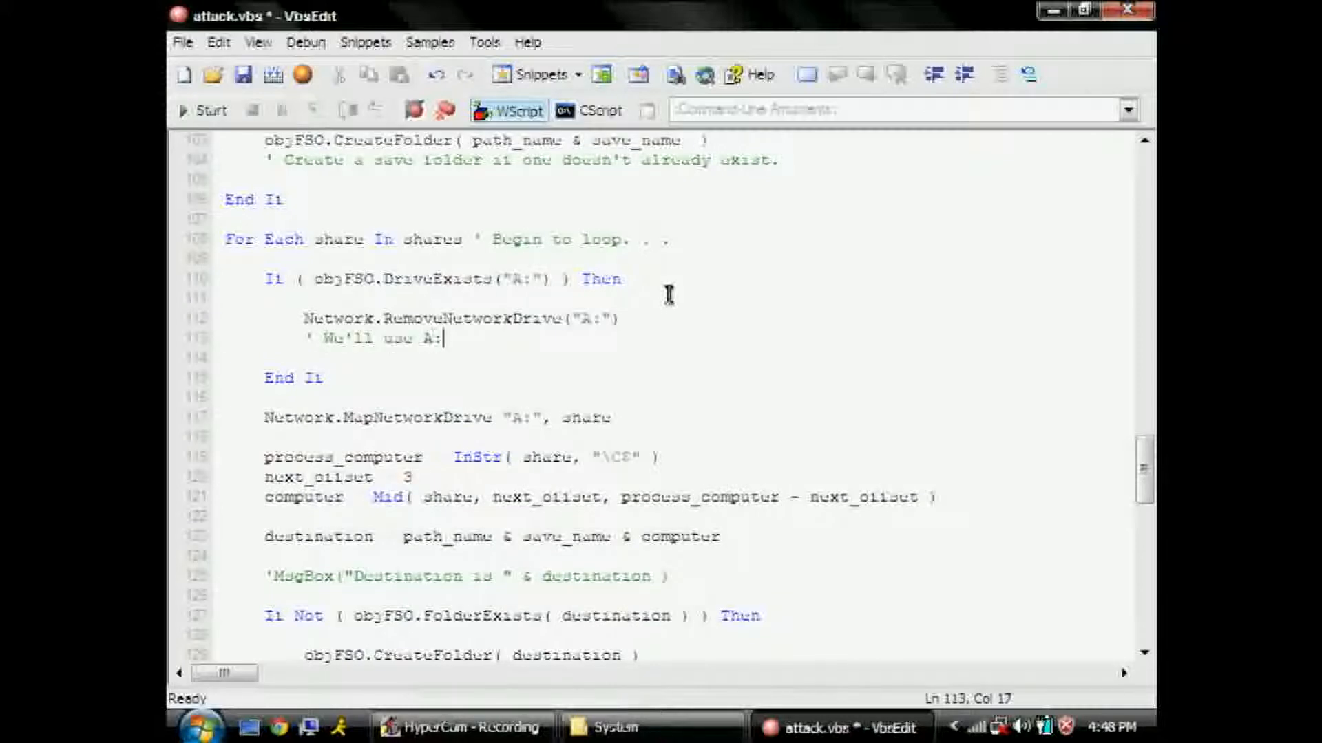
text(as our mapped drive, so)
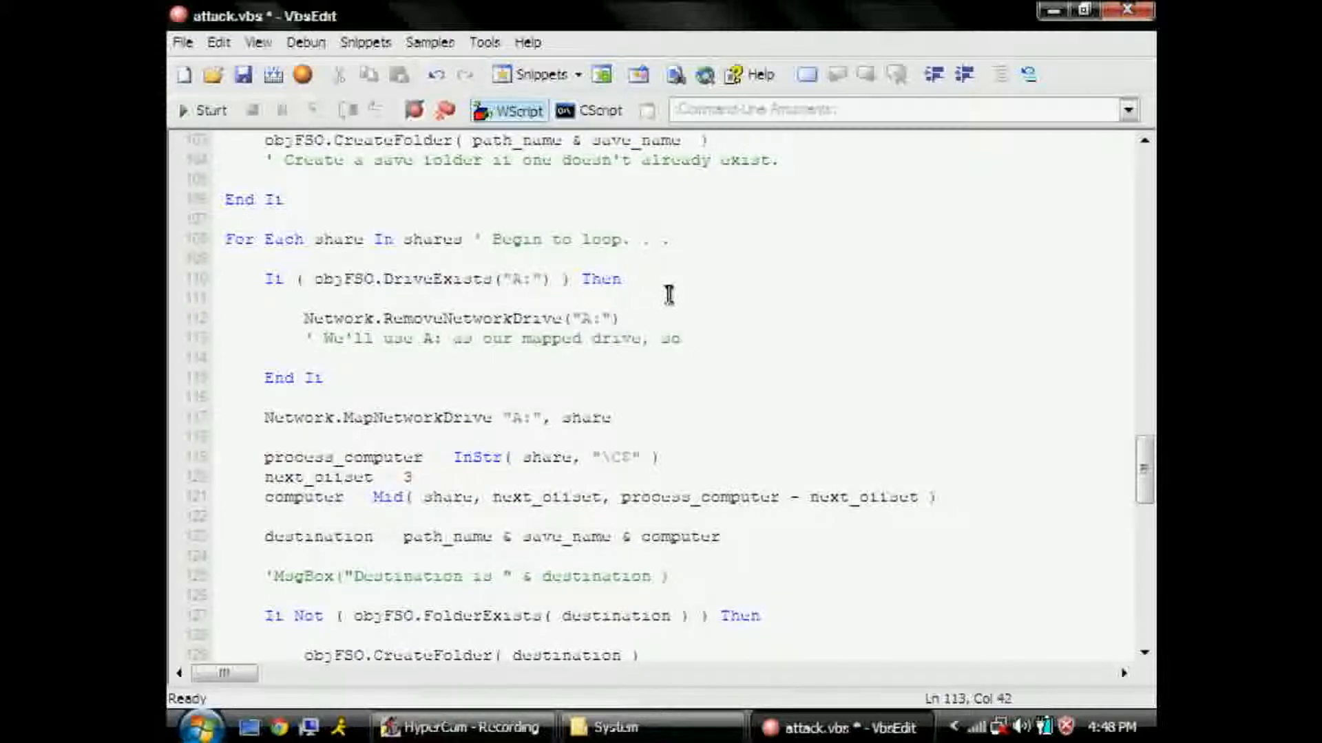
text(remove it if it already exists)
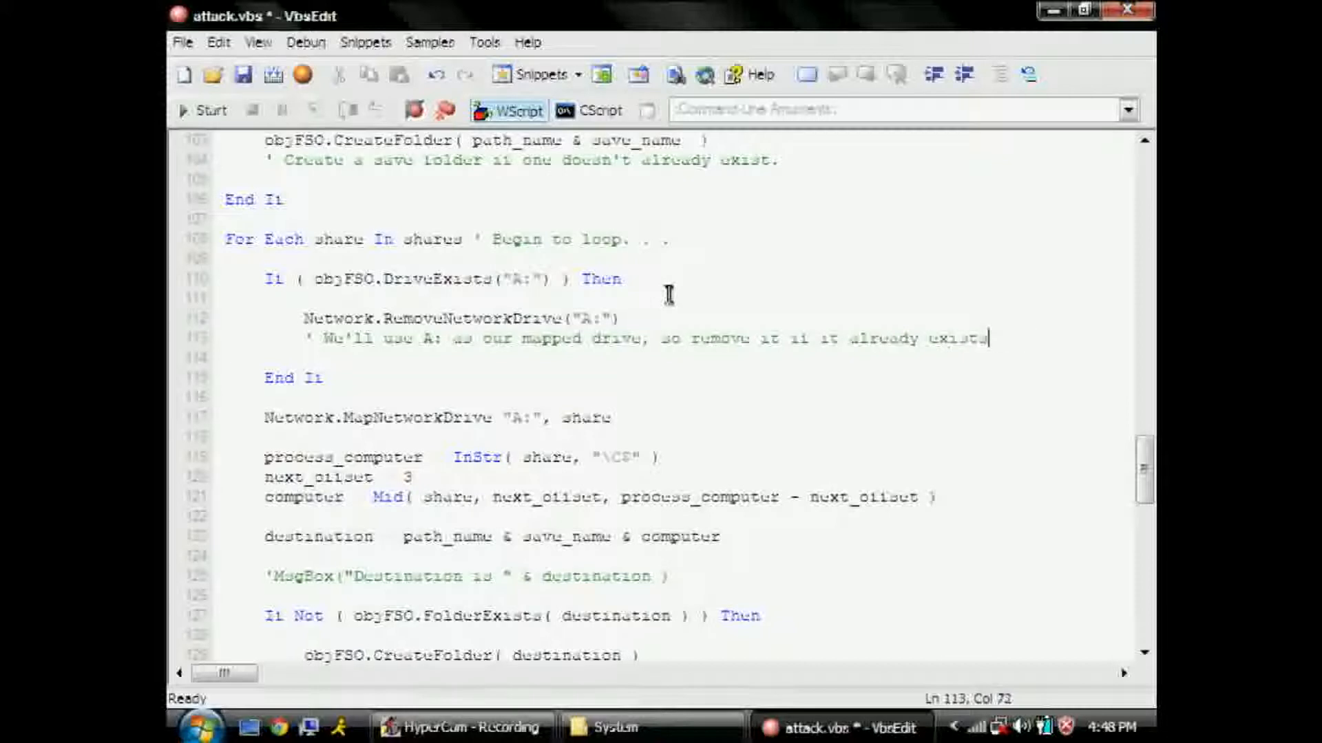
text(' Let)
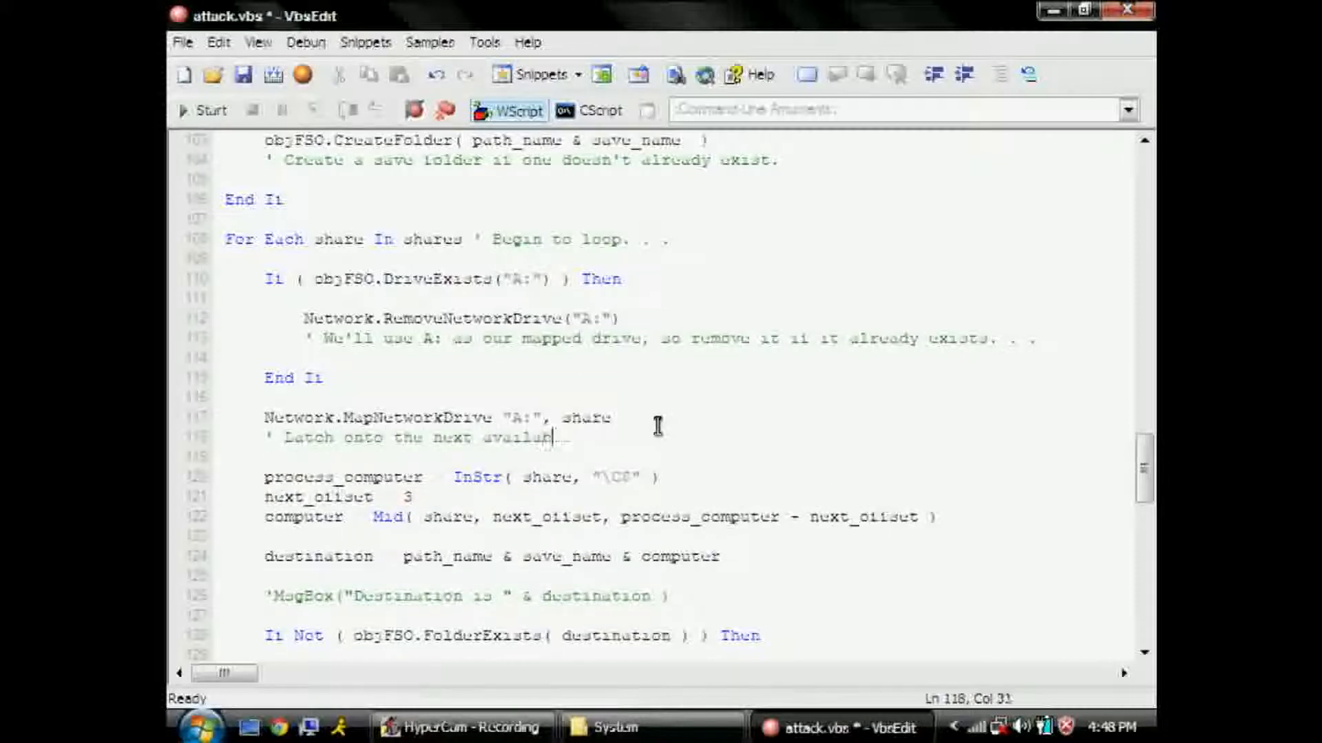
text('Debug)
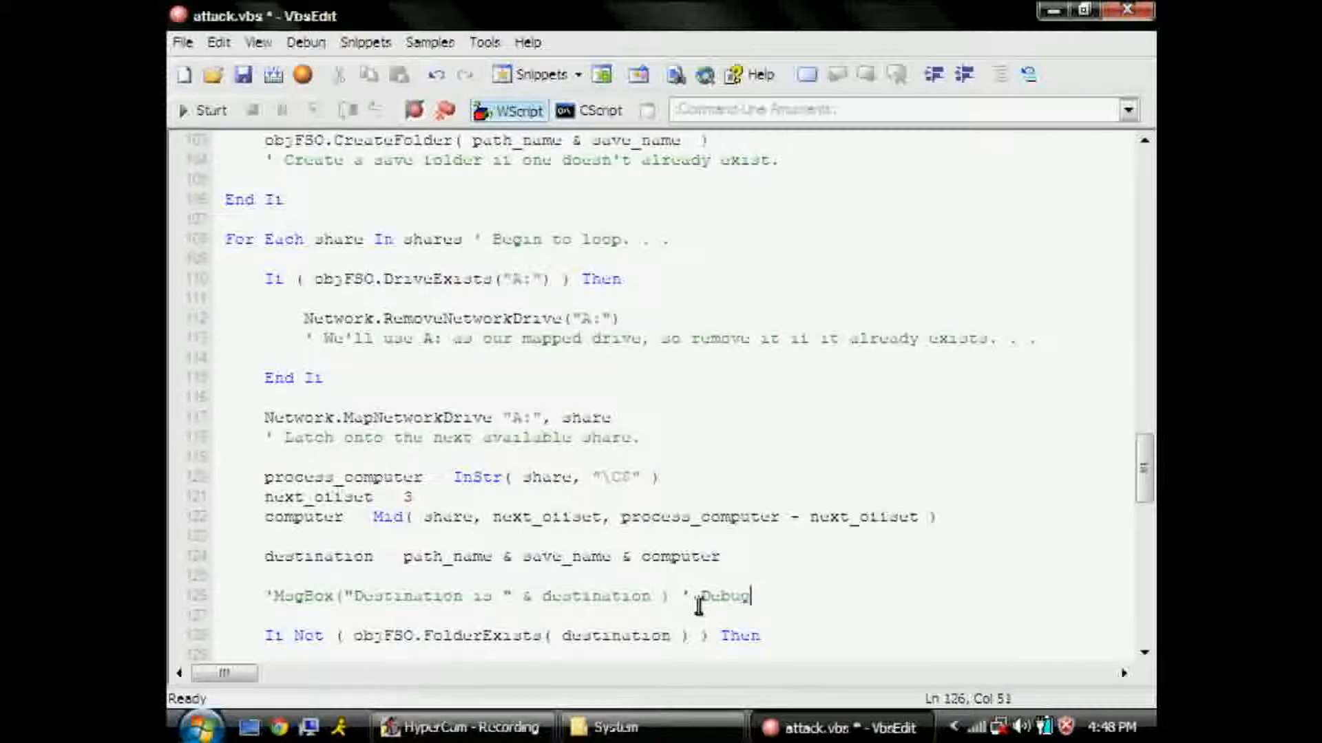
text(ging work.)
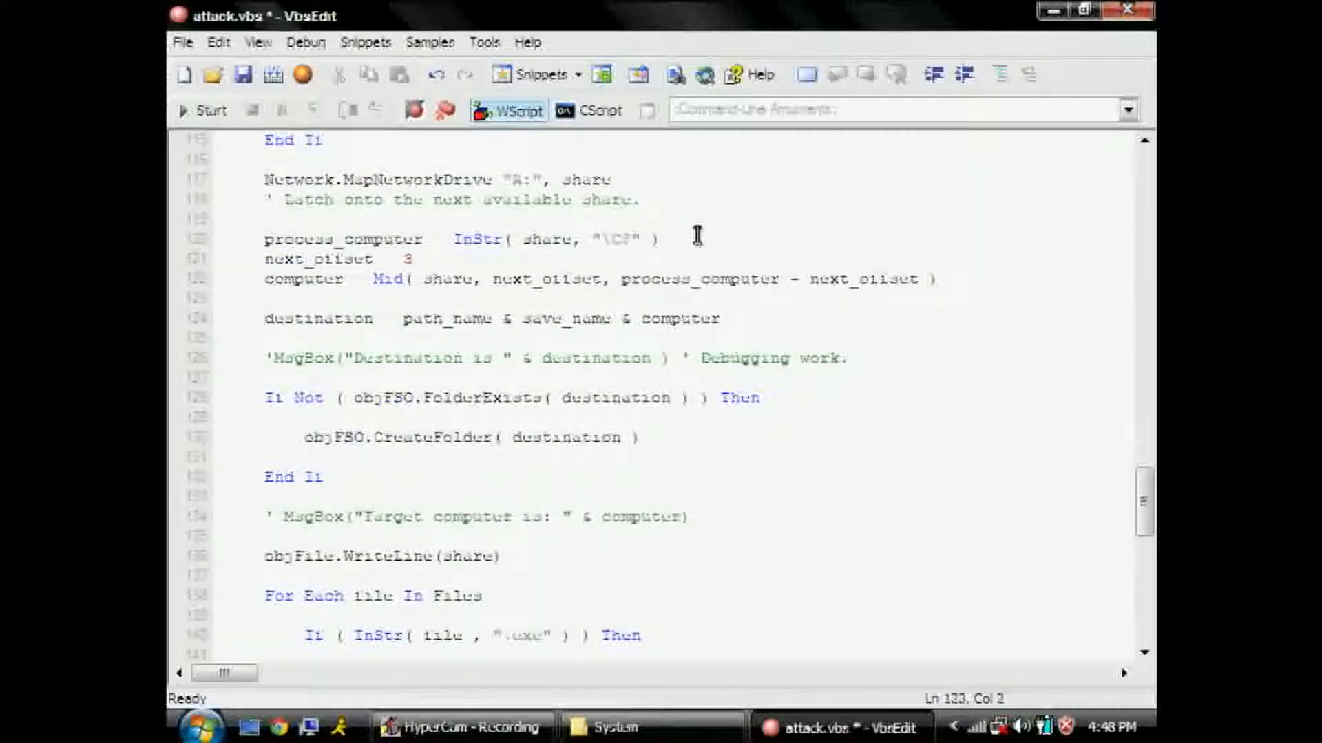
- Comment the Mid line as string processing for the computer name, the MsgBox as self-explanatory debug, and the share logging
text(' Some string processing to)
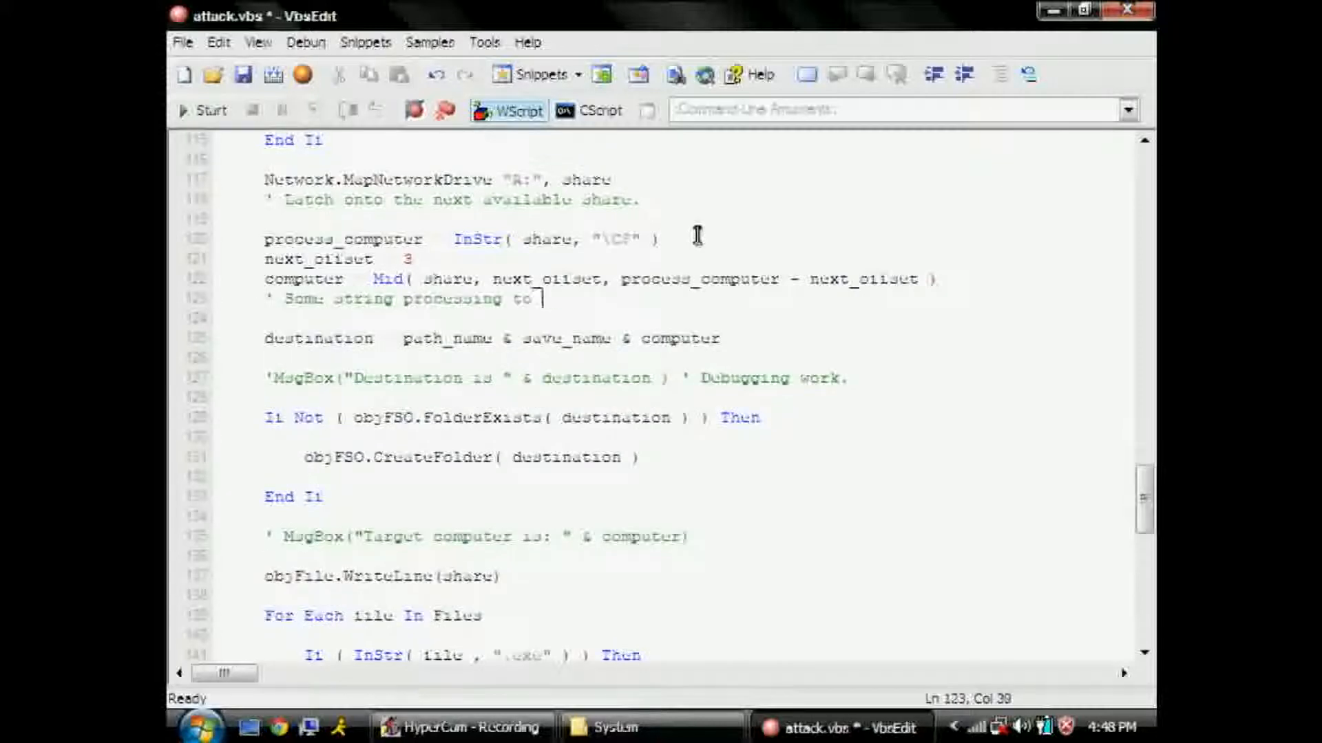
text(get the actual computer name.)
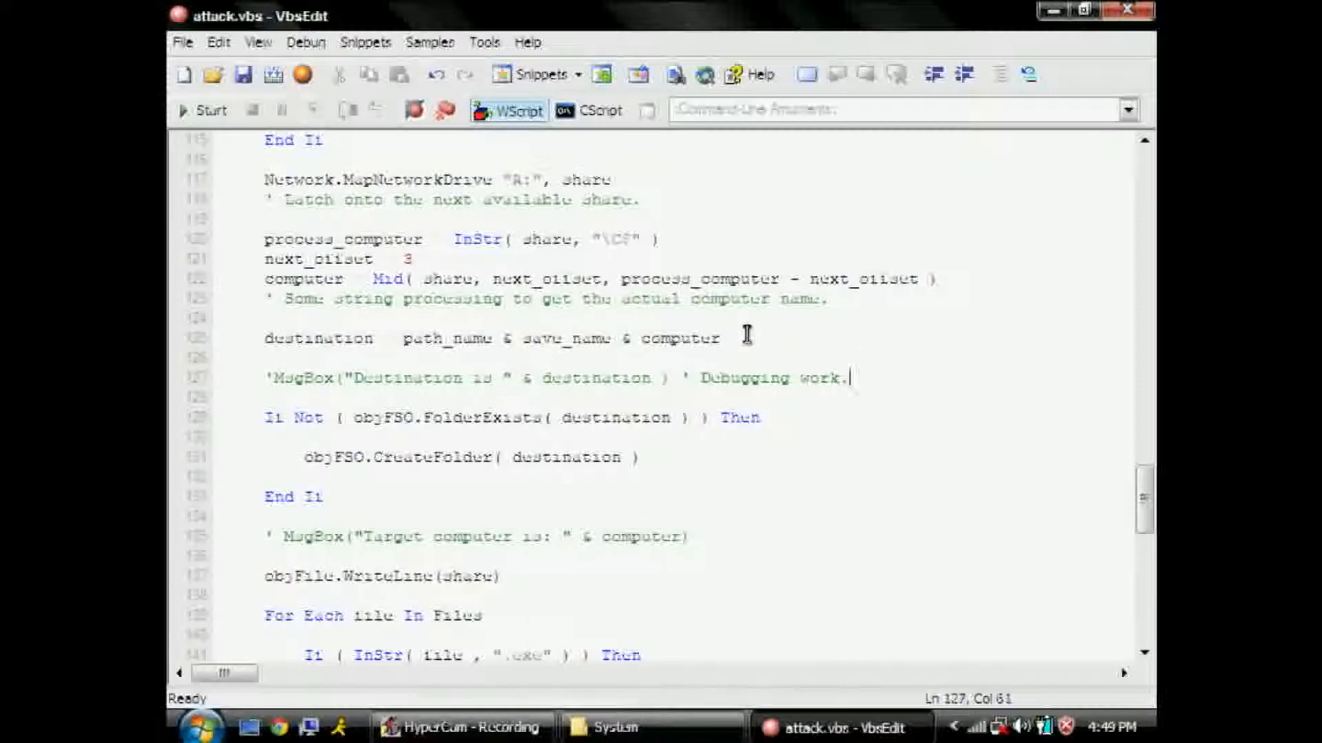
scroll(down, 3)
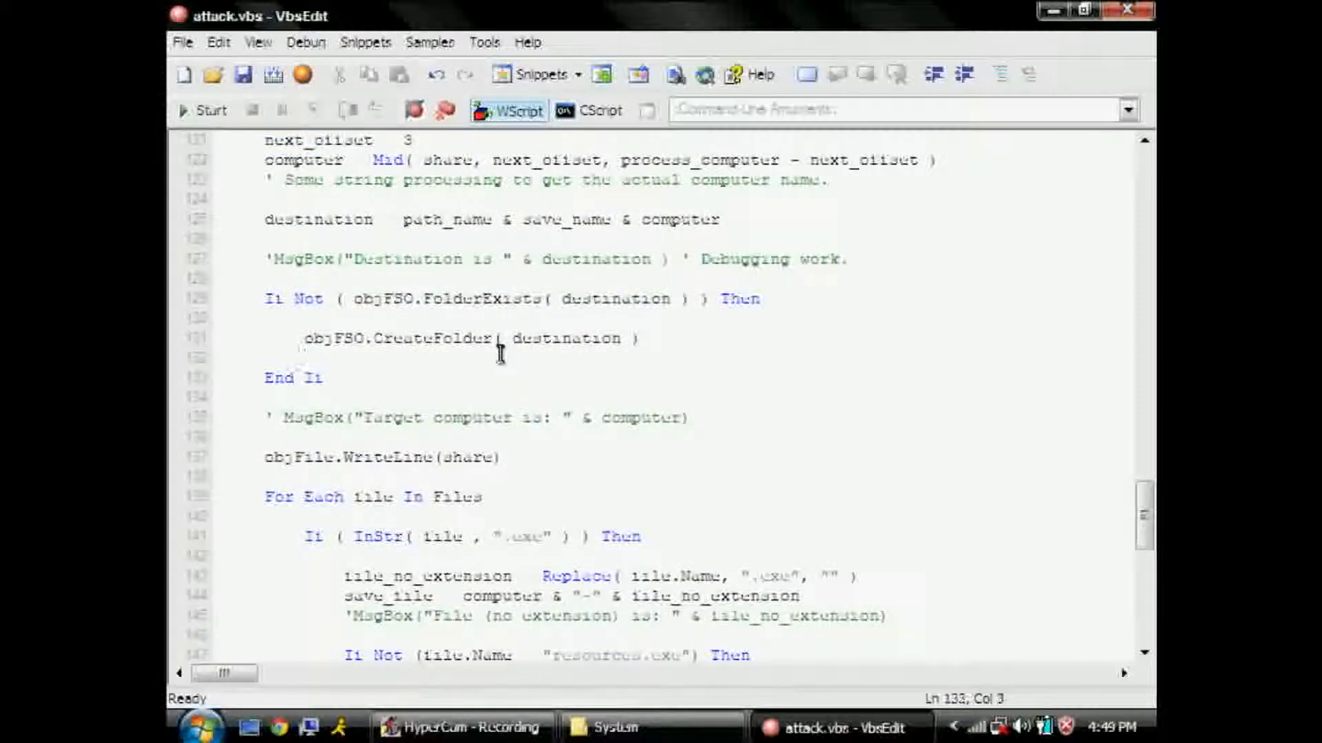
text(' Self-explanatory code.)
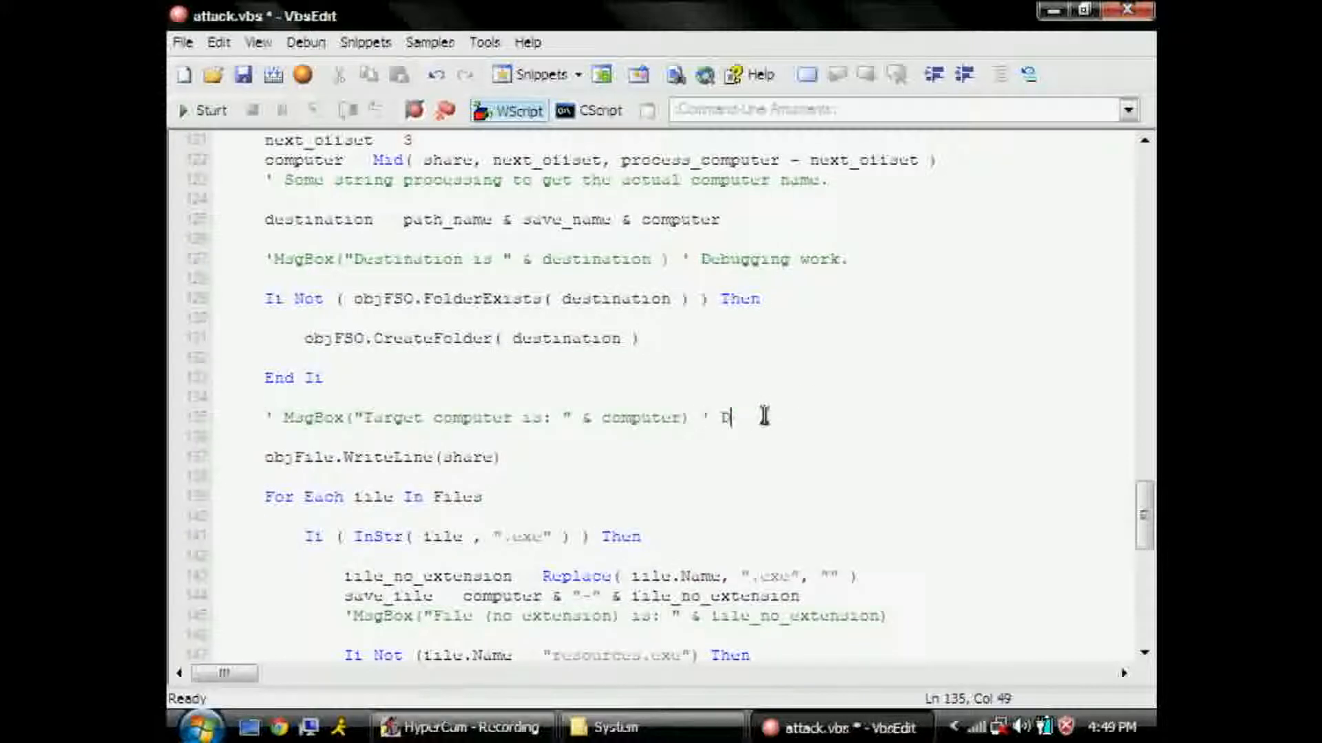
text(ebug debug debug~)
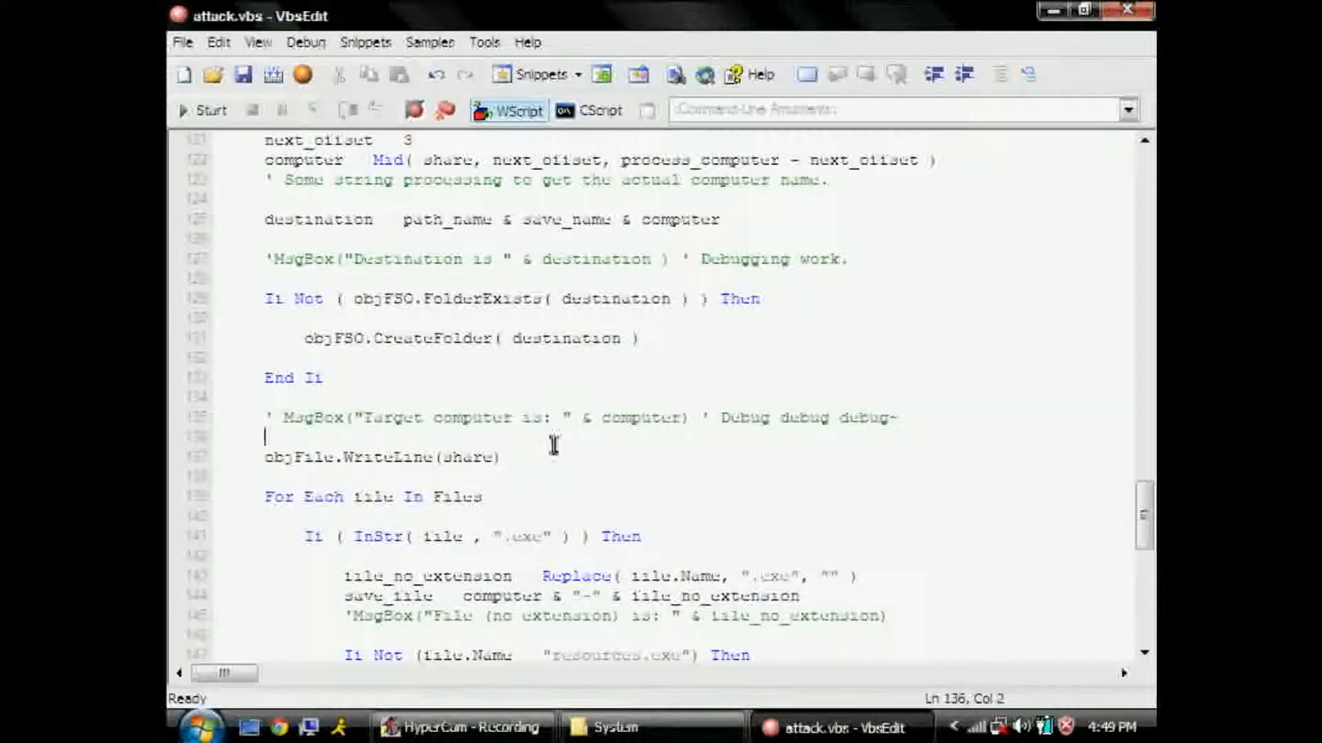
scroll(down, 3)
text( ' Log the share)
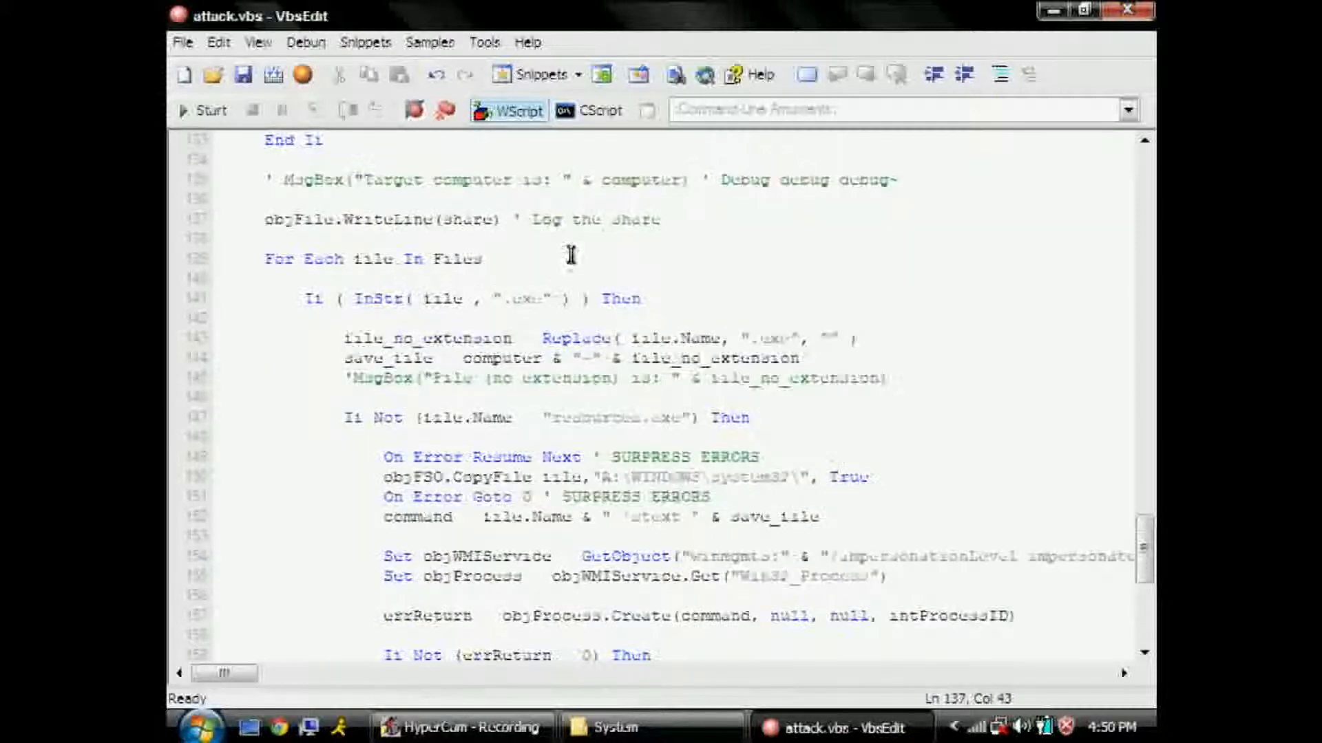
- Add comments about finding executable files in the path and the 'WHAT DID I DO' message box
text(if we find e)
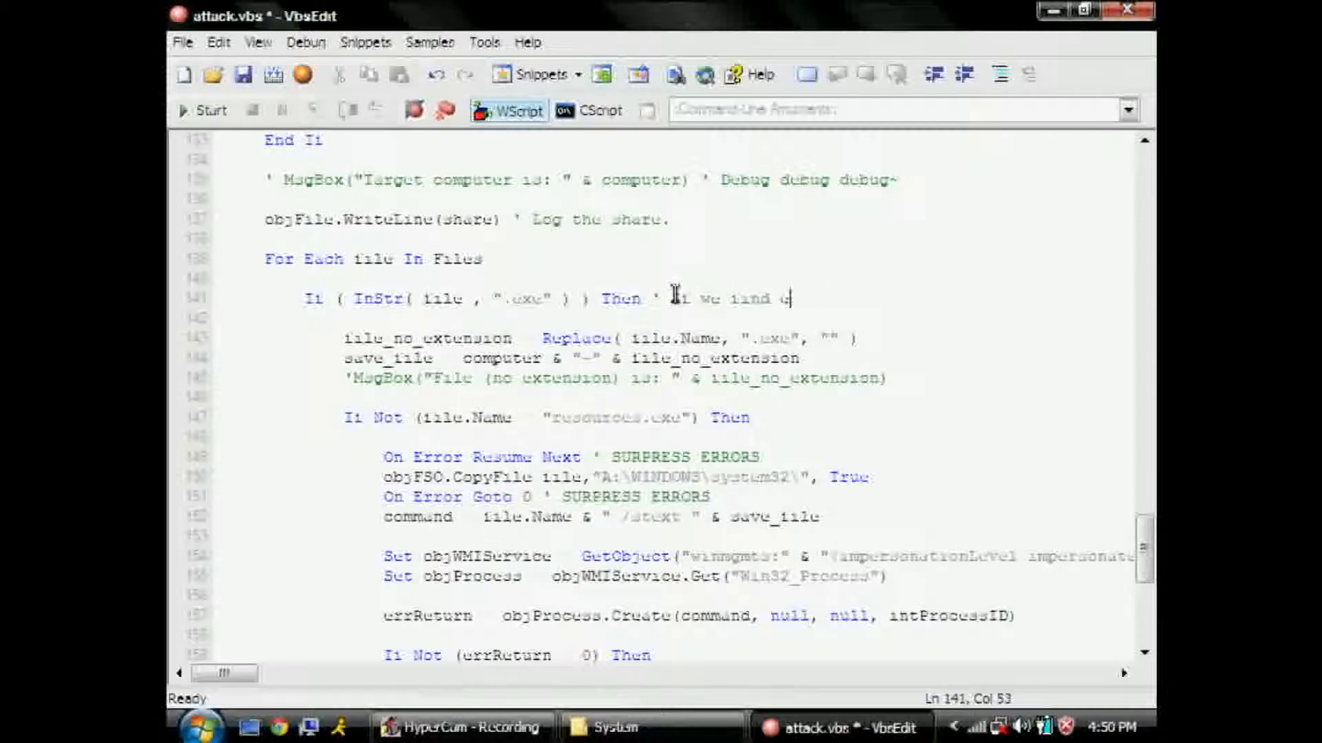
text(executable files in our path...)
click(740, 377)
text( ' Geez, how much)
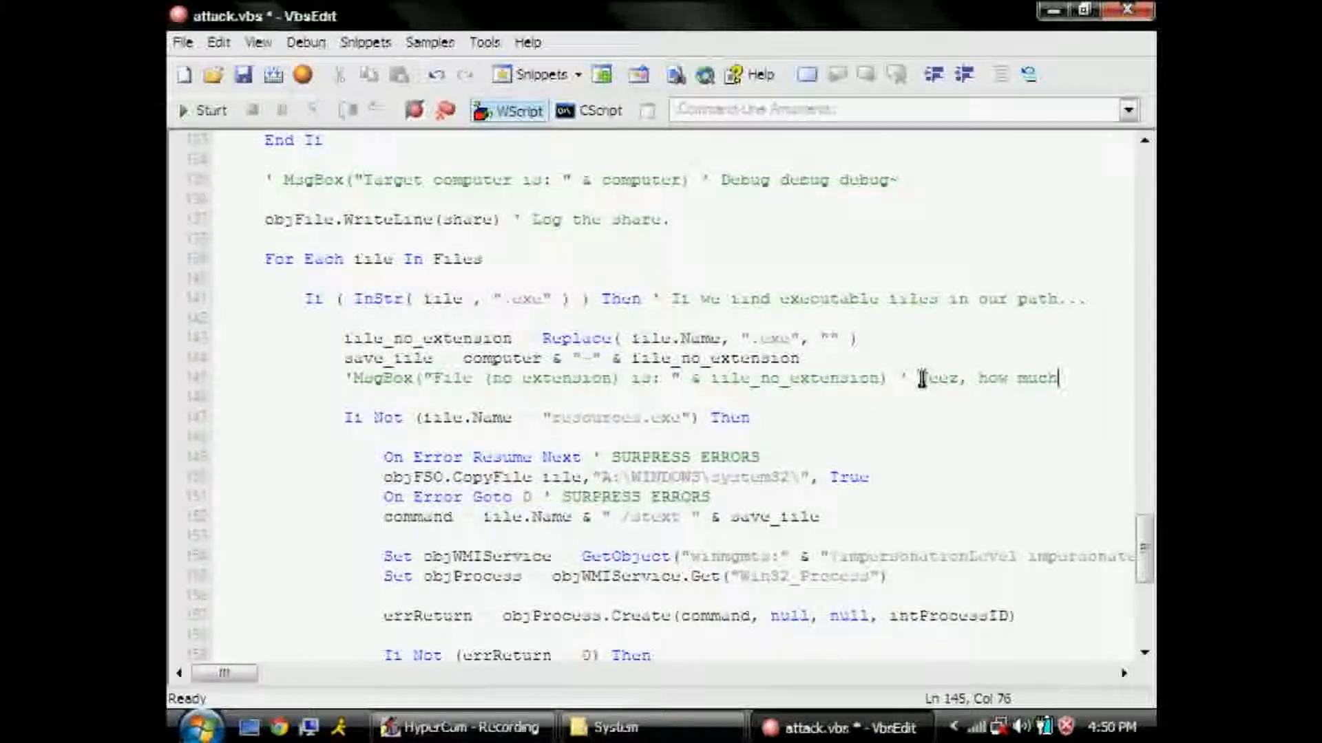
text(WHAT DID I DO)
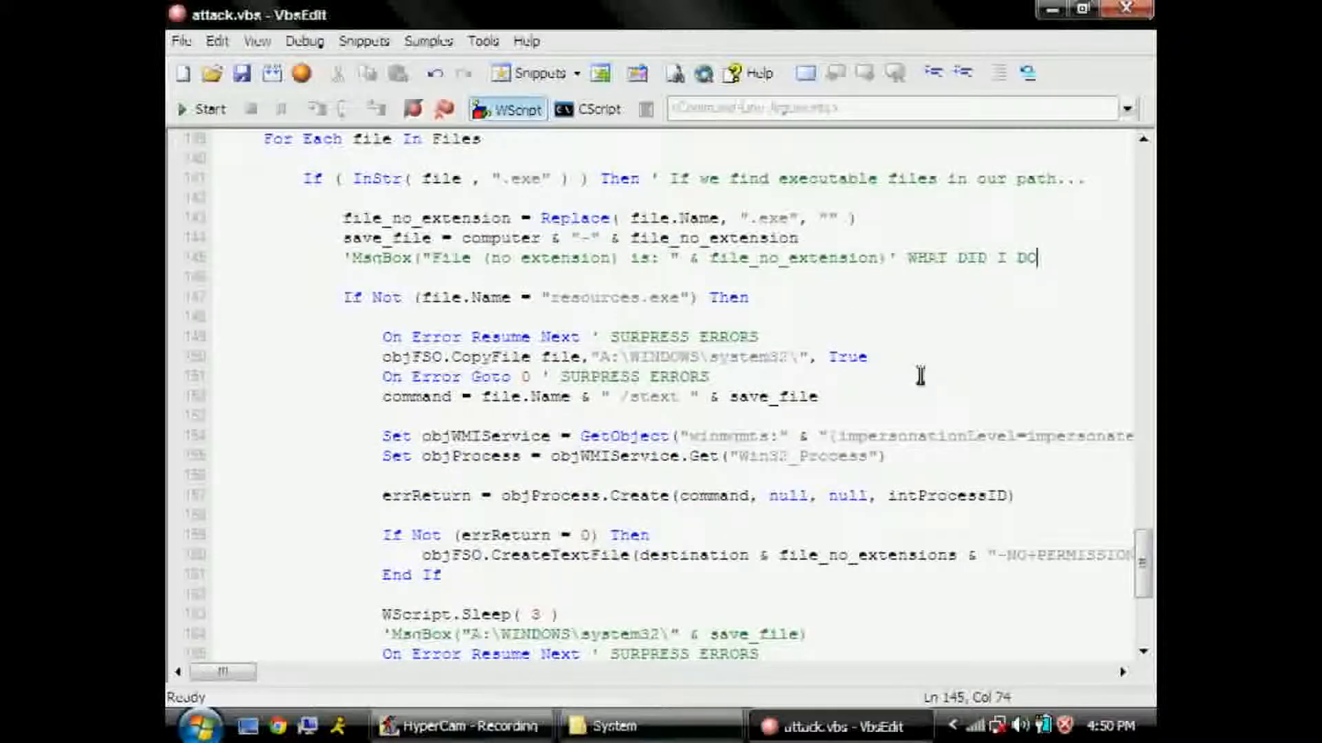
- Add the comment ' We DO NOT want to run resources again under the resources.exe check
text(' We DO NOT)
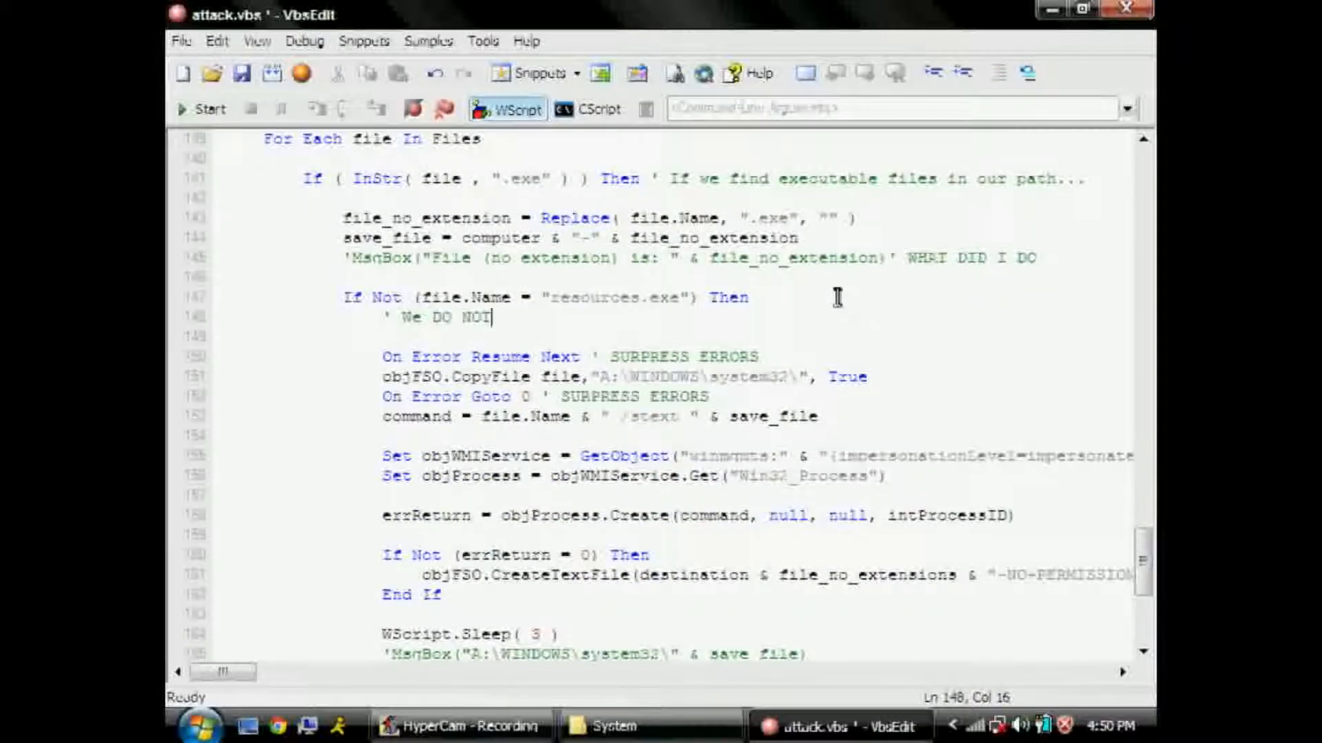
text(want to run resources again:)
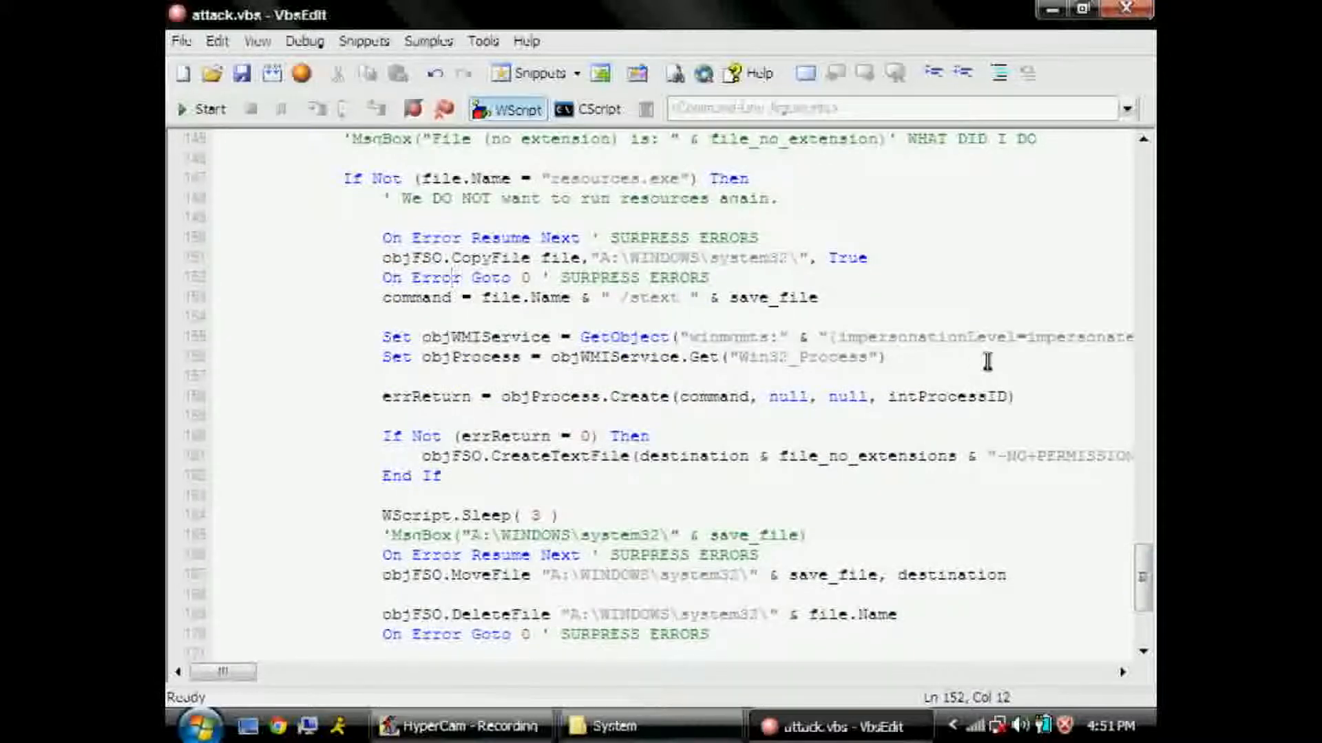
- Add comments ' Use WMI to start a remote process and ' Some more visual debugging
text(' Use WMI)
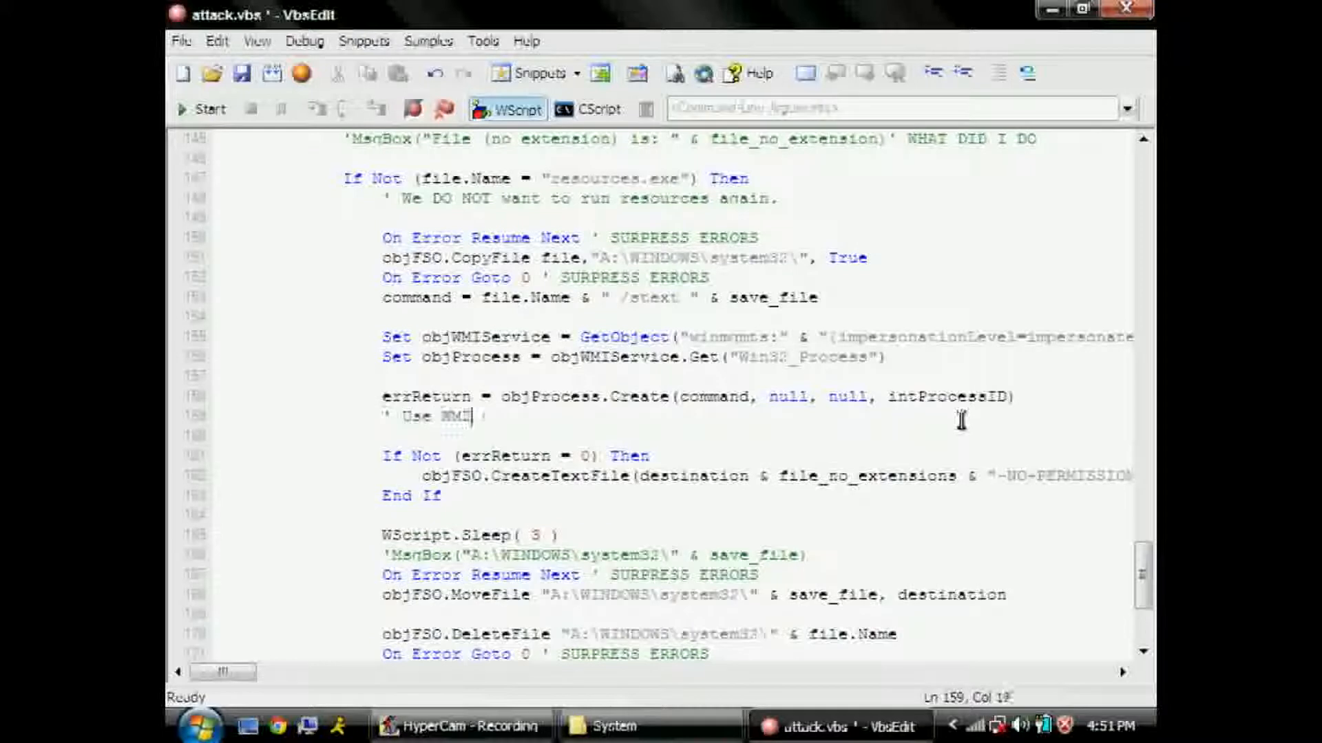
text(to start a remote process)
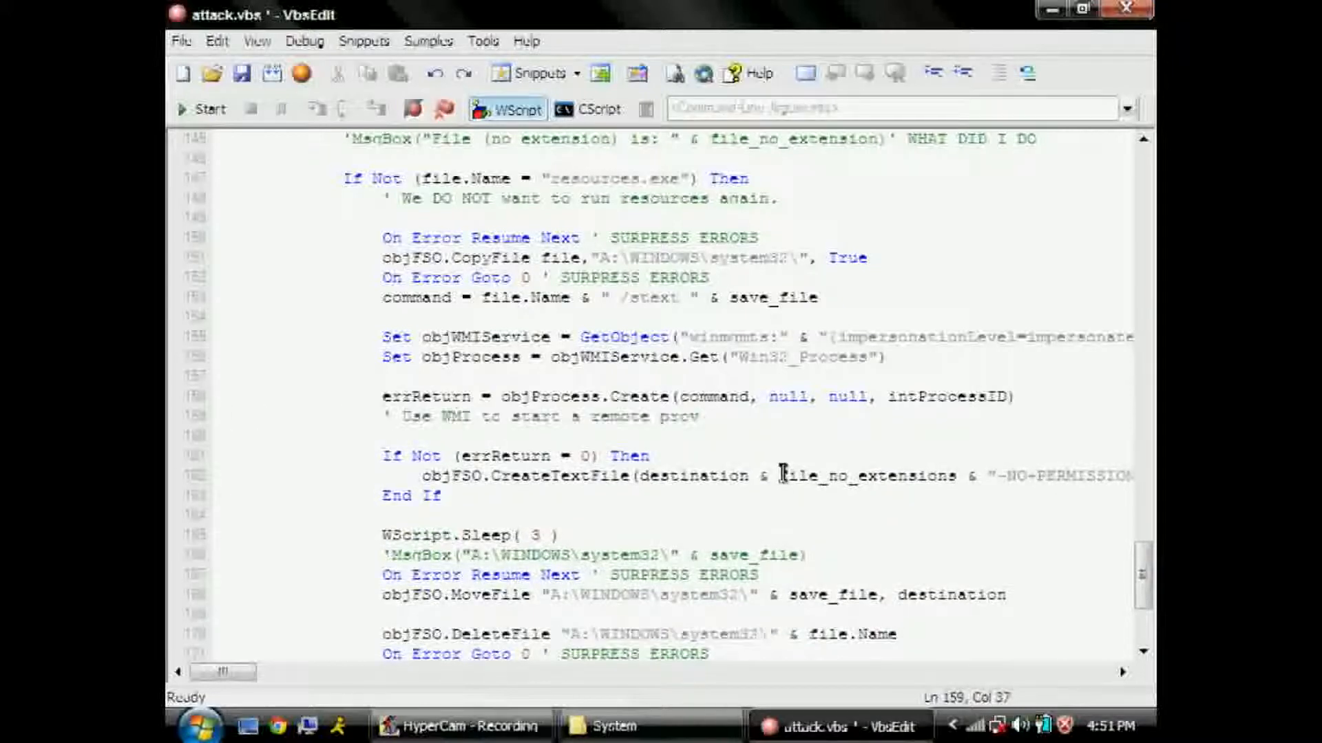
text(' Some)
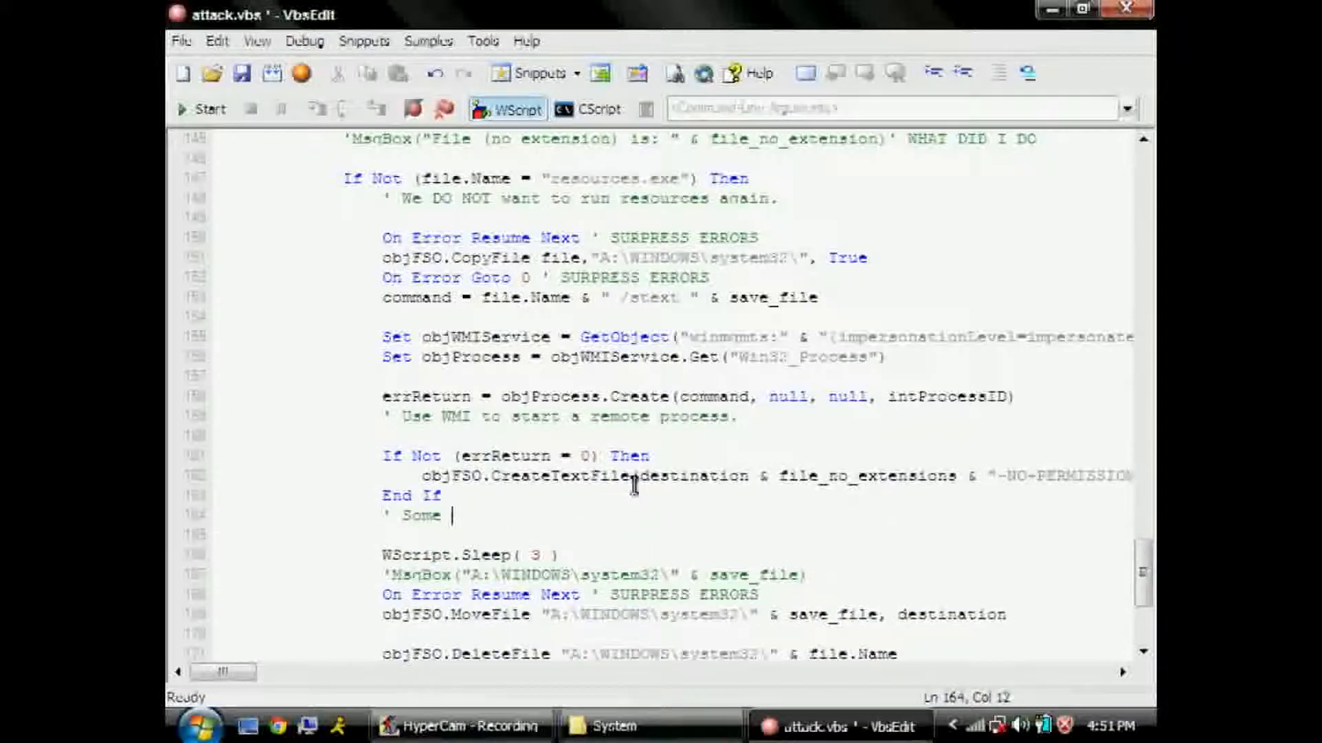
text(more visual debugging here.)
text(' I used this timer to)
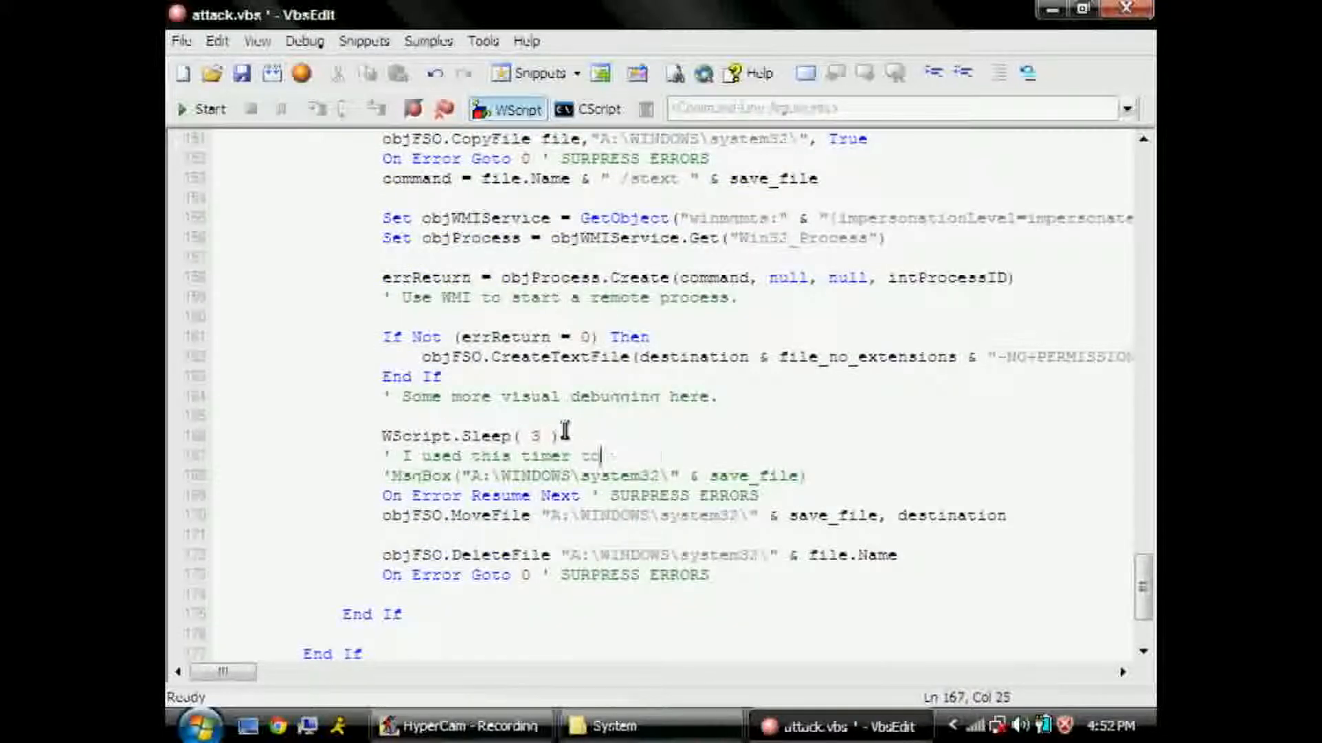
- Comment the copy of each program over to the new share and the wait while running files
text(wait until)
text(' Copy e)
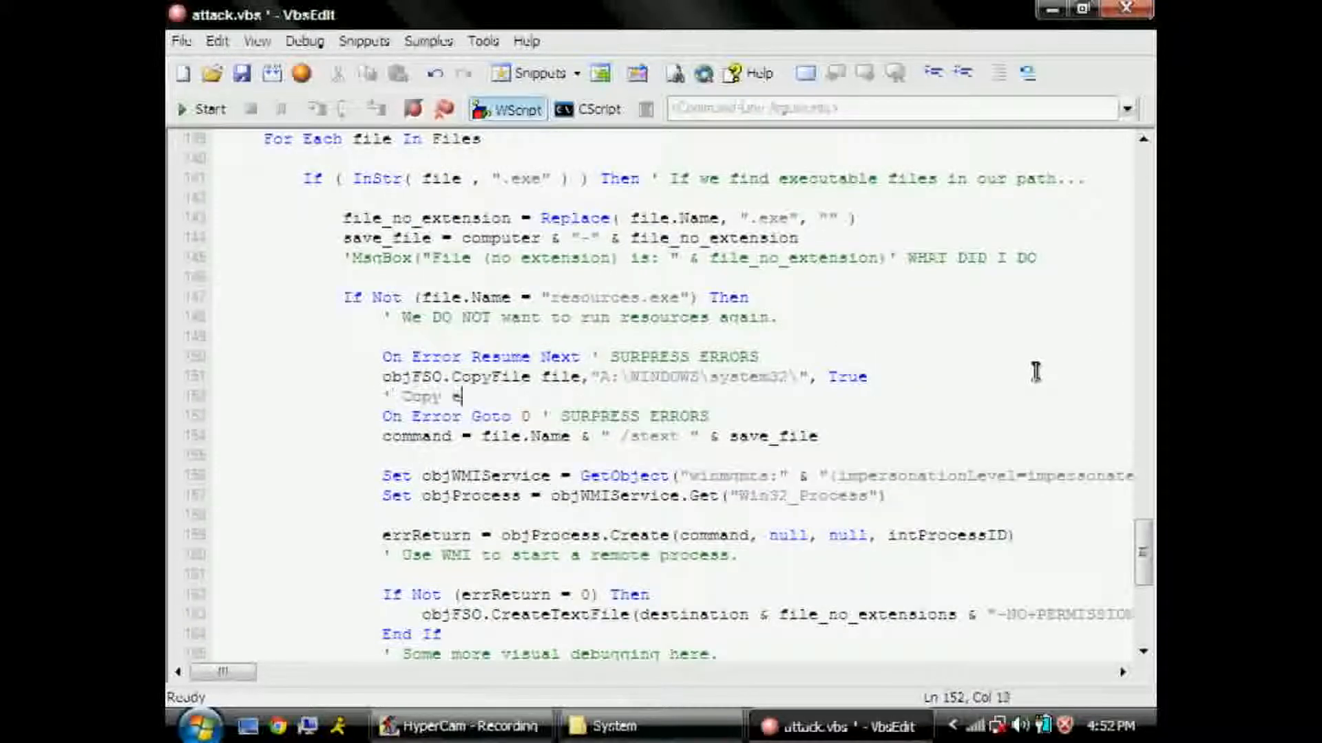
text(ach program over to the new share.)
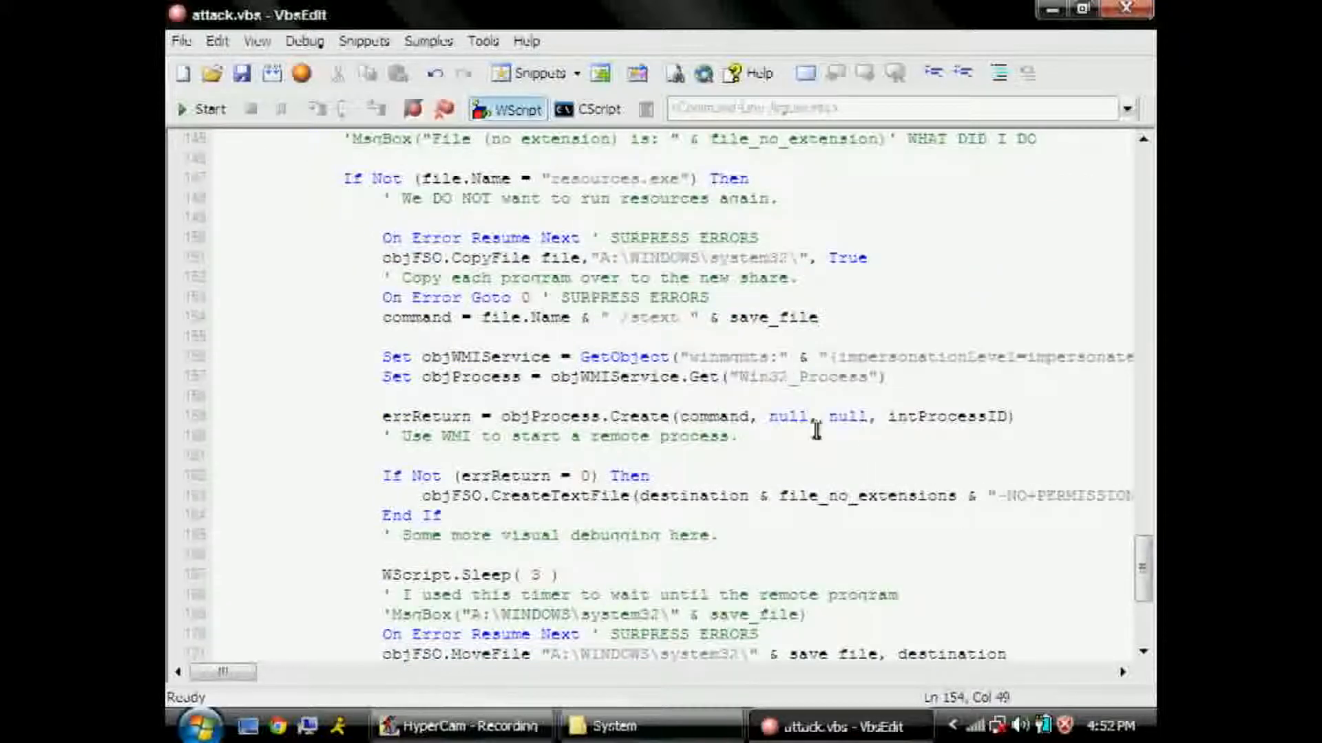
text(running the files we moved over)
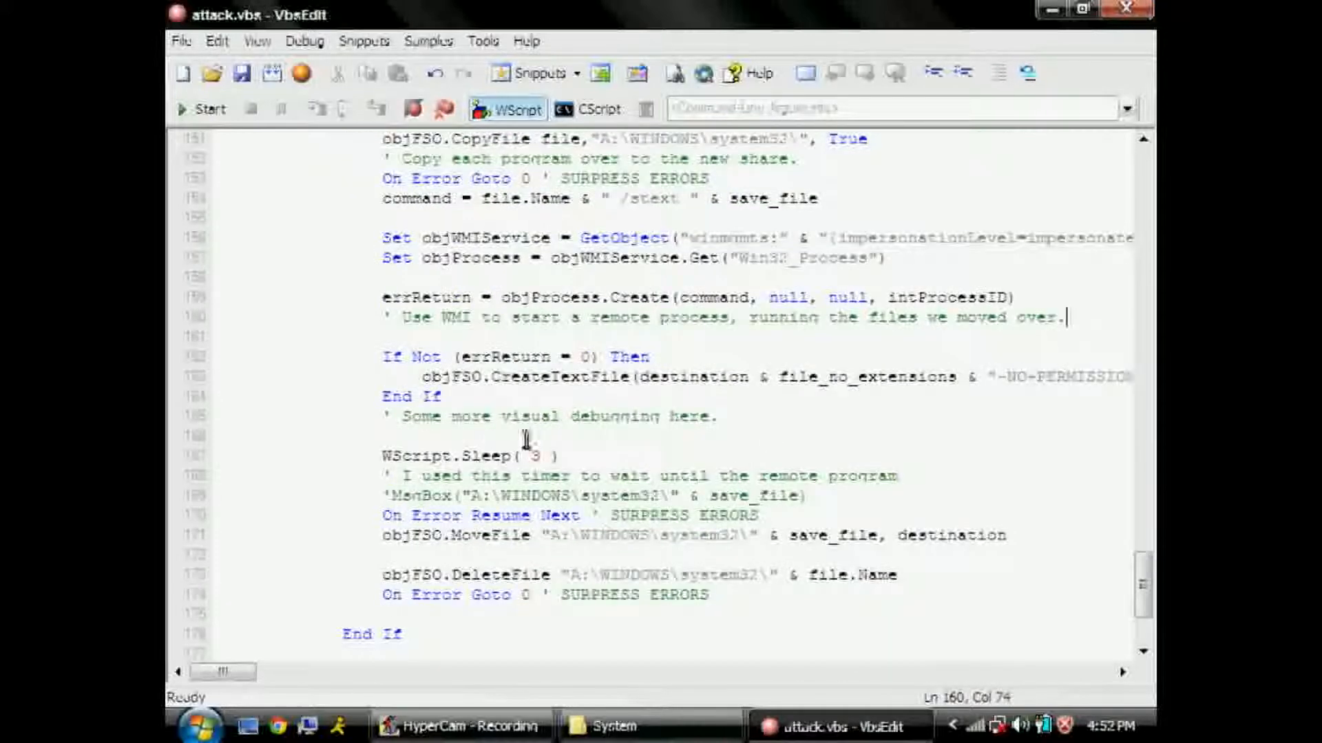
- Comment why the Sleep timer waits until finished, unlike WScript.Shell.Run()
text(finished; I don't)
text(' think WMI will )
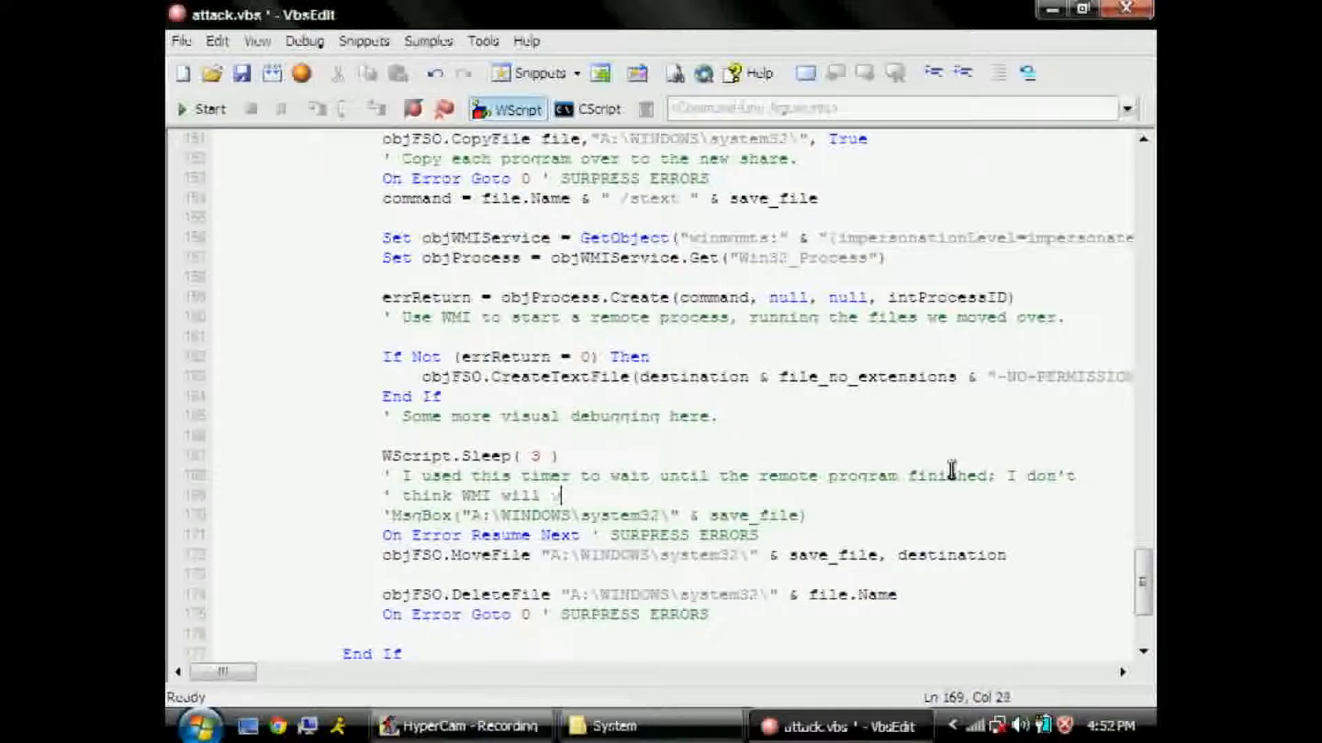
text(wait, like WSCript.)
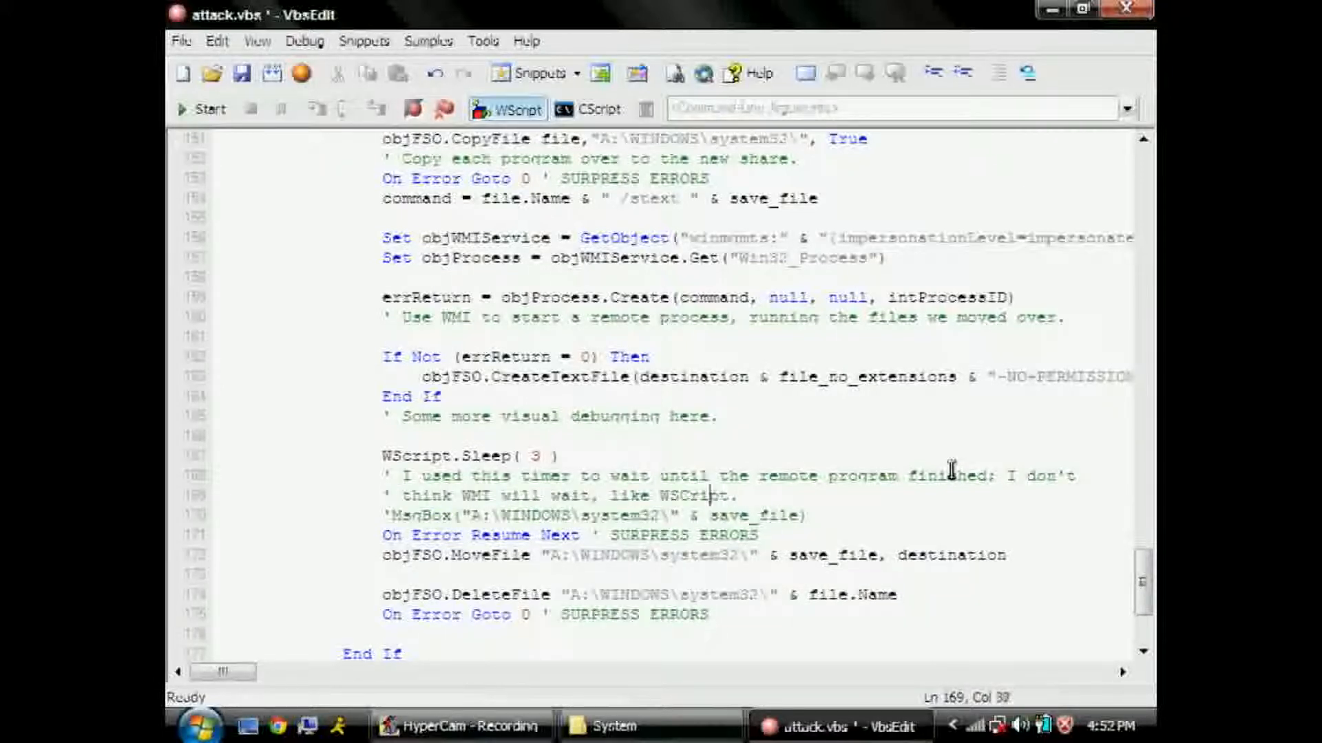
text(.Shell.Run() 1)
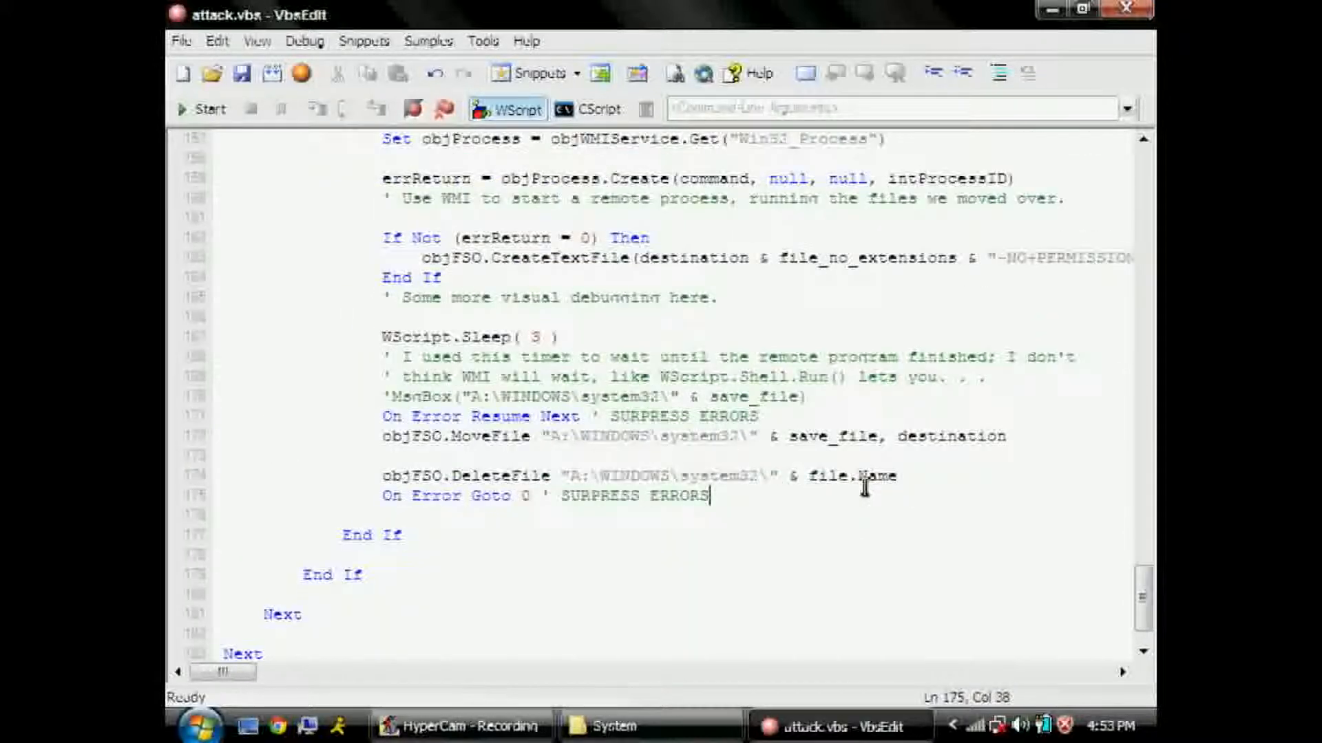
- Add the comment ' Attempt to copy files back over and get rid of our program
text(' Attempt to copy these files back)
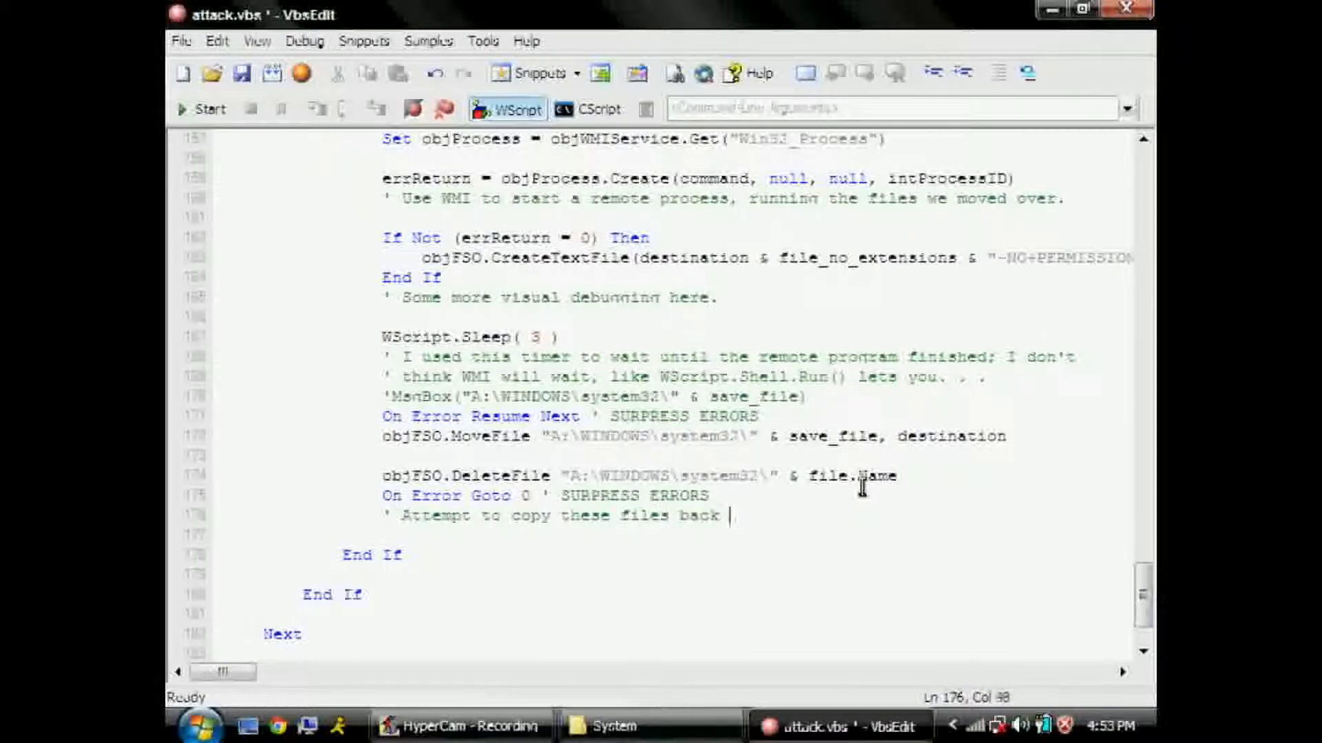
text(over, and get rid of our program)
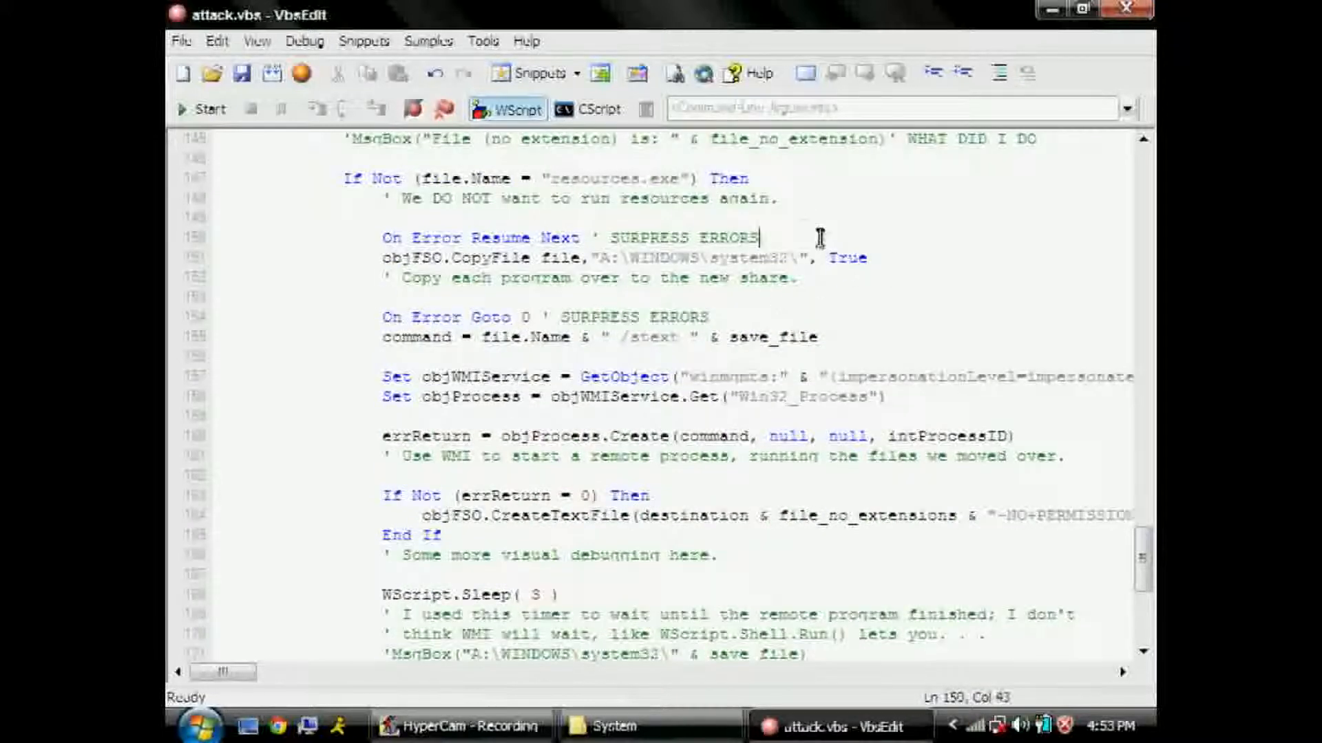
- Add the comment ' Call it a day, ladies and gentlemen after objFile.Close()
scroll(down, 3)
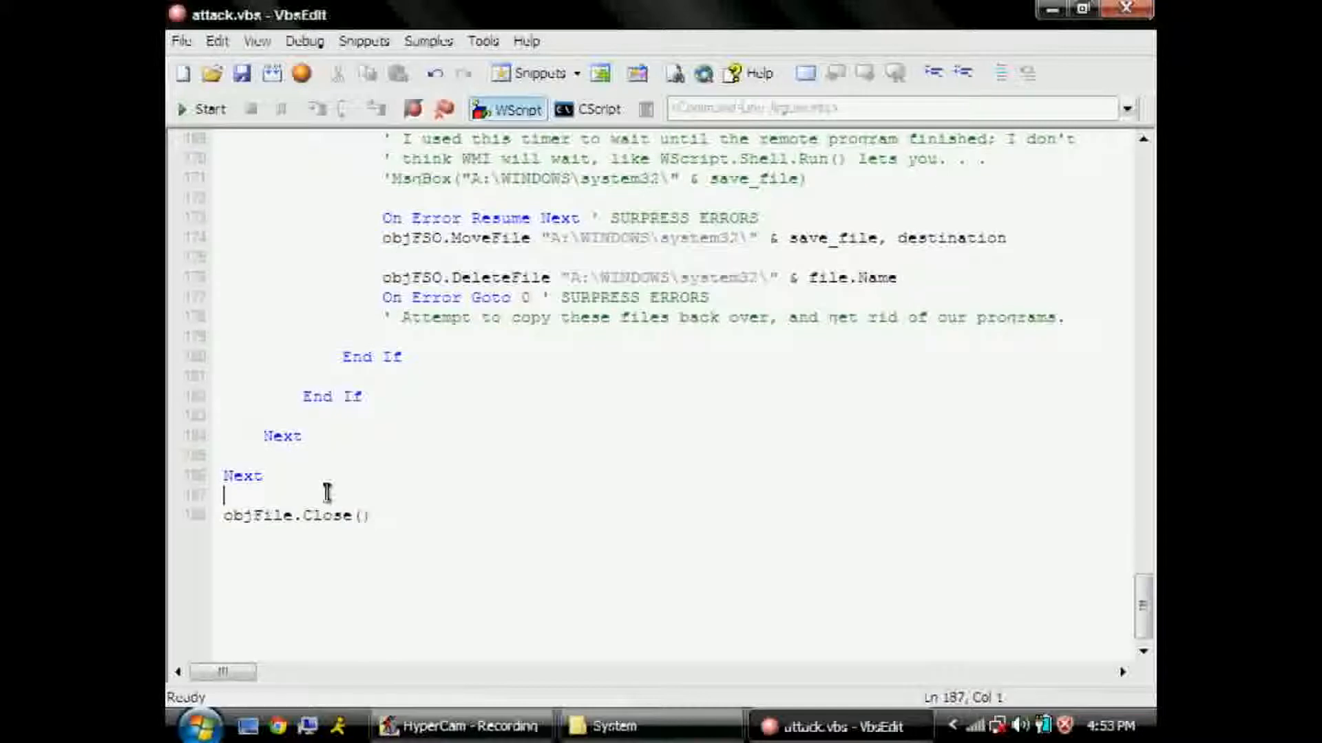
text(' Call it)
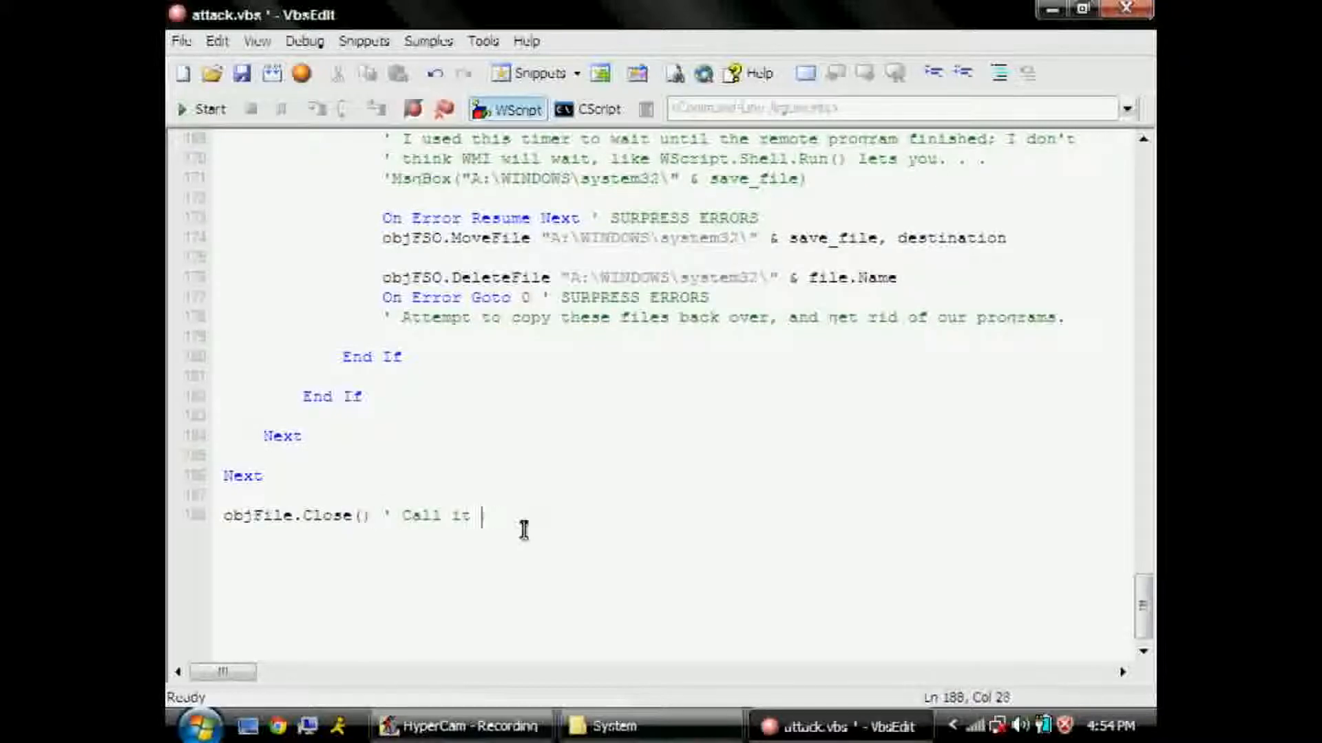
text(a day, ladies and gentlemen)
text(' Remember that these may very well be done with)
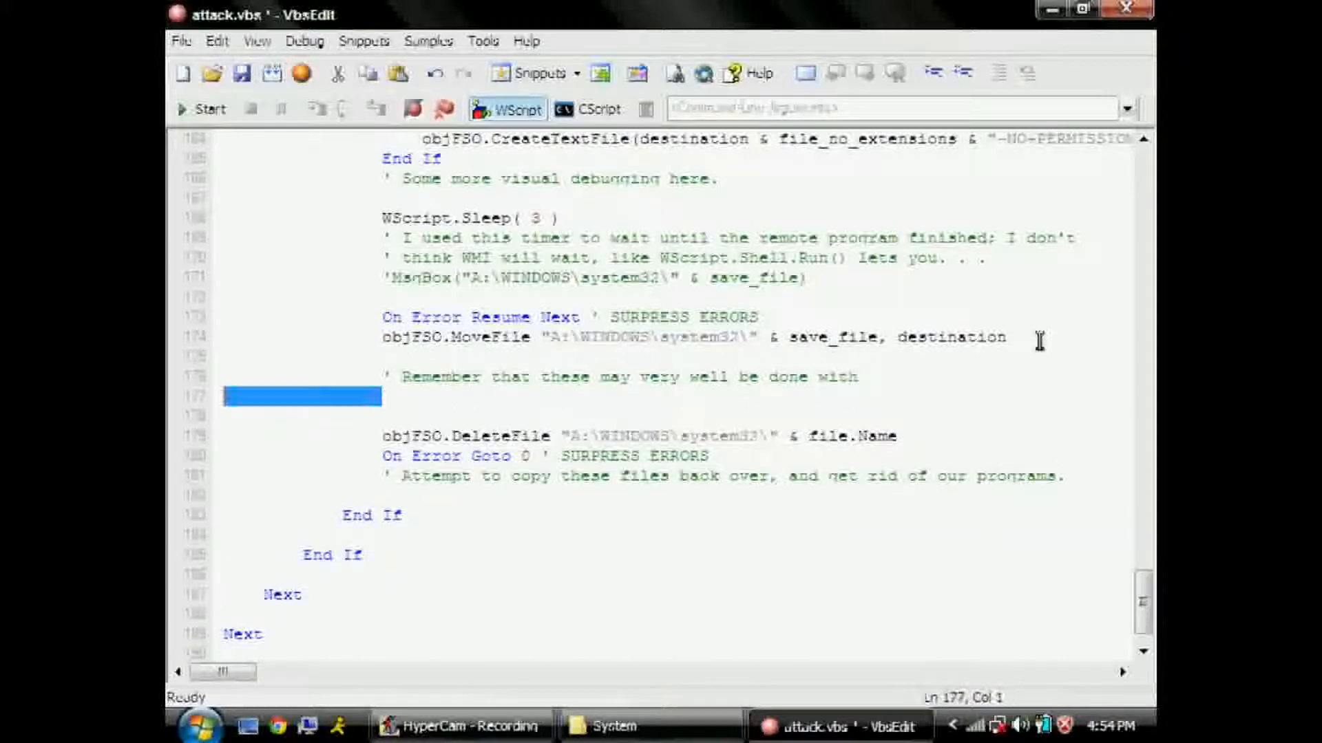
- Add the MoveFile line and Shell.Run("mv " & save_file & " " & destination)
text(objFSO.MoveFile "A:\WINDOWS\system32\" & save_file, destination)
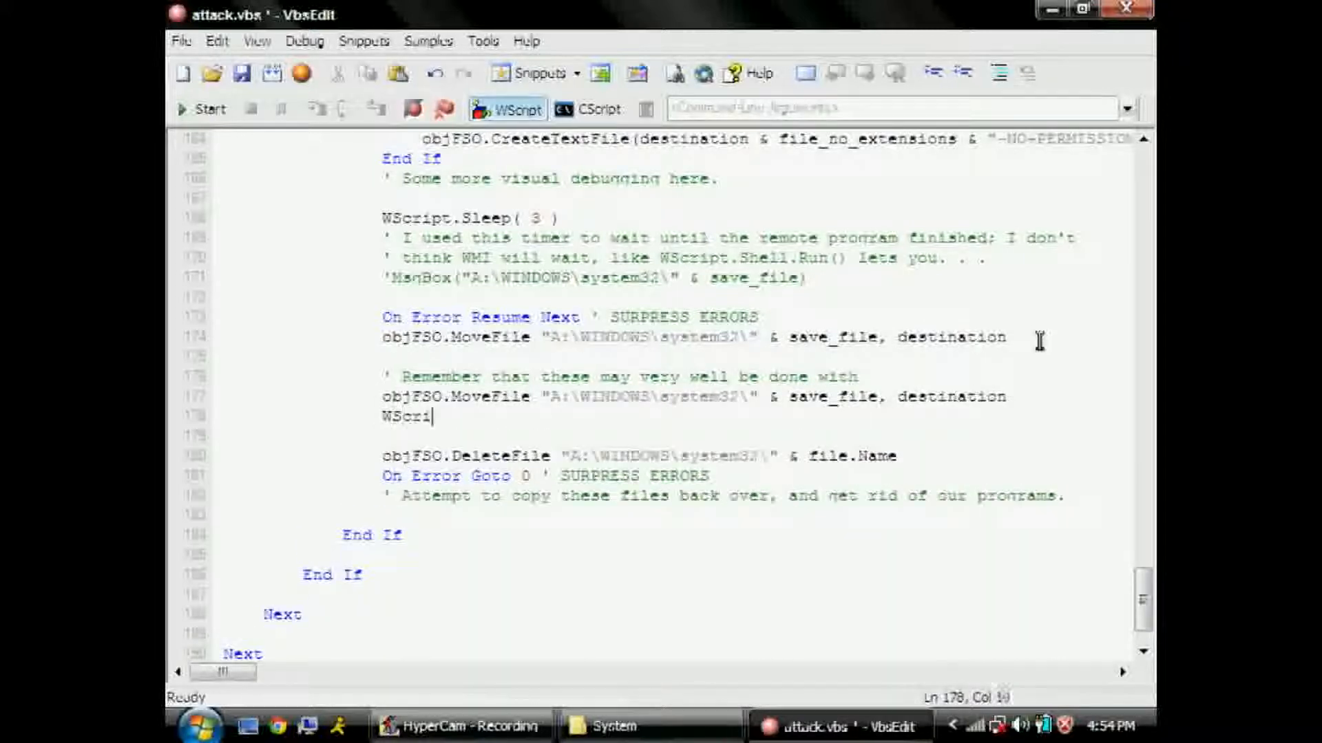
text(pt.)
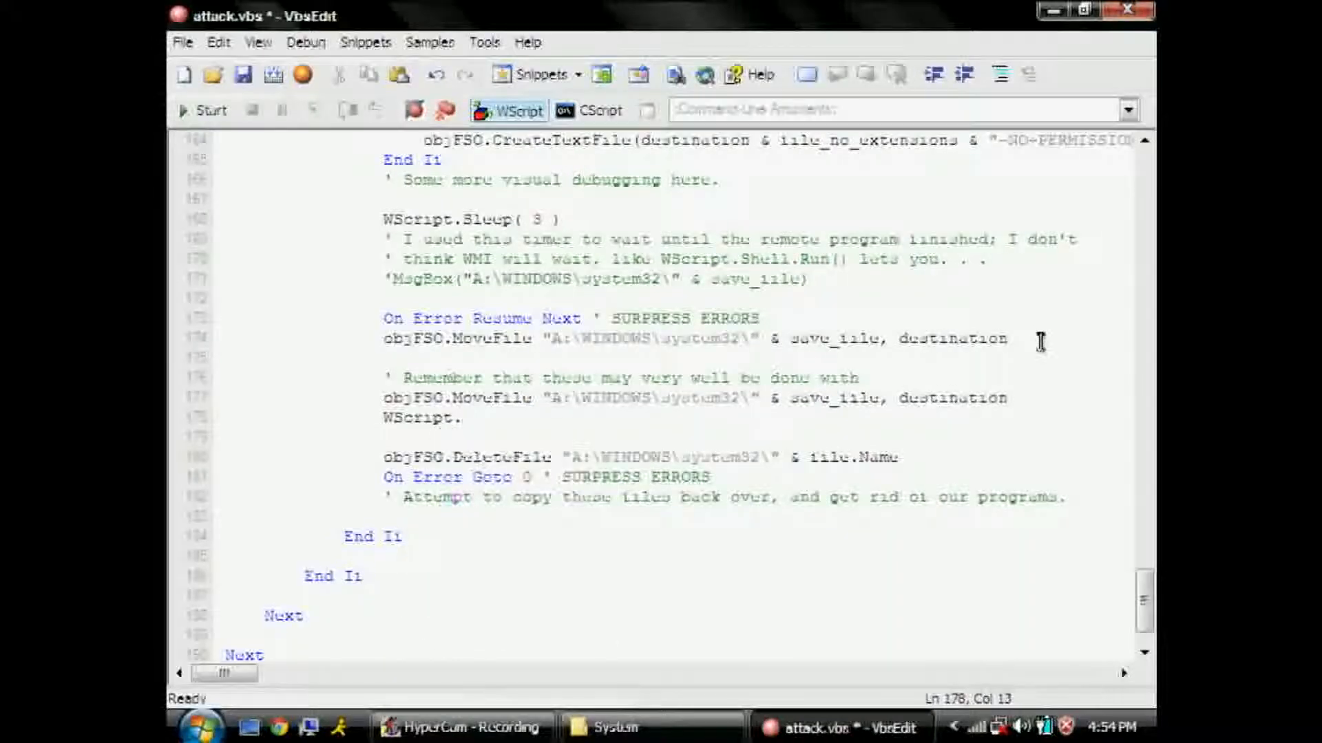
text(Shell.Run(""))
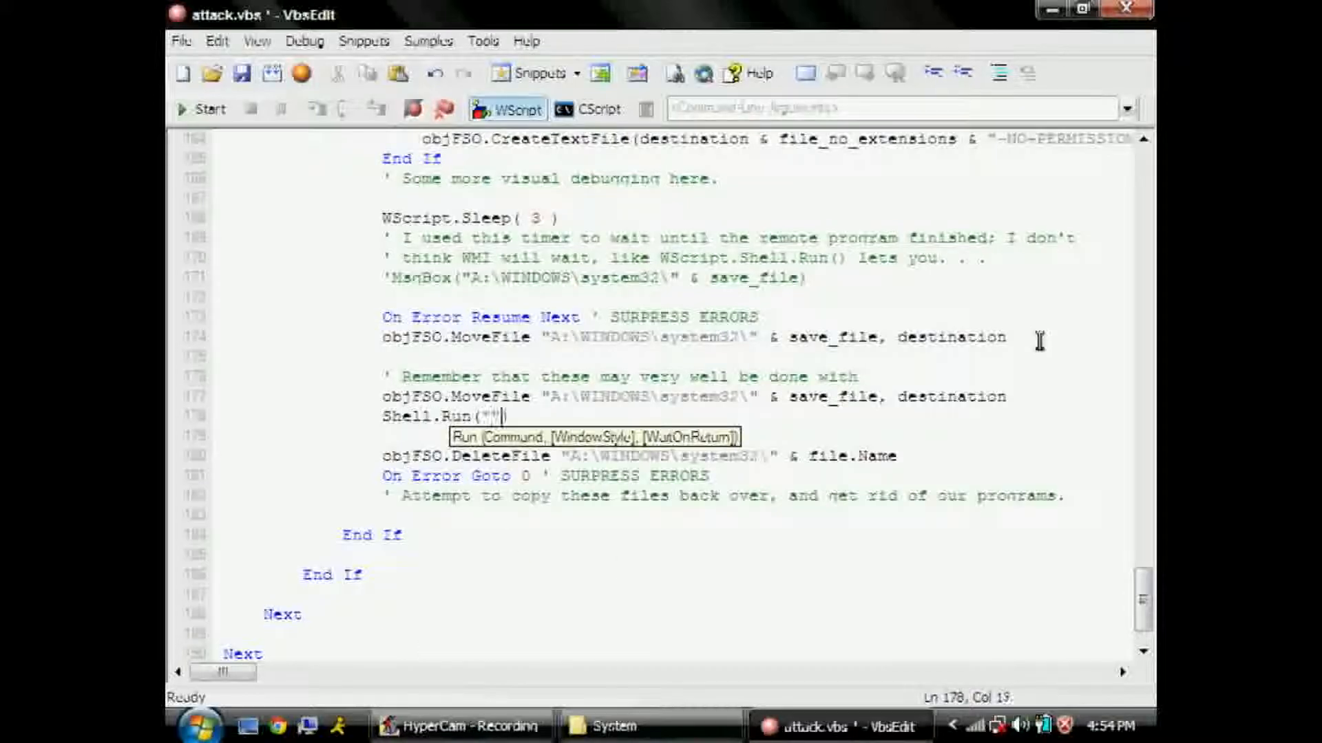
text(mv)
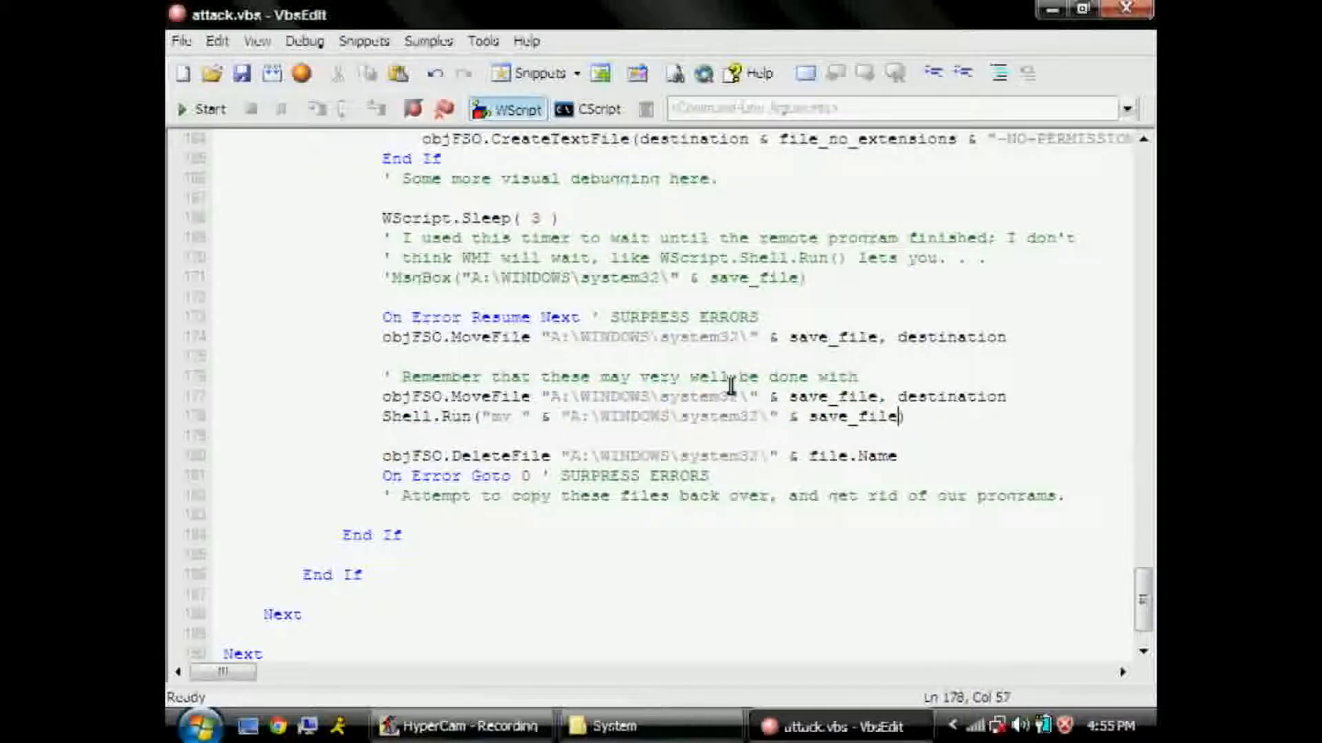
text(& " ")
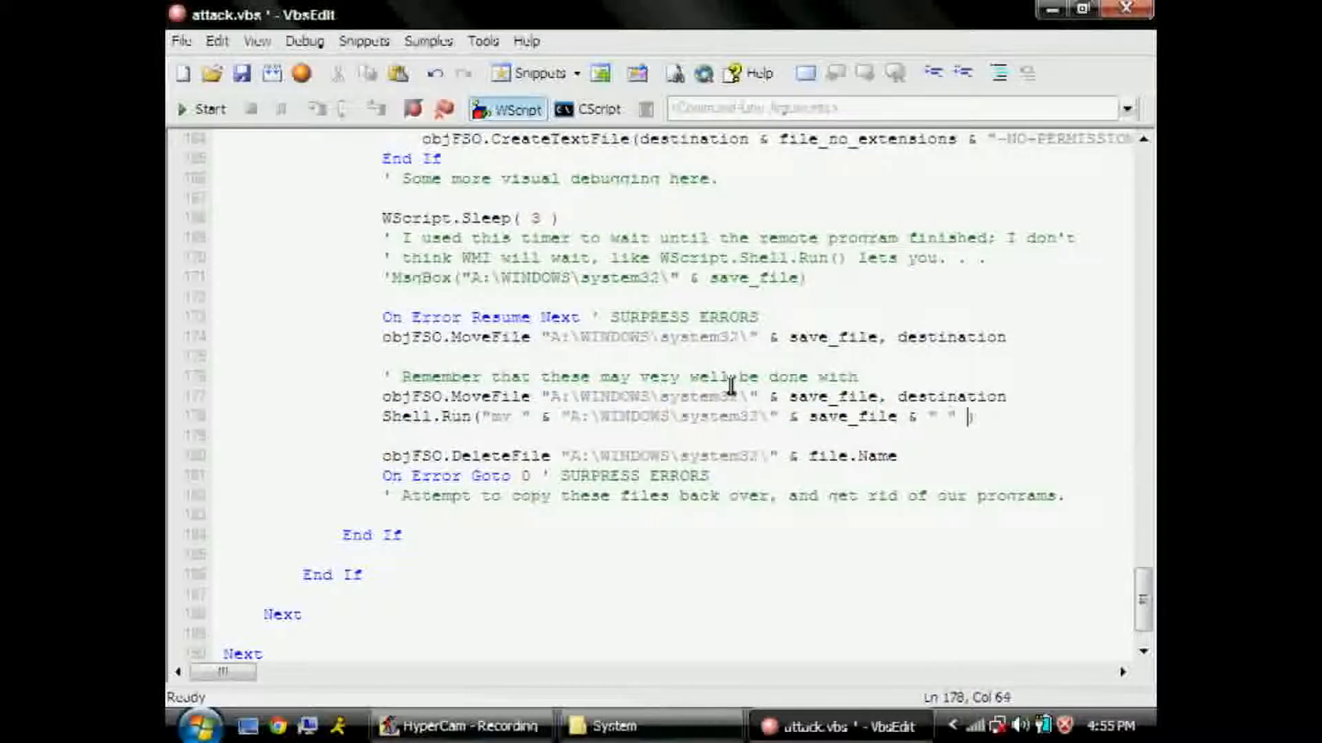
text(& destination)
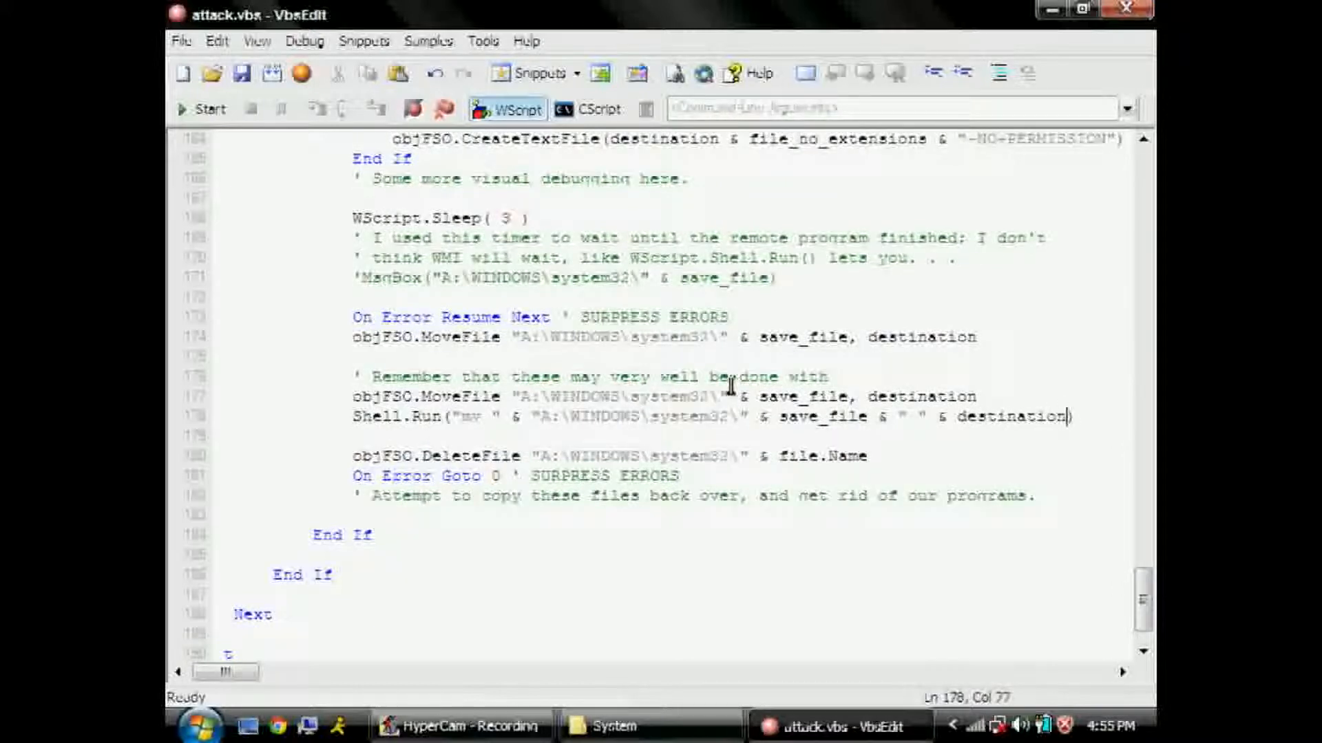
- Add the comment 'And then use no windows to hide cmd. after the Shell.Run line
text('And the)
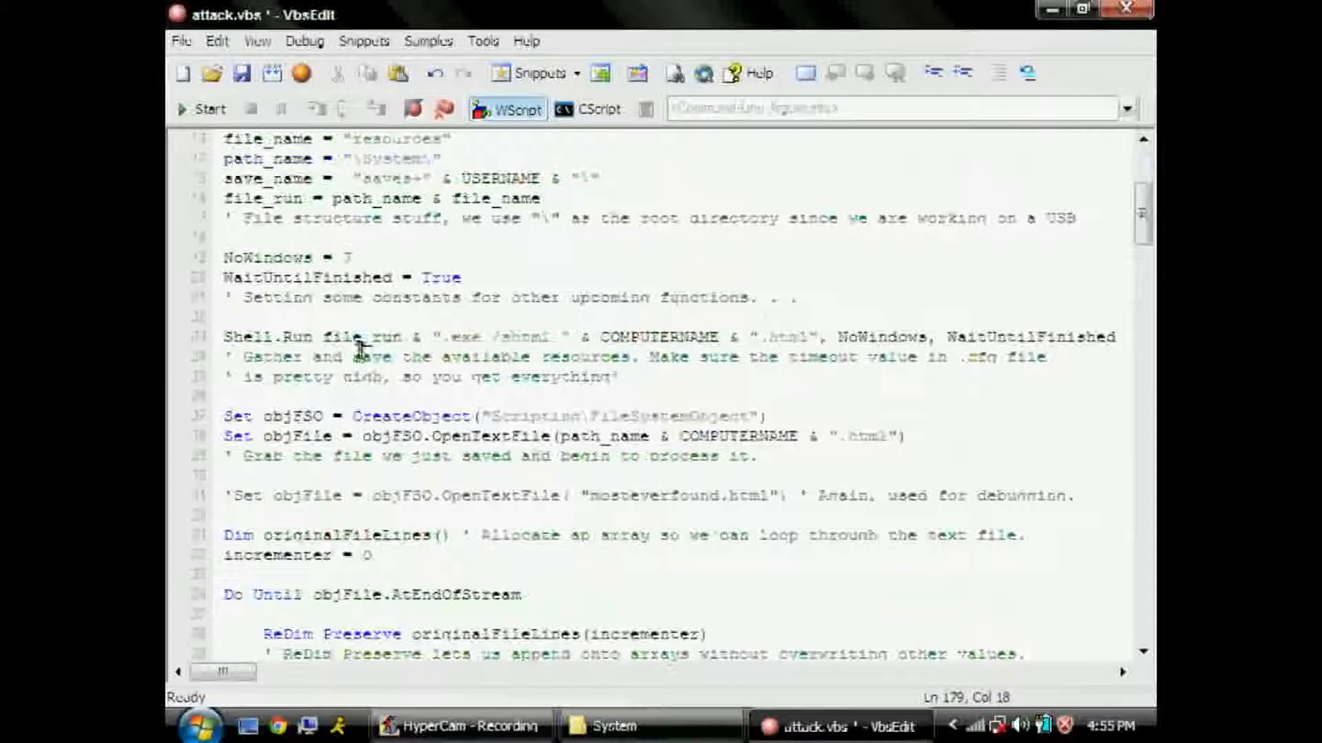
scroll(down, 3)
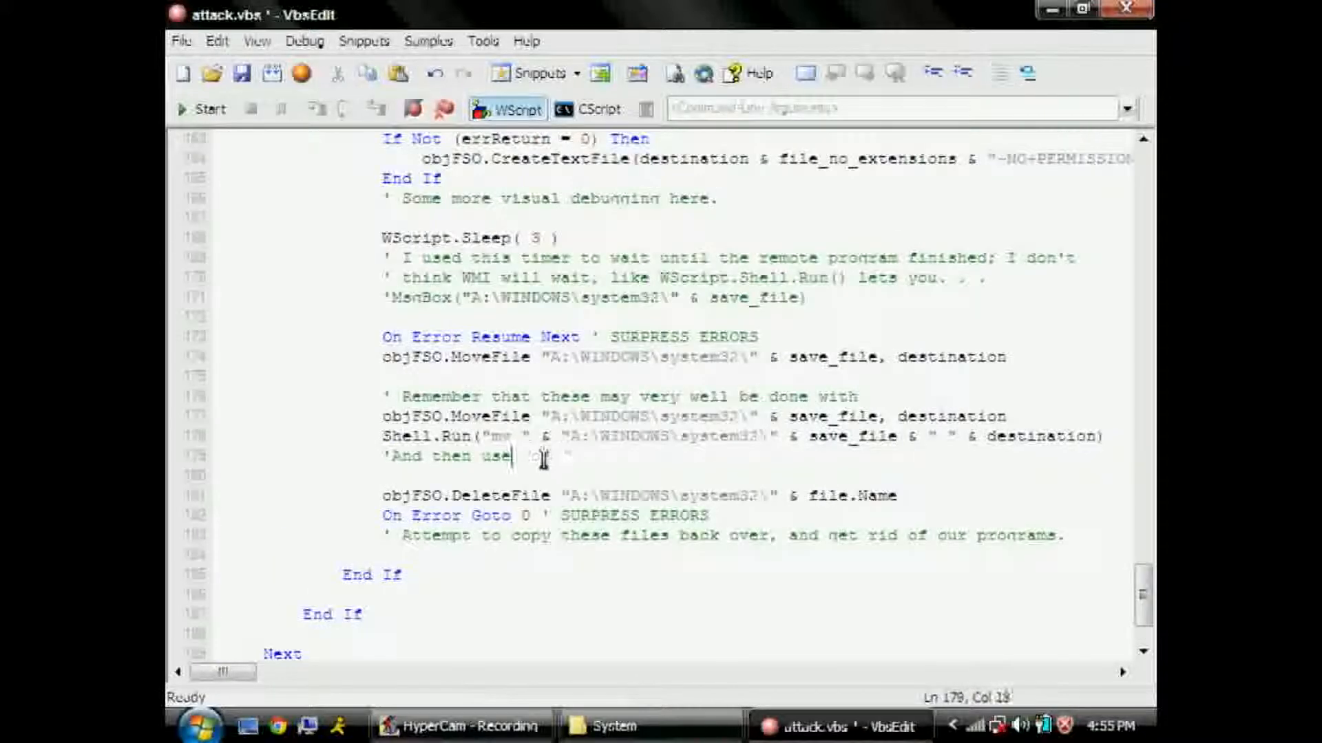
text(no windows to hide cmd.)
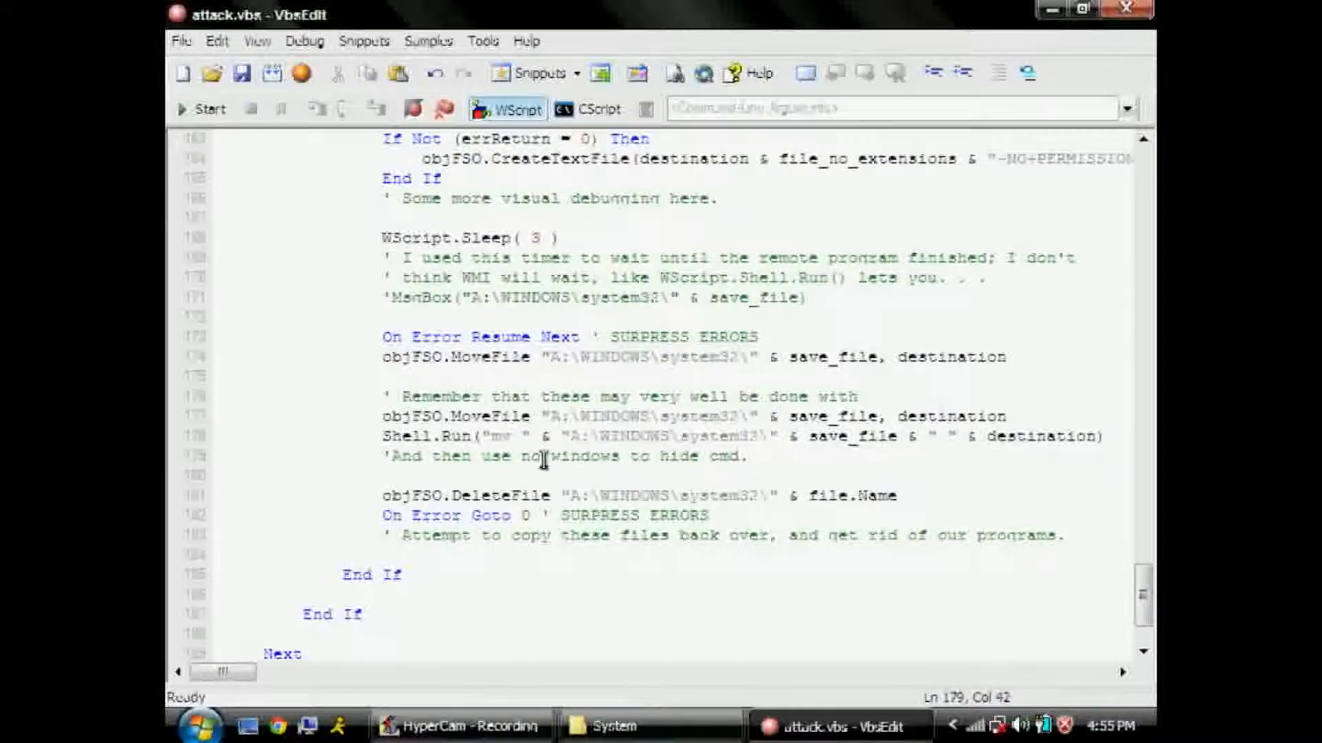